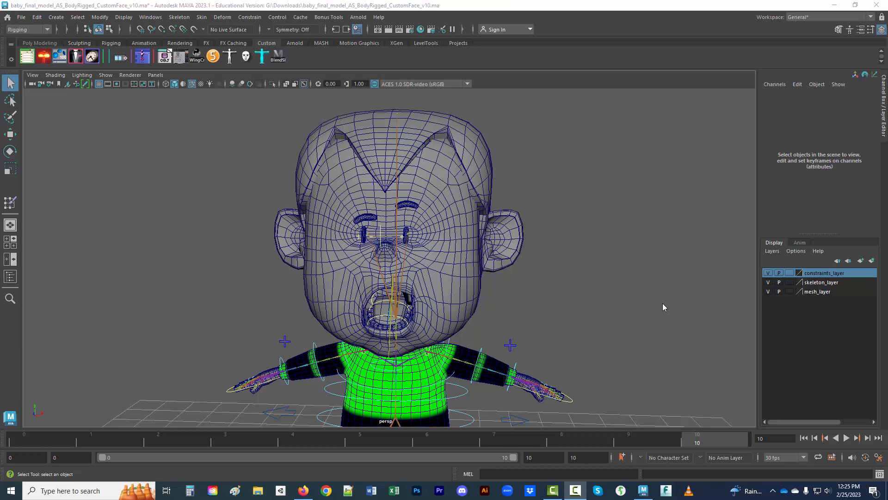
mouse_move(549, 345)
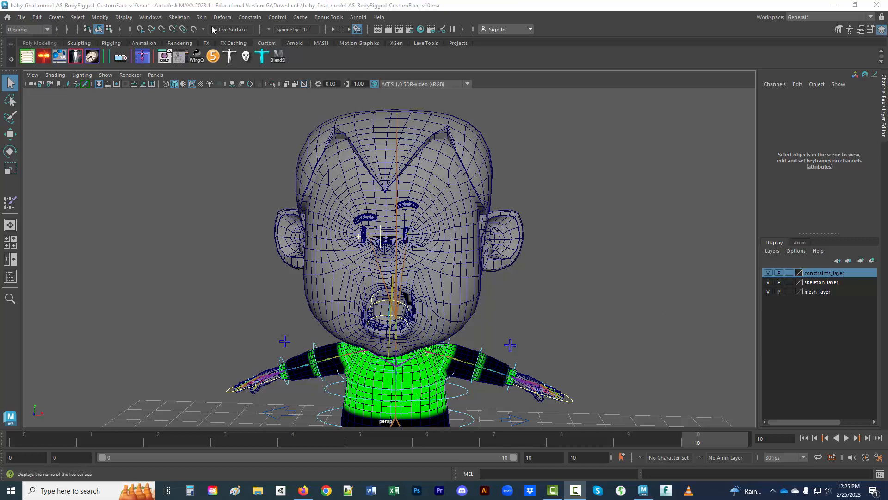
- Open the Blend Shape window from the BlendSK shelf and browse the expression, eye and eyebrow weights
left_click(212, 29)
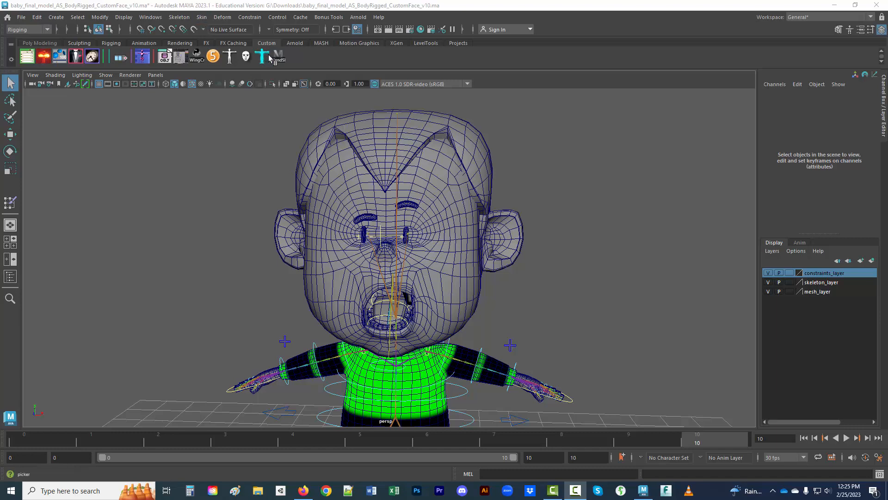
left_click(261, 56)
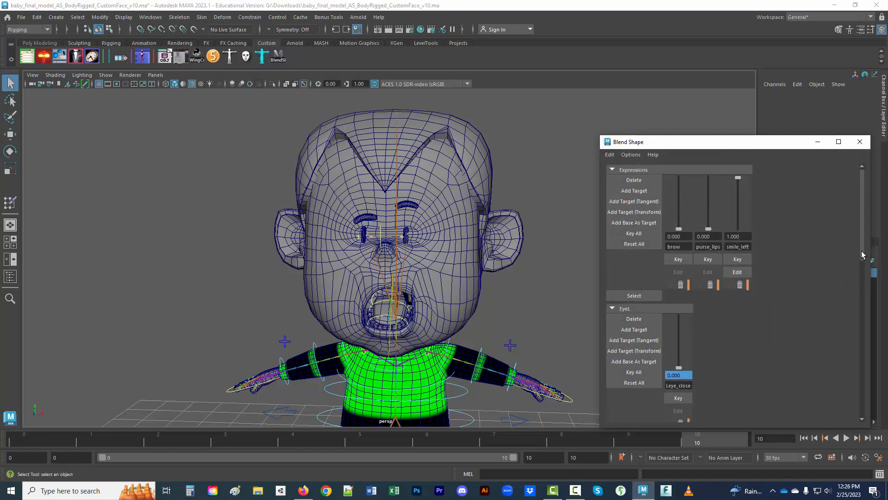
scroll("down", 3)
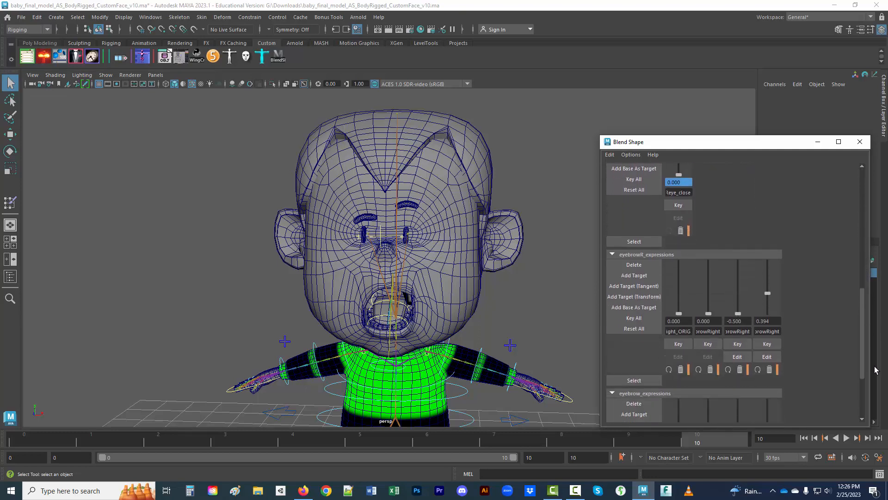
left_click(151, 17)
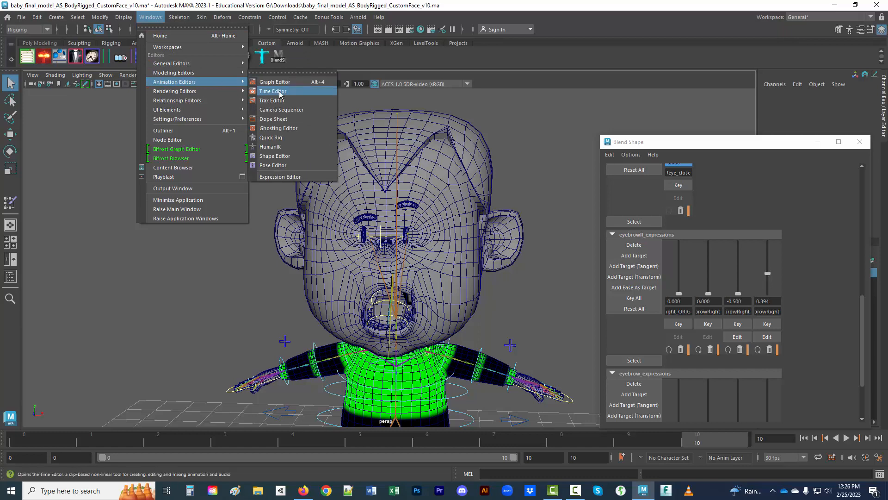
- Open the Shape Editor, collapse EyeR/EyeL, expand the eyebrow groups and widen the Name column
left_click(274, 155)
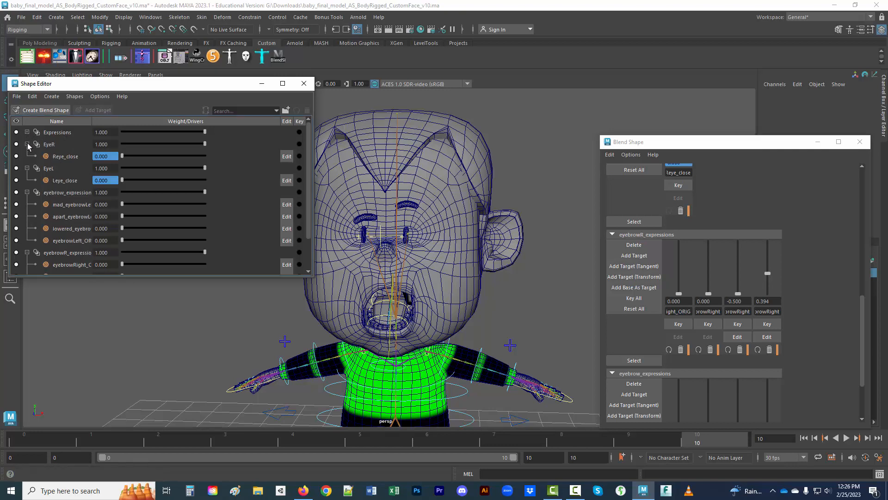
left_click(25, 144)
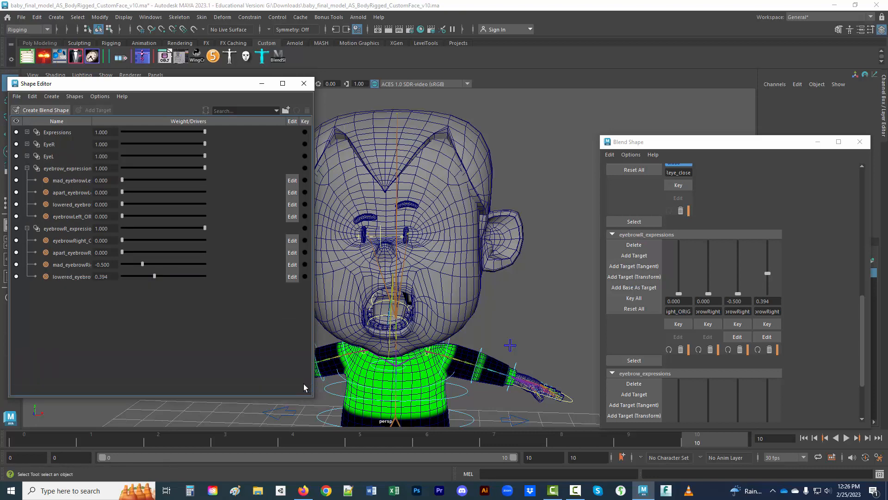
mouse_move(207, 335)
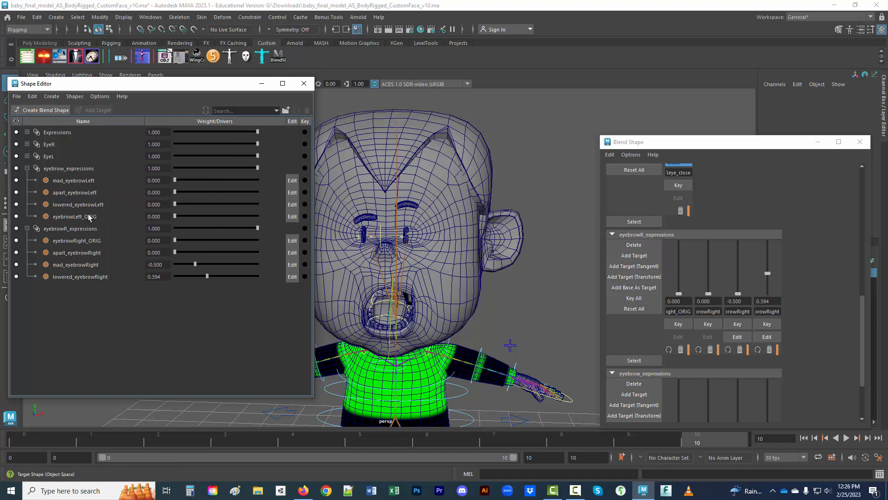
left_click(75, 216)
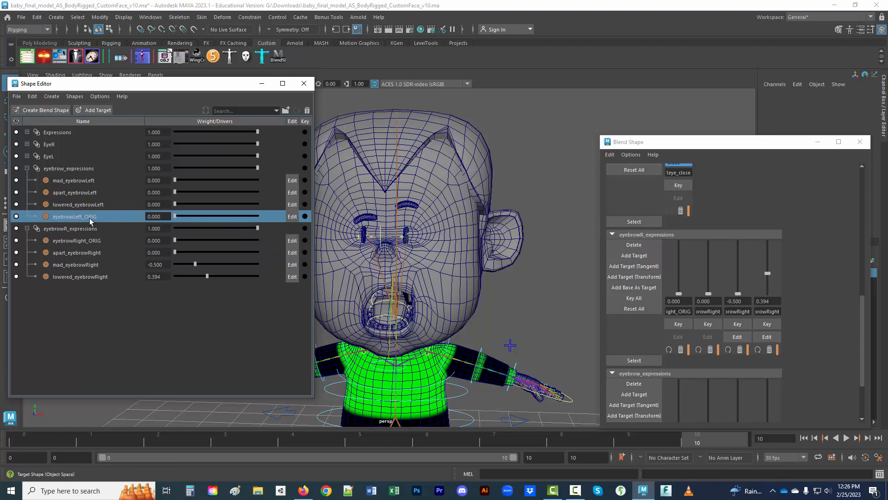
left_click(74, 180)
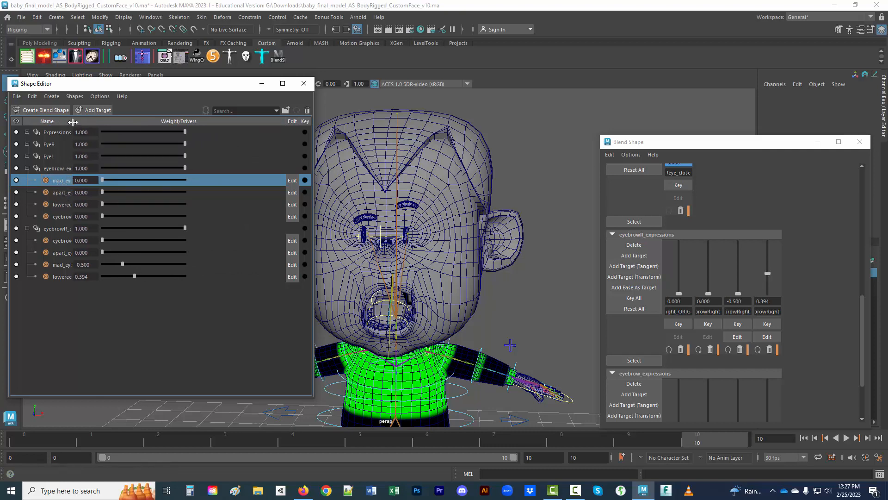
left_click_drag(73, 120, 117, 121)
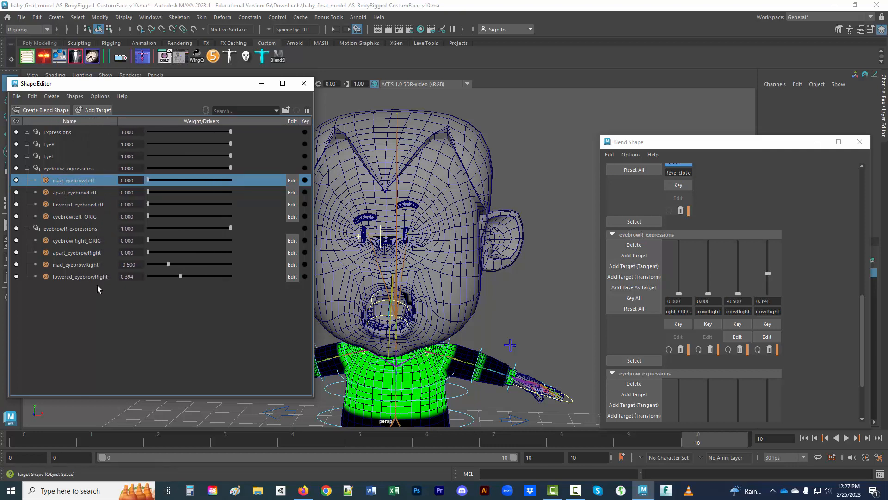
mouse_move(110, 316)
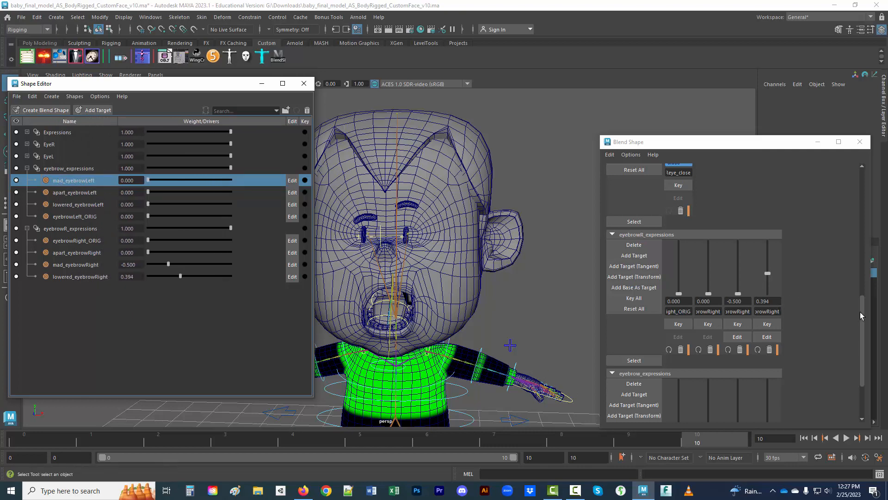
scroll("down", 3)
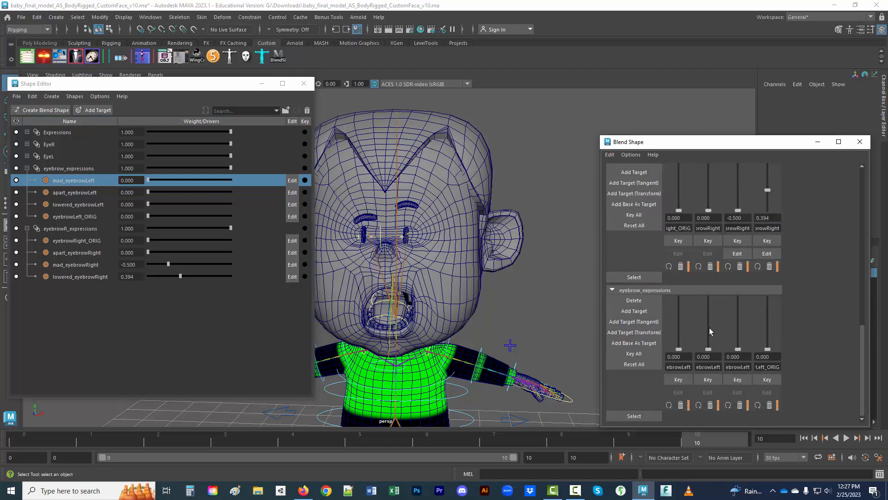
mouse_move(504, 257)
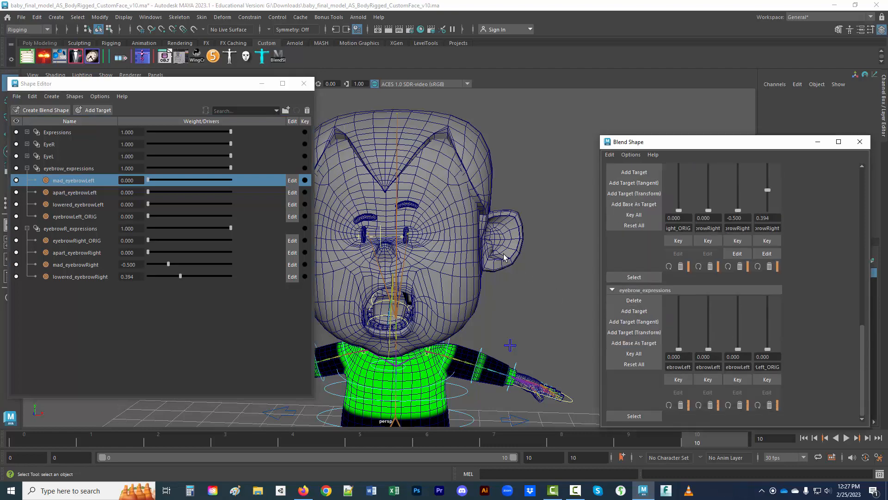
- Test lowered_eyebrowRight at 1 then 0 on the eyebrows, then select and move AimEye_M
left_click(408, 205)
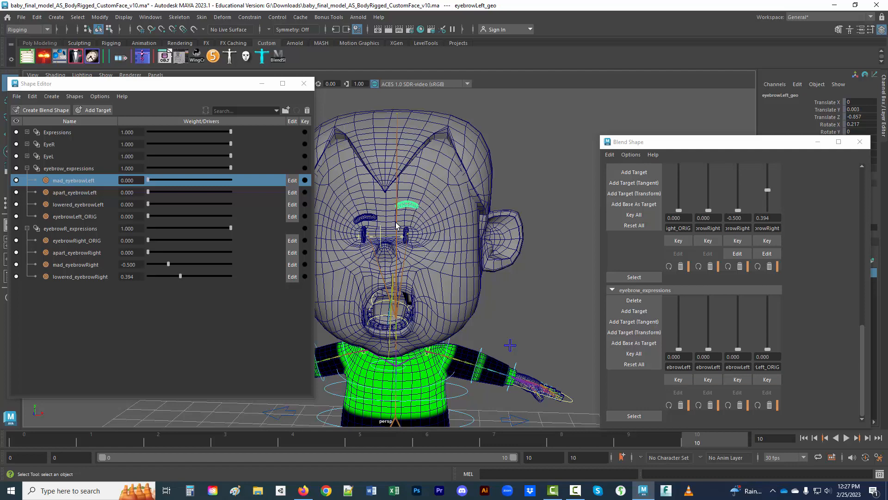
mouse_move(367, 202)
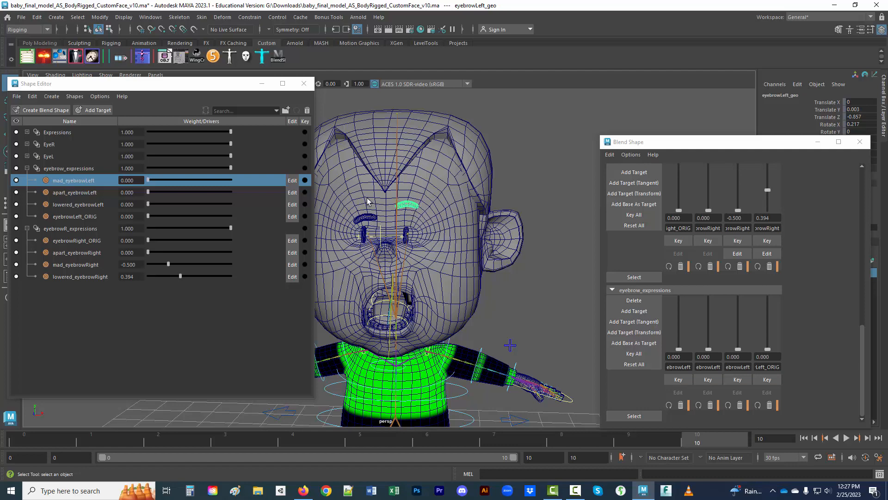
mouse_move(785, 194)
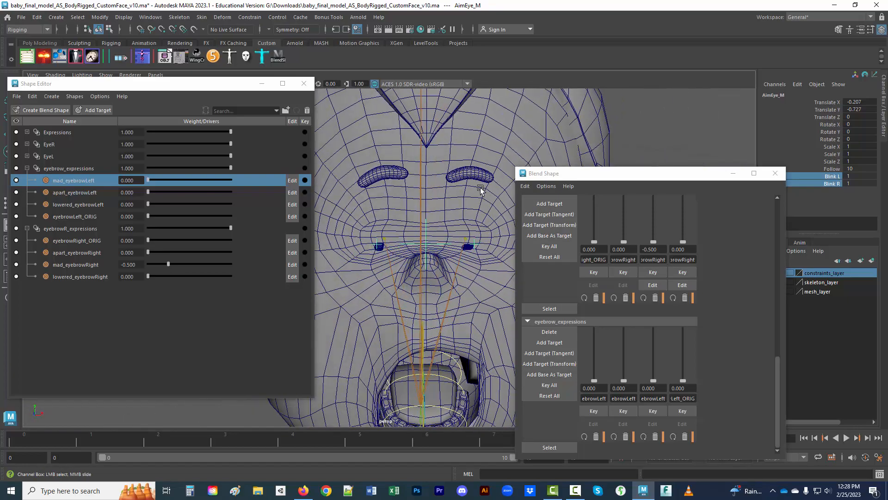
left_click(385, 176)
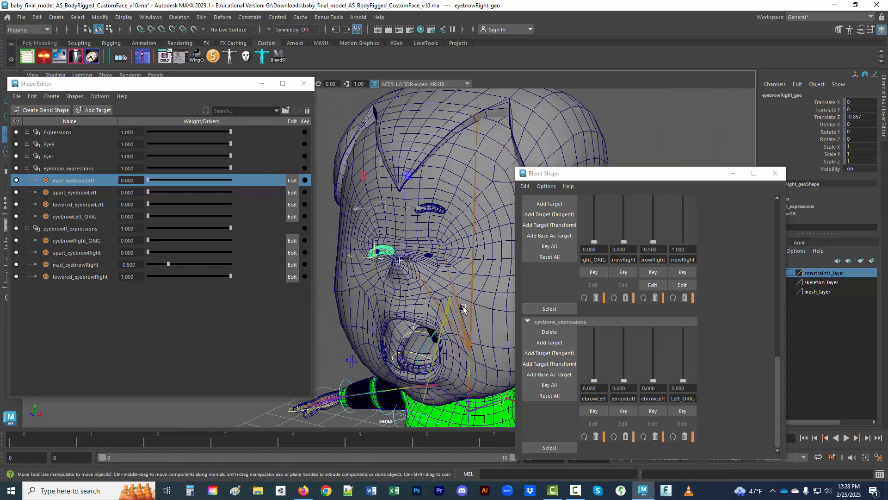
left_click(378, 255)
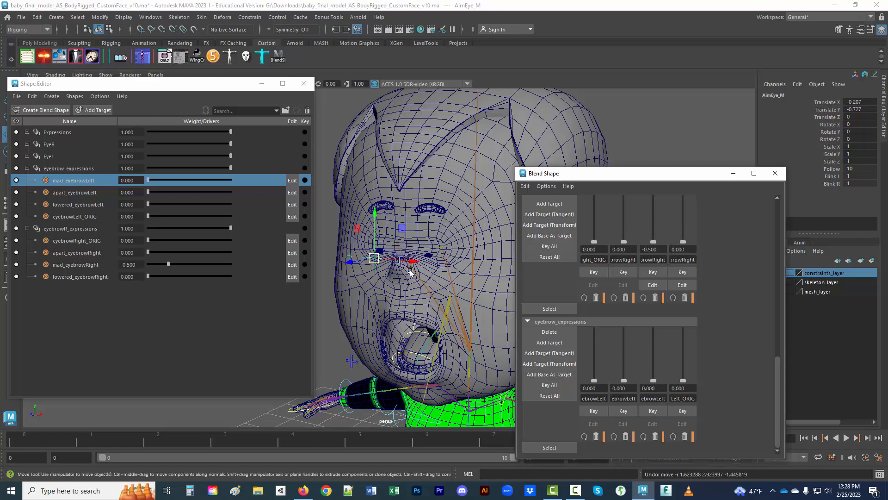
left_click(775, 172)
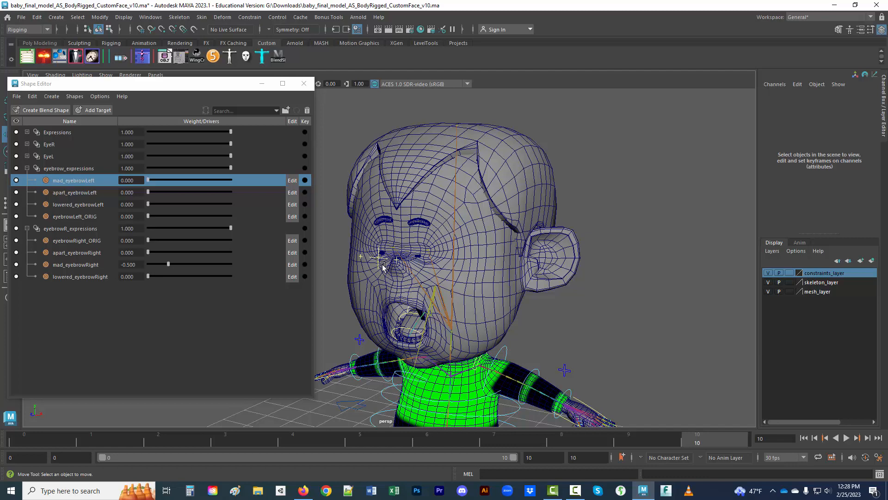
left_click(379, 260)
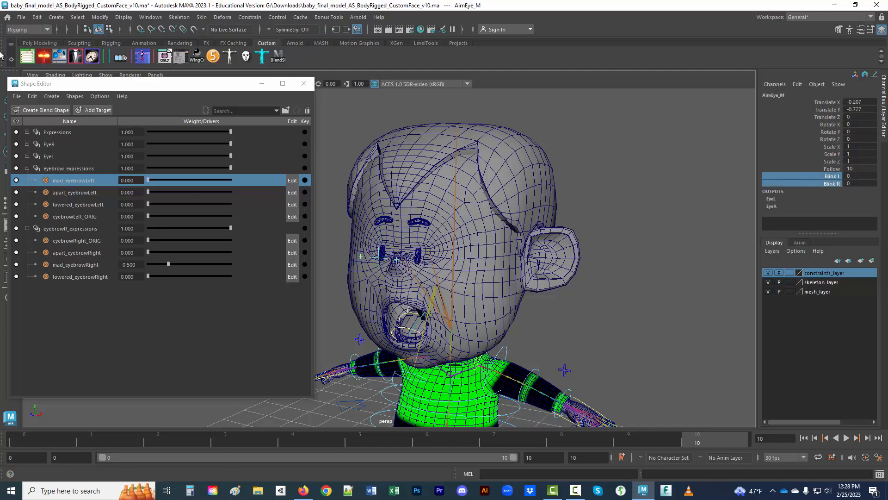
- Reopen the recent scene without saving, close the Shape Editor, and select the left eyebrow mesh
left_click(21, 17)
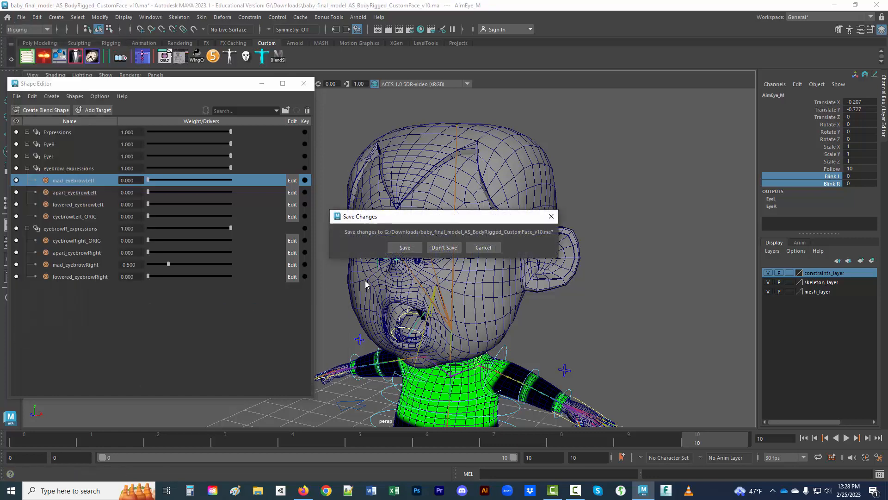
left_click(444, 247)
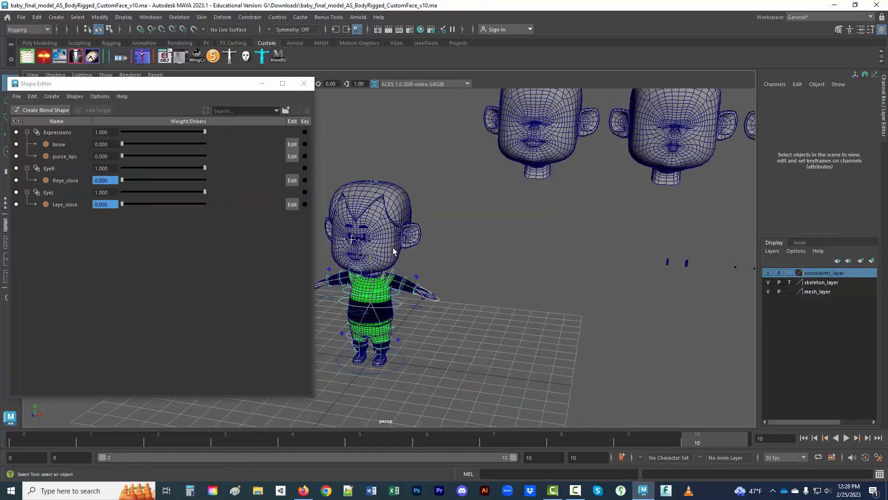
left_click(366, 226)
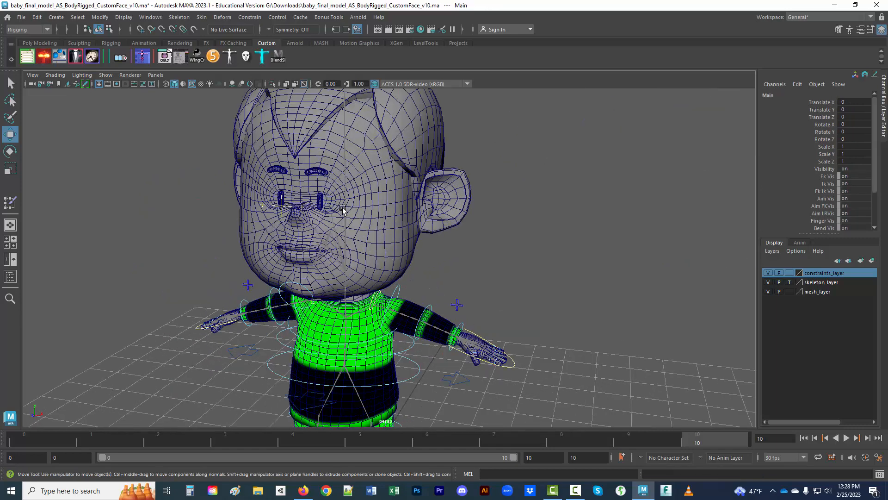
left_click(316, 172)
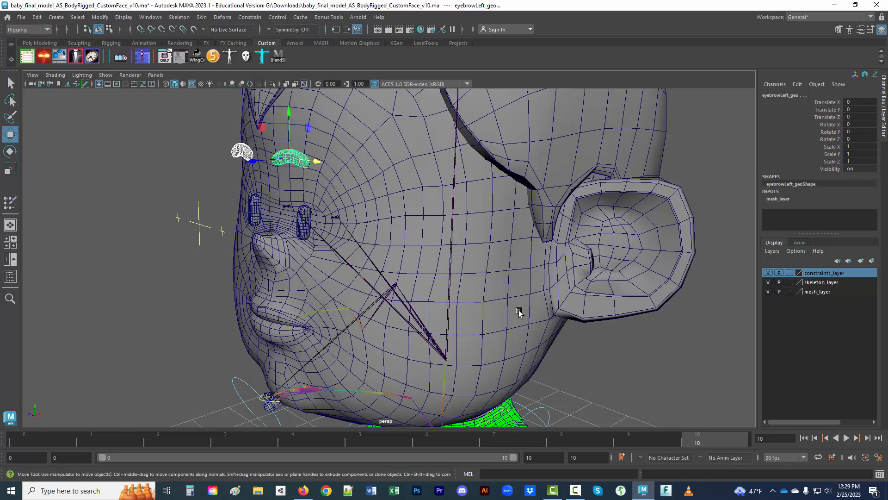
- Bind the eyebrow mesh to Head_M using Bind Skin with Bind to Selected joints
left_click(444, 354)
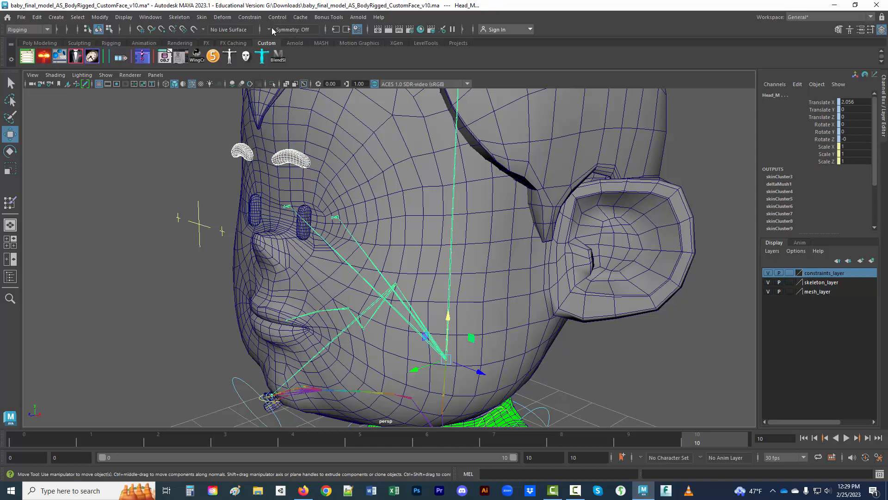
left_click(201, 17)
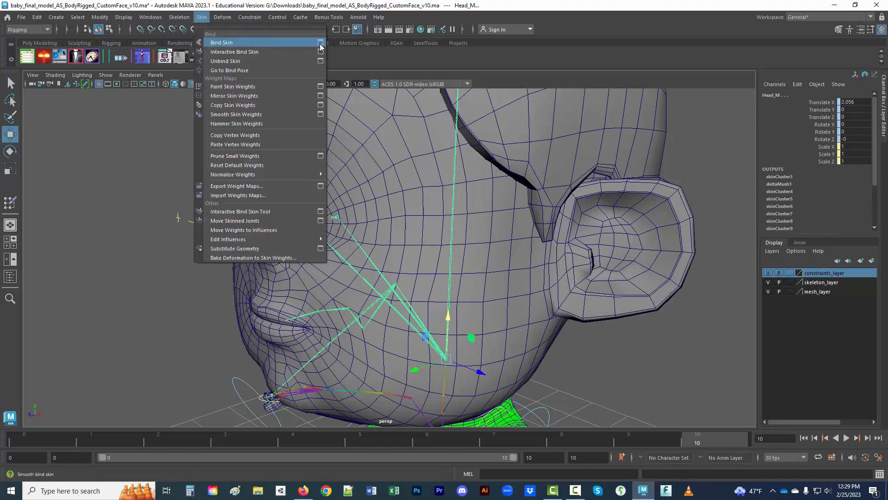
left_click(320, 42)
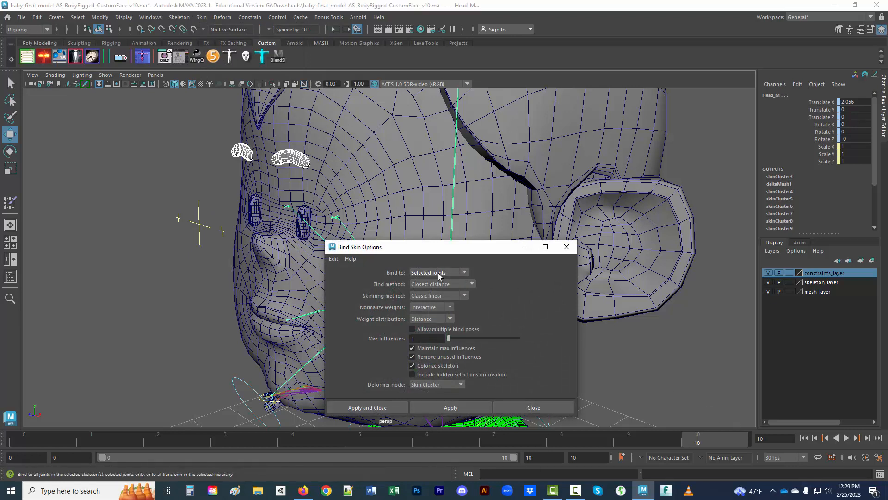
left_click(450, 408)
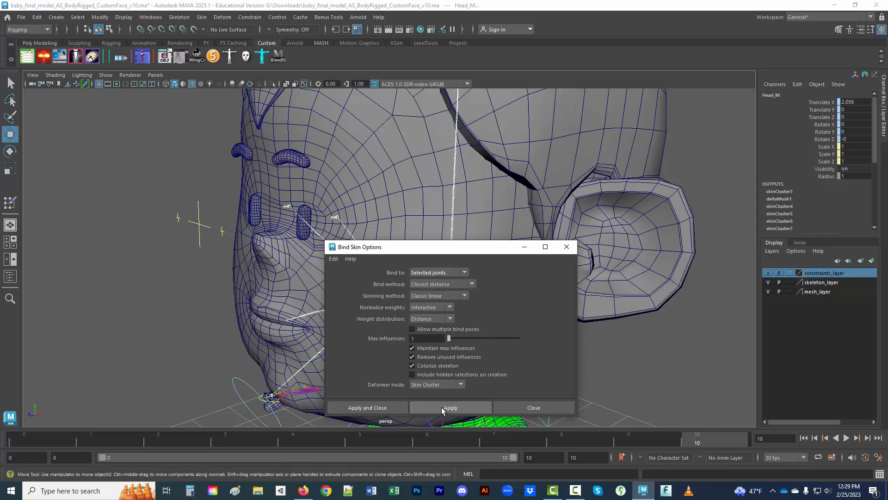
left_click(367, 407)
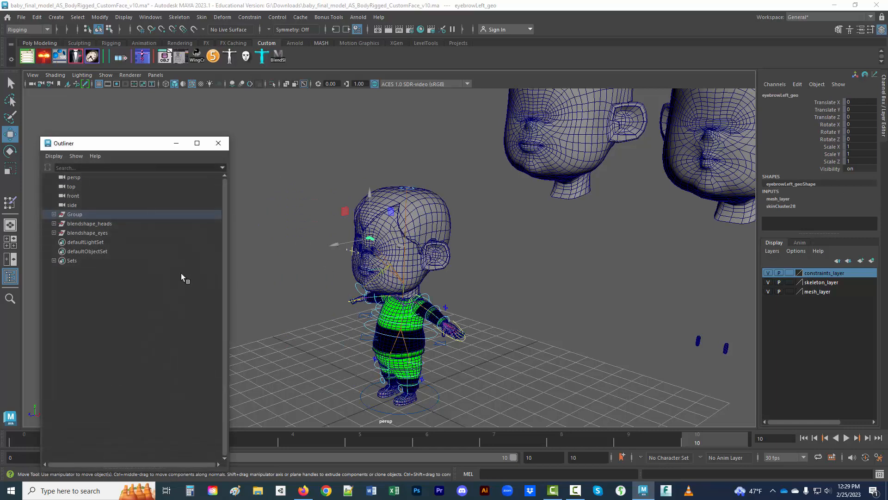
mouse_move(121, 151)
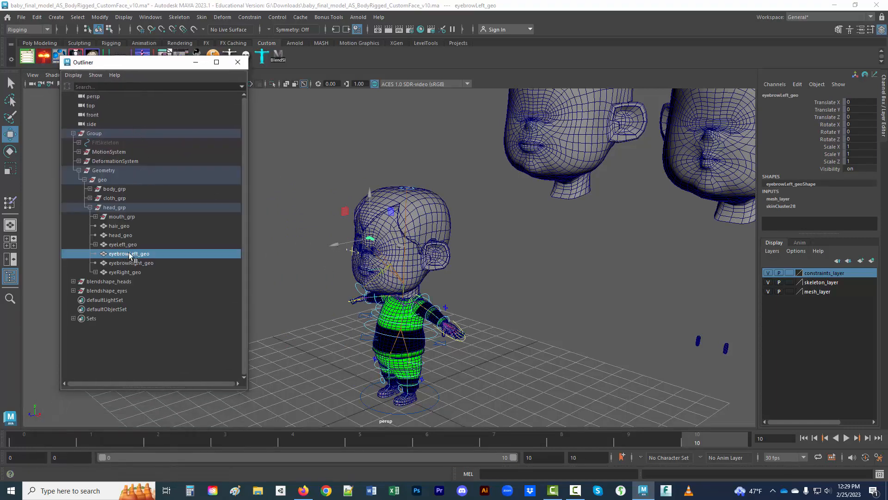
- Duplicate and unparent eyebrowLeft_geo and eyebrowRight_geo, breaking the copies' Channel Box connections
left_click(130, 262)
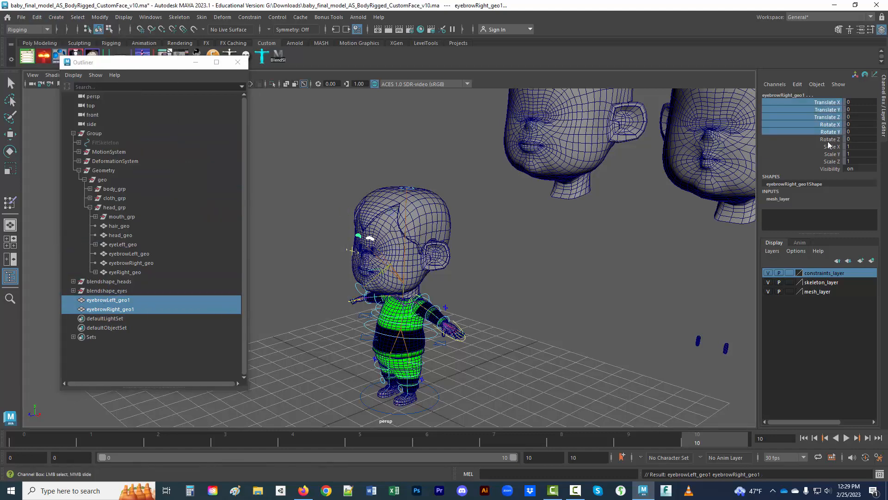
right_click(824, 138)
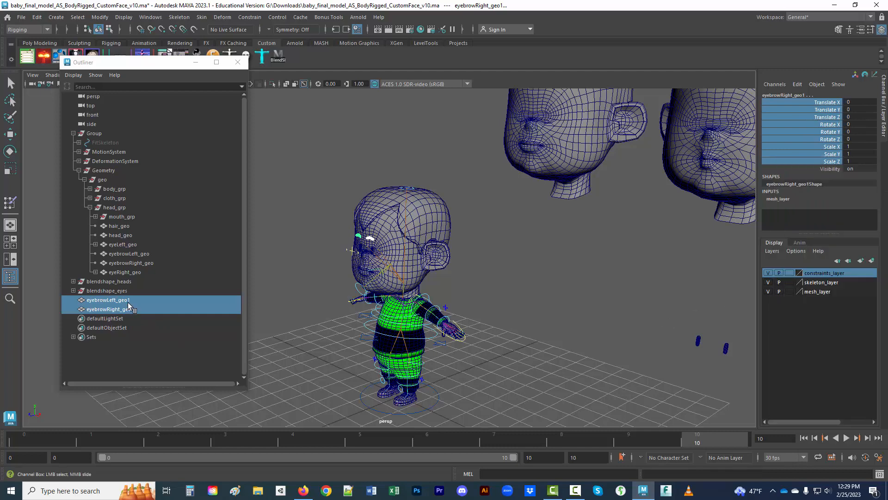
left_click(110, 309)
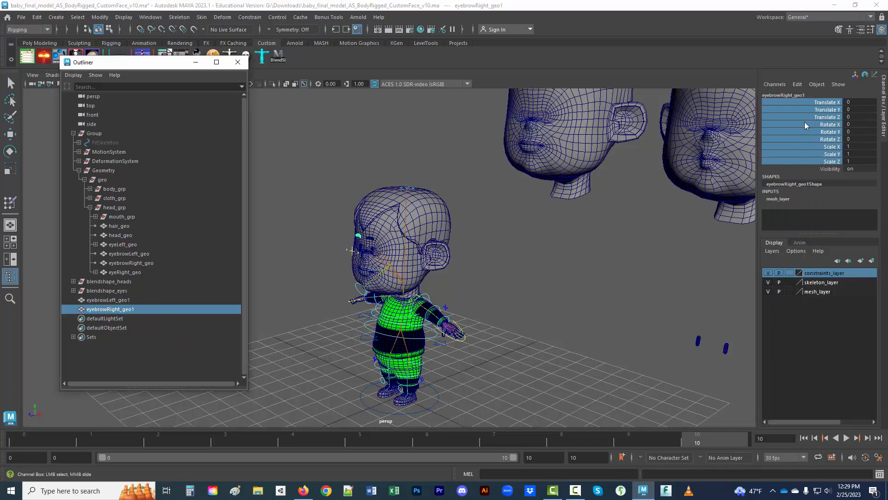
right_click(828, 110)
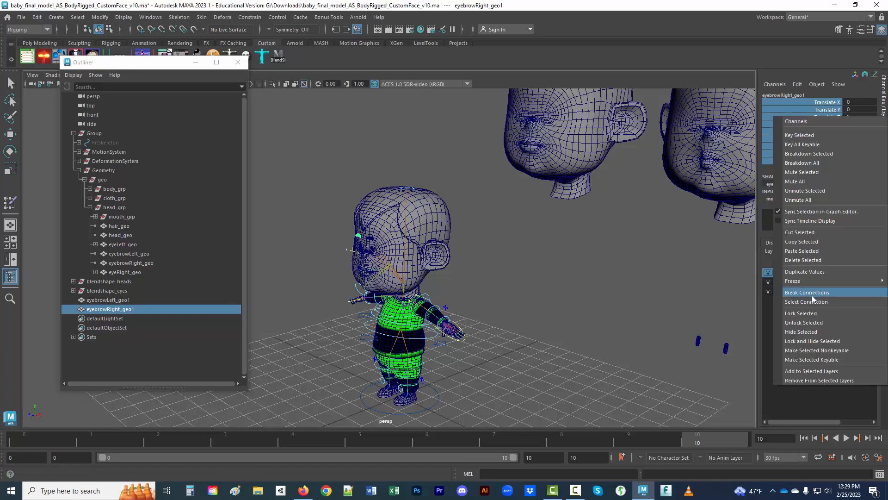
left_click(807, 292)
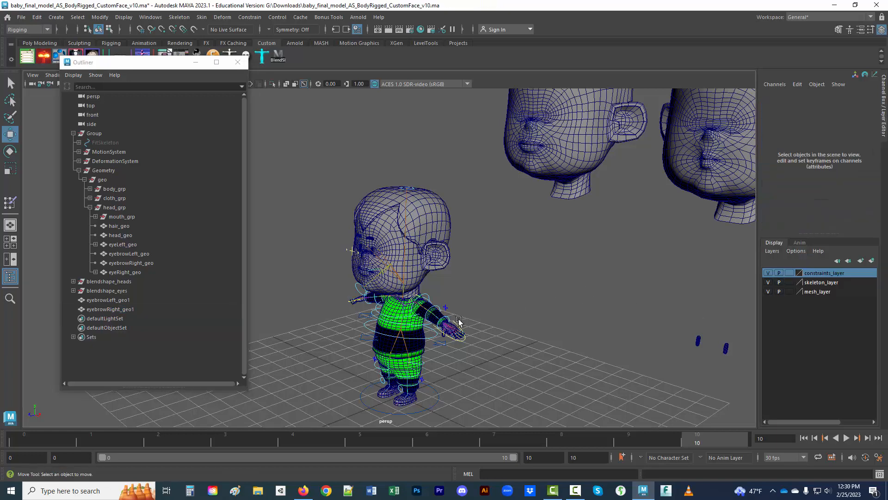
- Move the eyebrow copies aside, rename them eyebrowLeft_ORIG and eyebrowRight_ORIG, group them and center the pivot
left_click(108, 300)
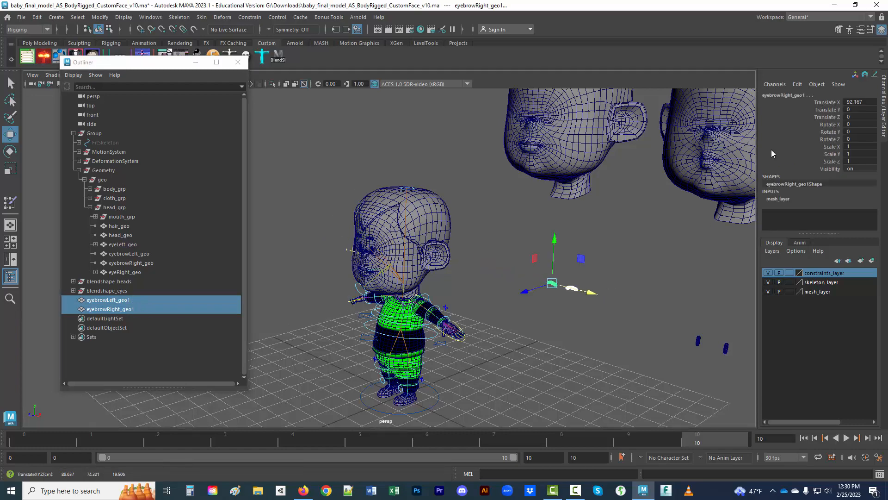
mouse_move(105, 306)
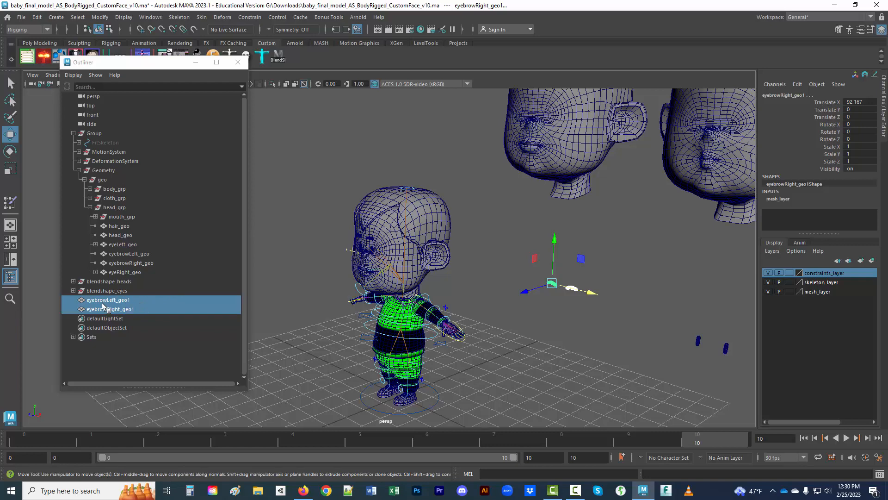
left_click(108, 300)
type("ORIG")
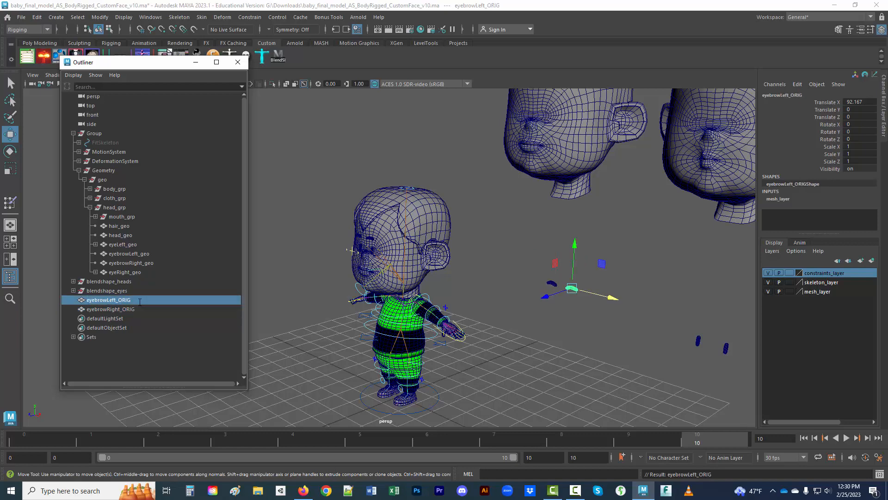
left_click(110, 308)
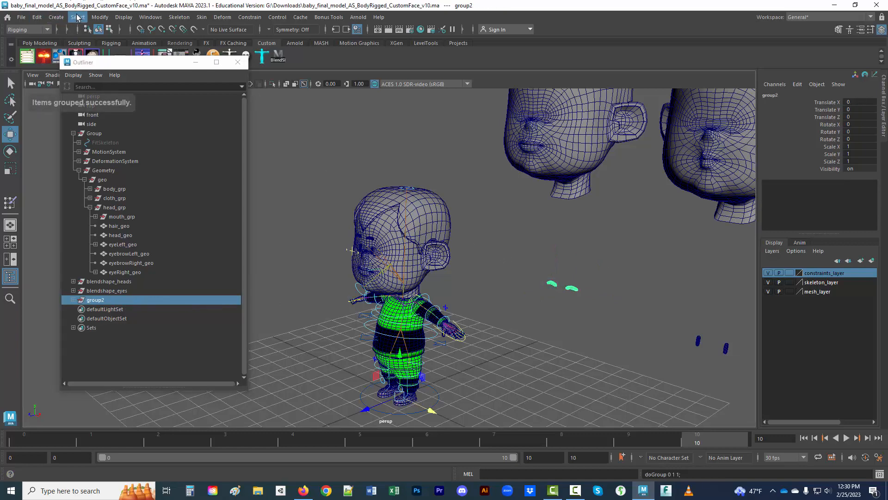
left_click(100, 17)
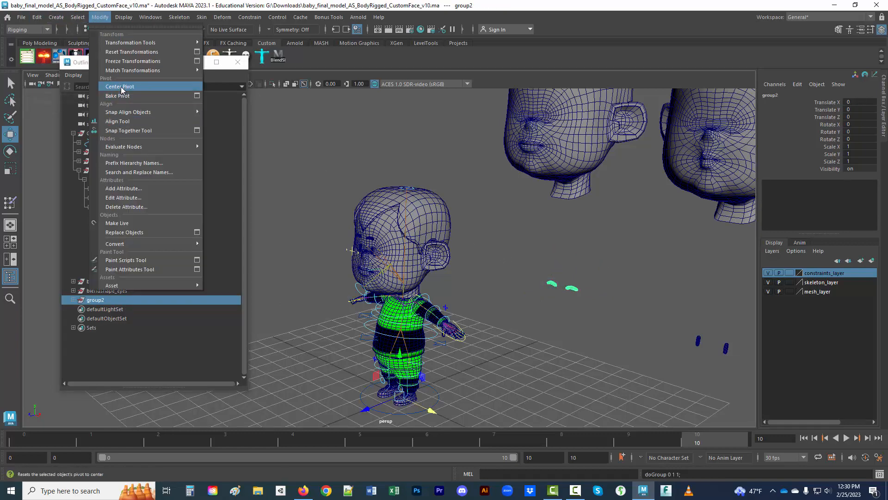
left_click(120, 86)
type("eyebrow_ORIG")
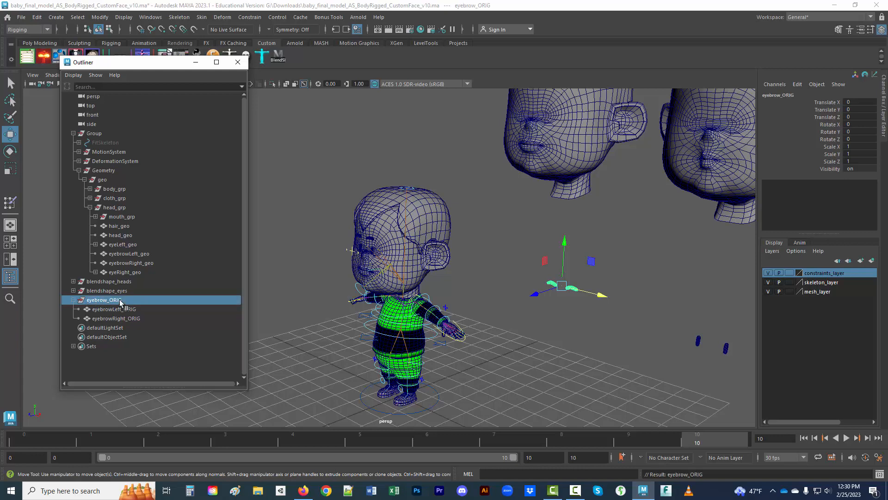
- Group eyebrow_ORIG into blendshapes_eyebrows and center that group's pivot
key("ctrl+g")
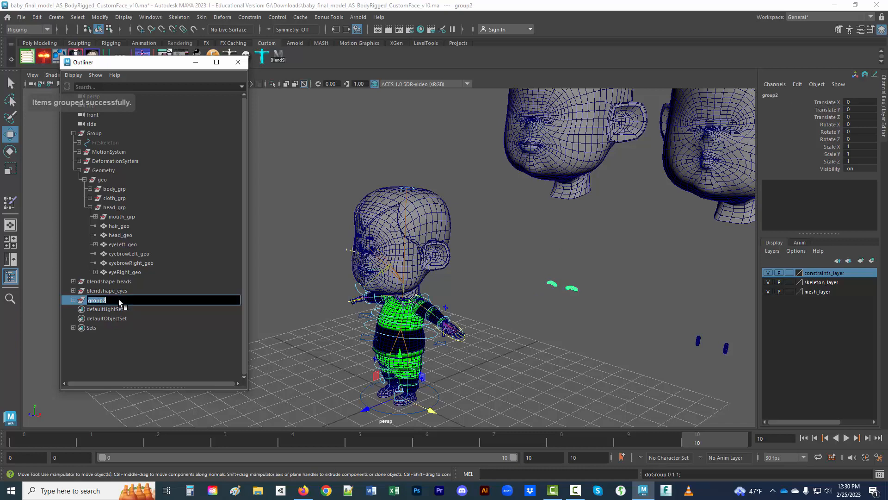
type("eyebrow_")
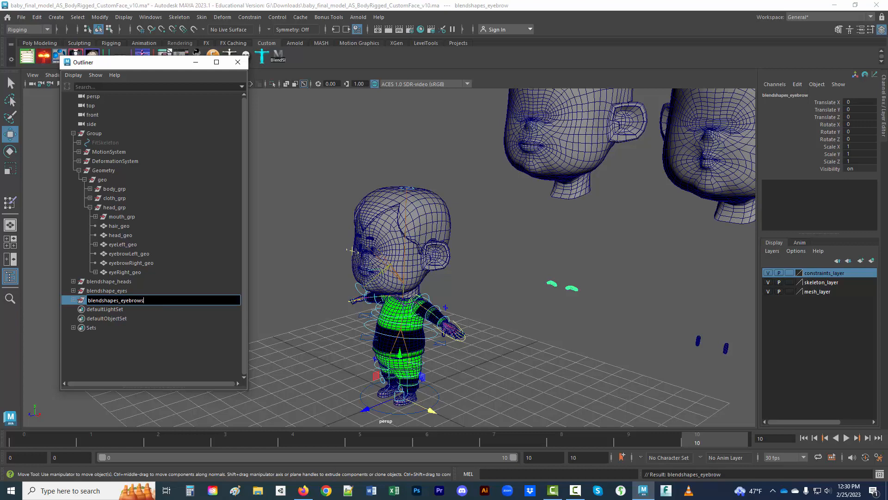
left_click(73, 300)
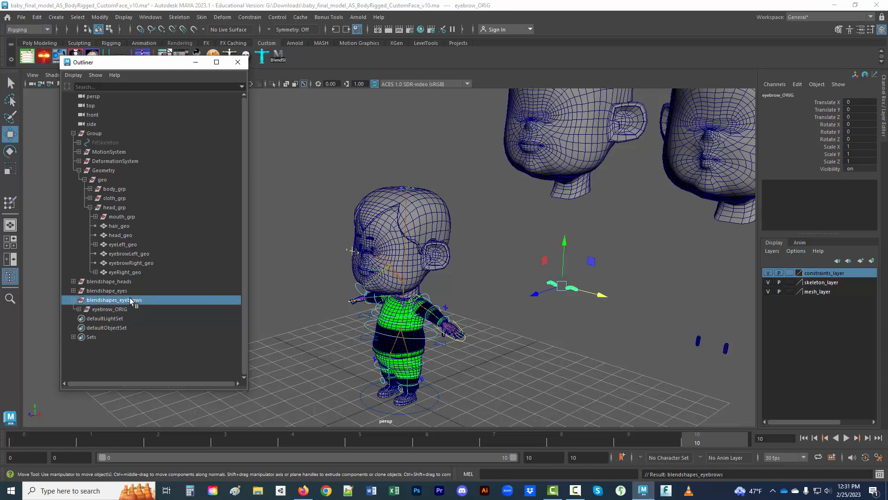
left_click(100, 16)
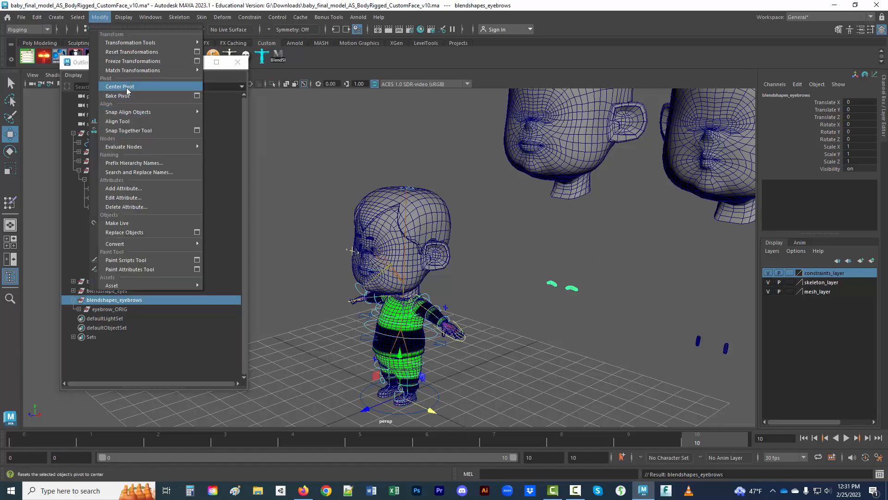
left_click(119, 86)
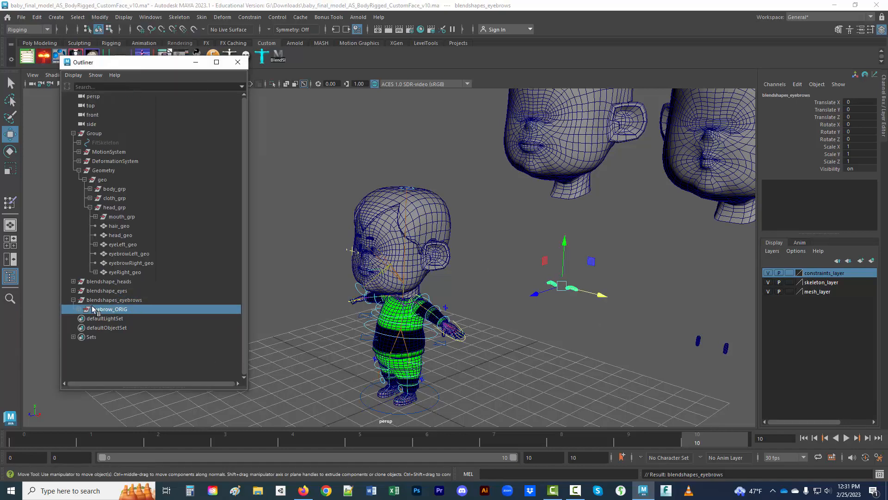
- Duplicate eyebrow_ORIG down in Y, naming the copies eyebrow_lowered, eyebrow_mad and eyebrow_widen
left_click(110, 309)
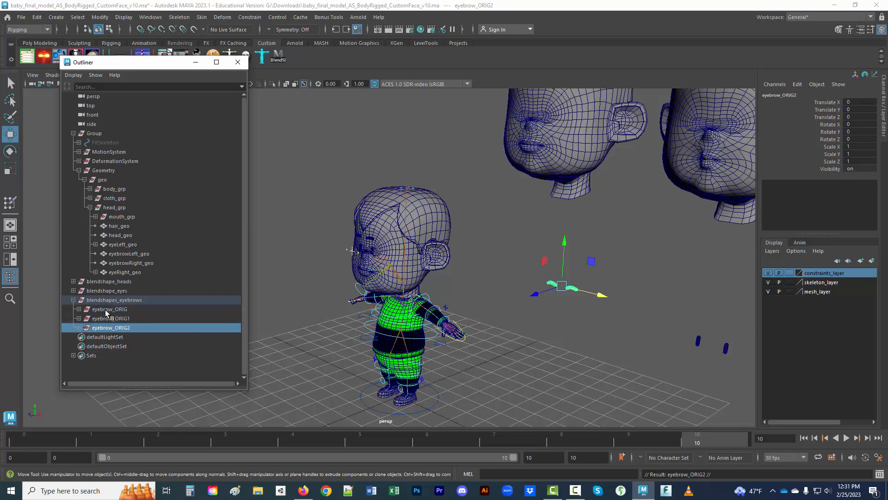
left_click(111, 318)
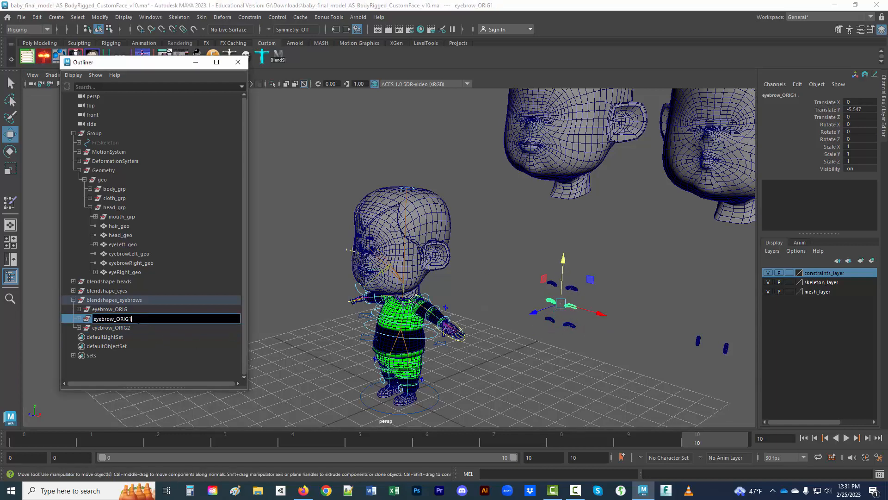
type("eyebrow_lowered")
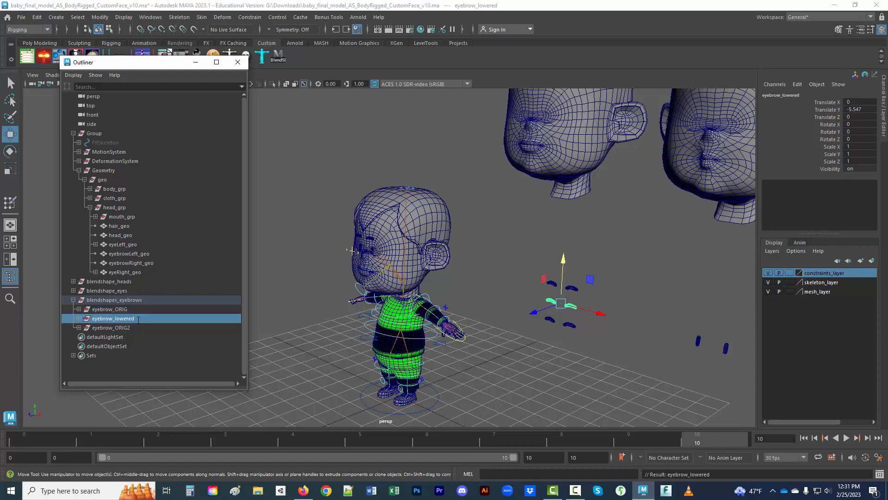
left_click(112, 328)
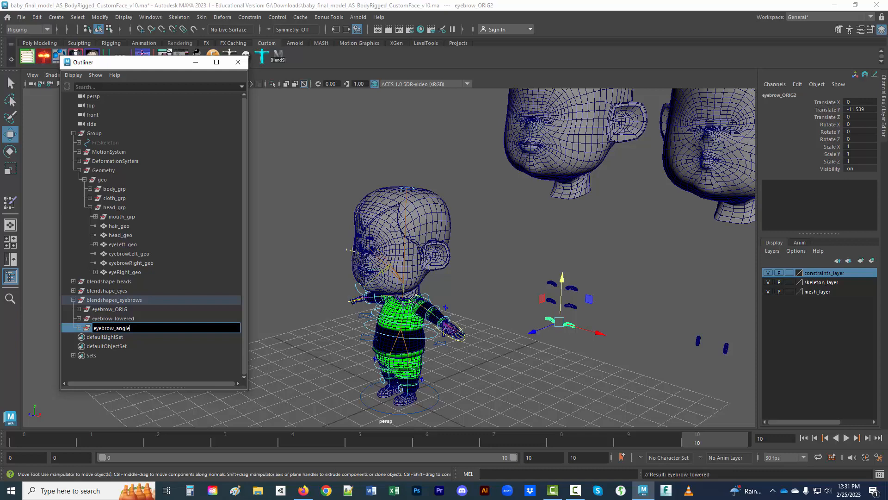
type("eyebrow_m")
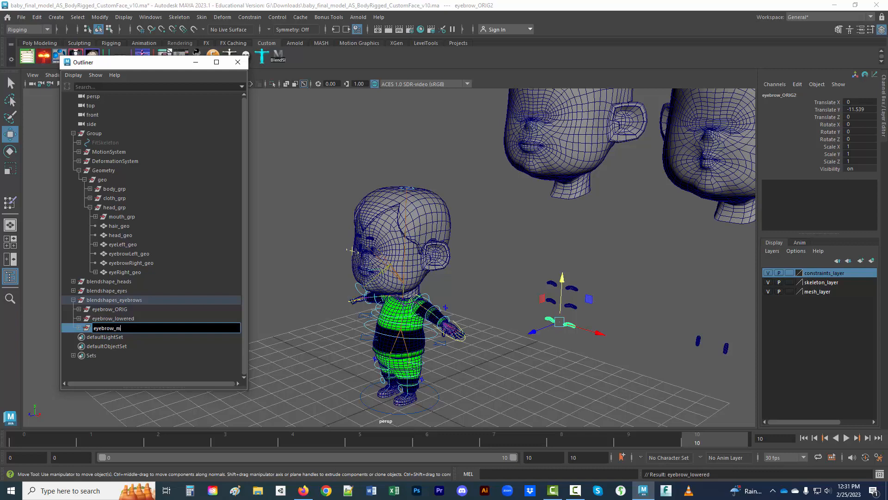
type("ad")
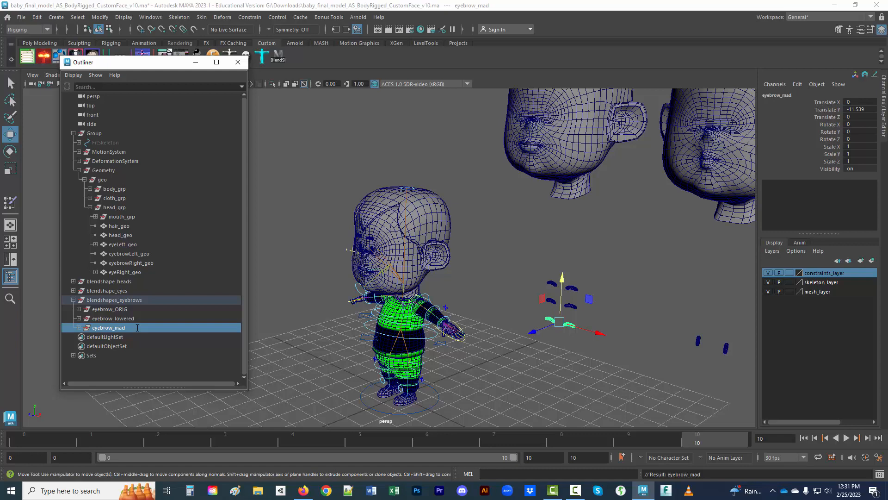
mouse_move(144, 330)
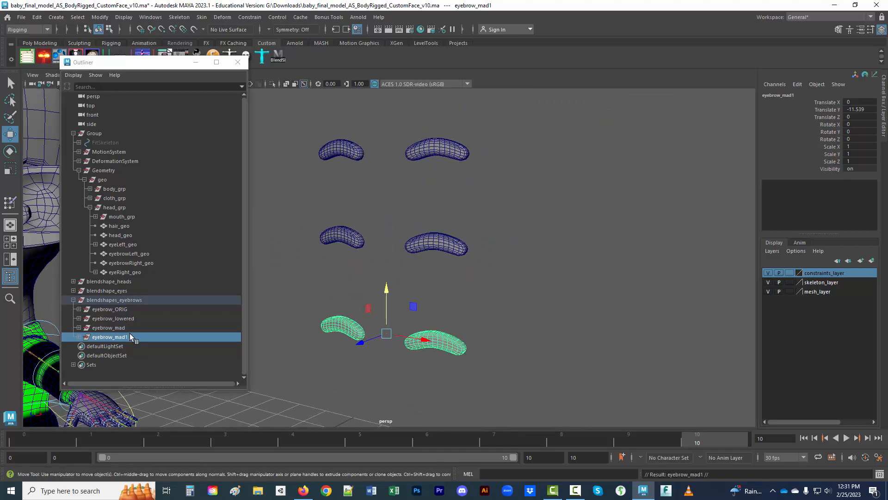
double_click(109, 336)
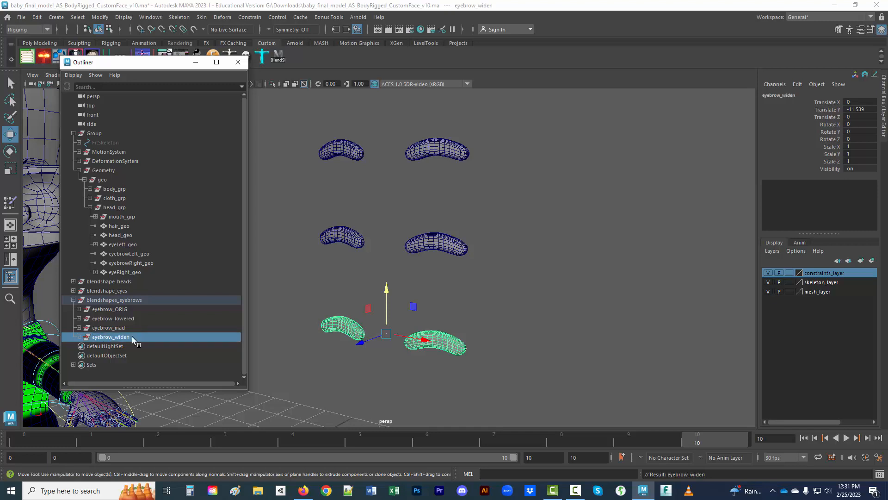
mouse_move(99, 323)
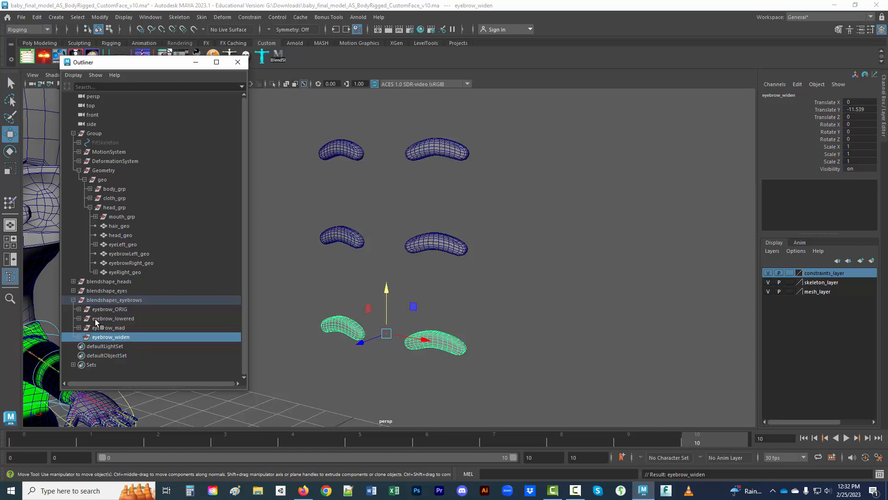
- Rename the eyebrow_lowered meshes lowered_eyebrowLeft and lowered_eyebrowRight, then select eyebrow_mad
left_click(80, 336)
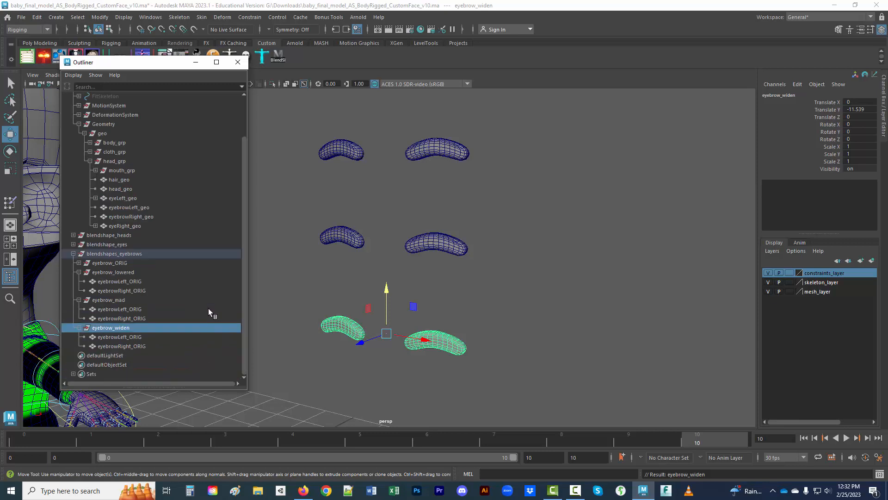
mouse_move(129, 277)
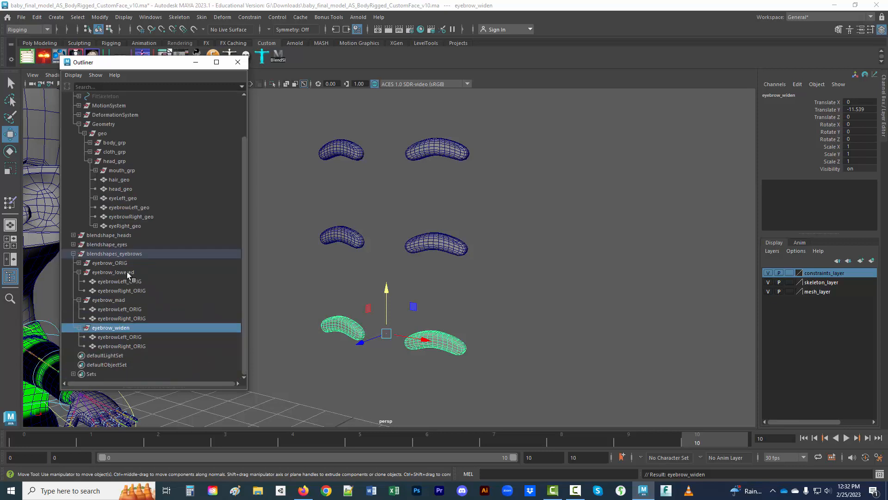
left_click(123, 281)
type("lowered")
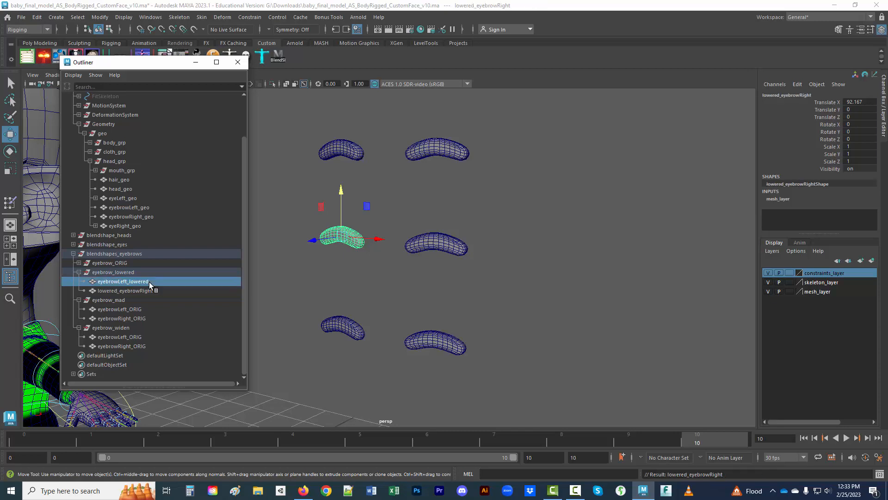
double_click(124, 282)
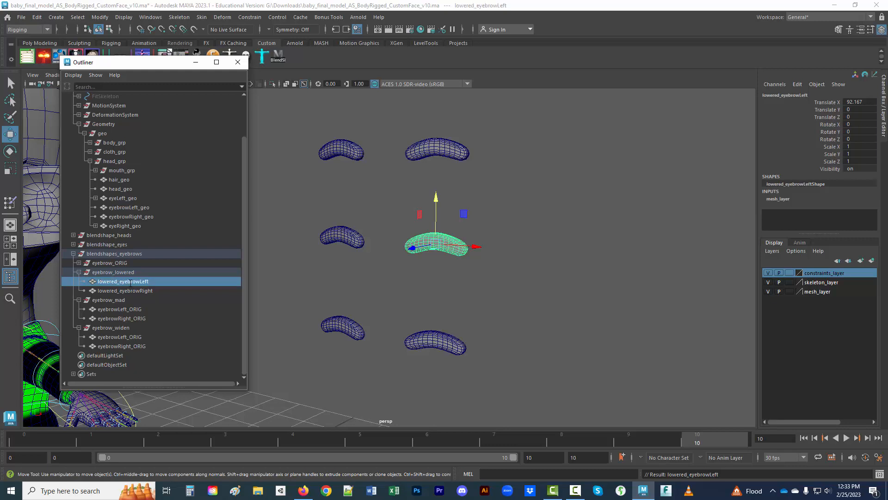
mouse_move(116, 293)
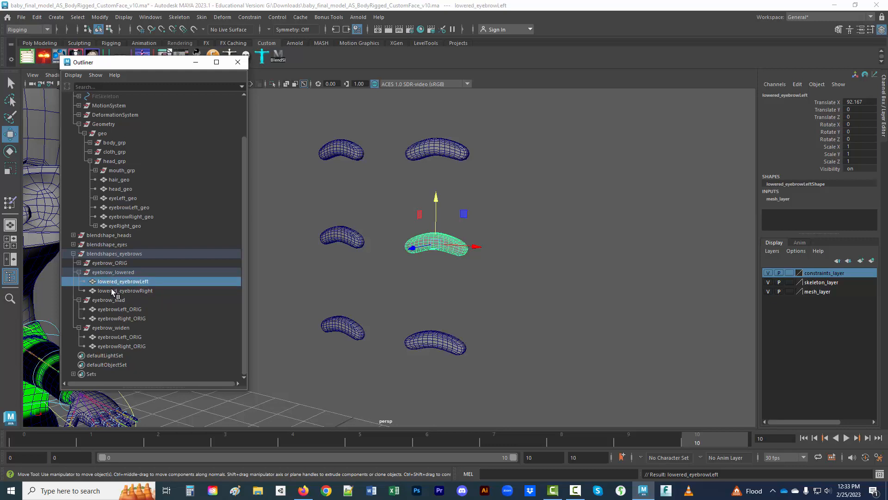
mouse_move(116, 305)
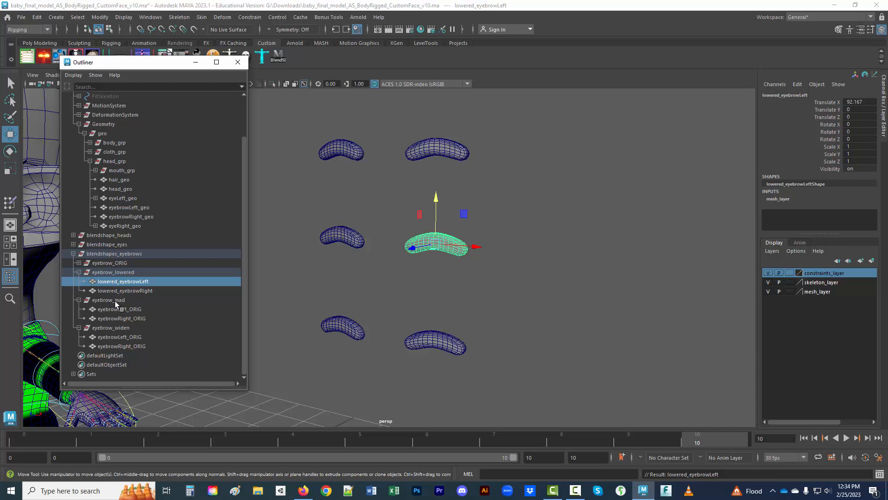
left_click(109, 300)
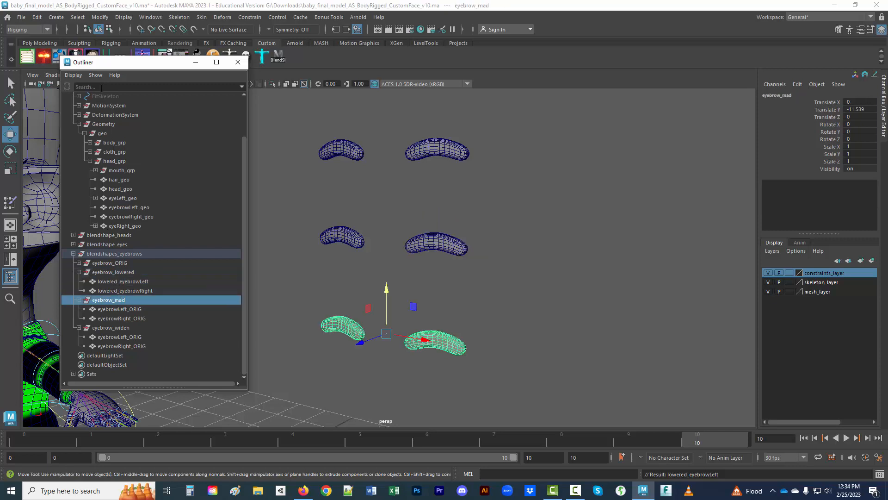
- Prefix the eyebrow_mad hierarchy with mad_ and rename the group mad_eyebrow
left_click(100, 17)
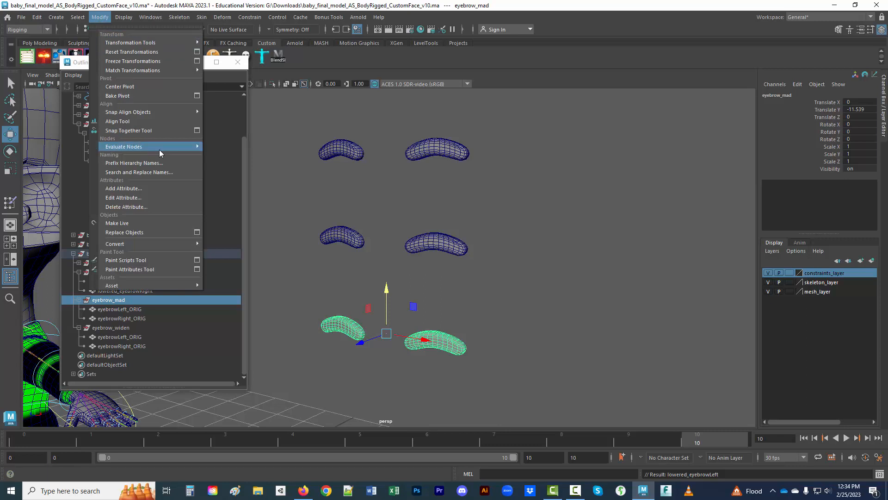
mouse_move(134, 162)
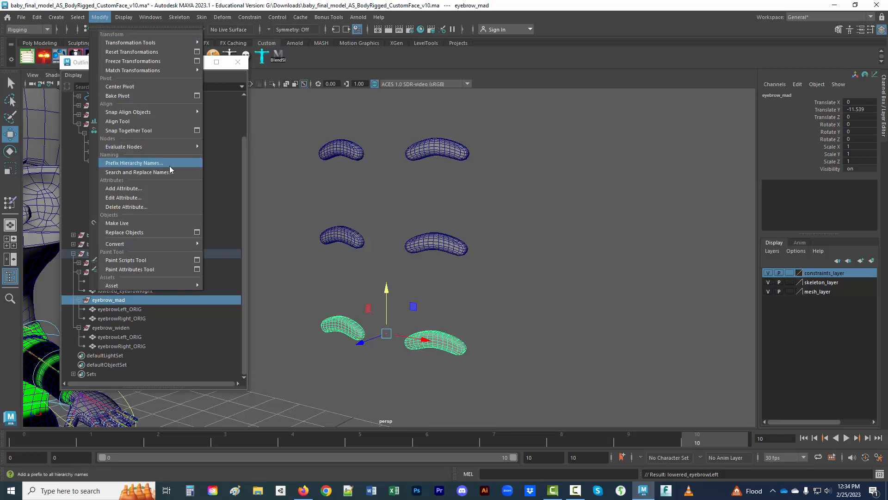
left_click(133, 163)
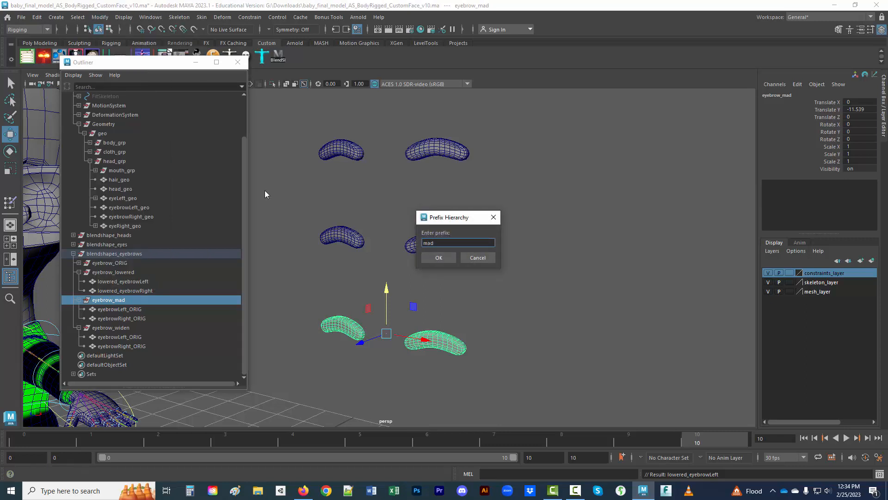
type("_")
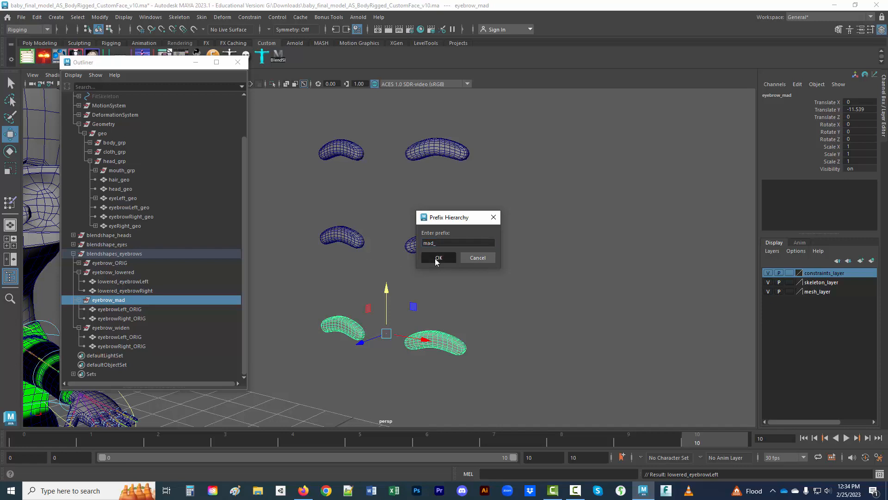
left_click(438, 257)
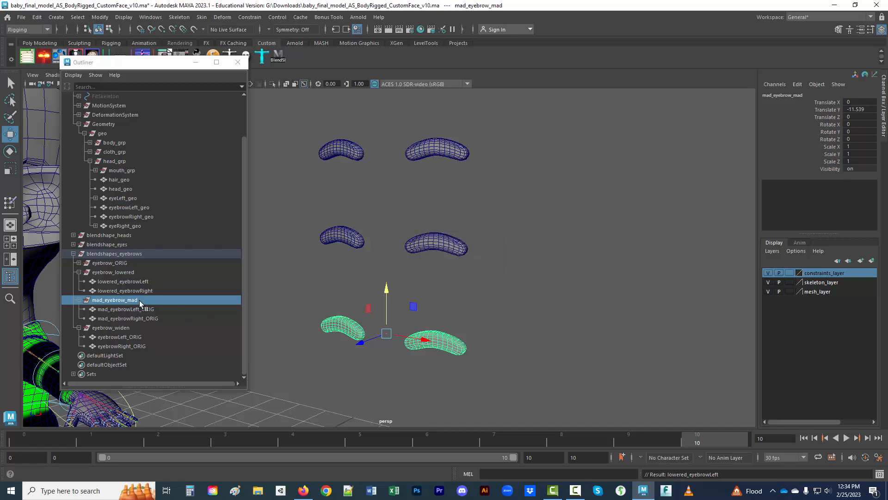
double_click(114, 299)
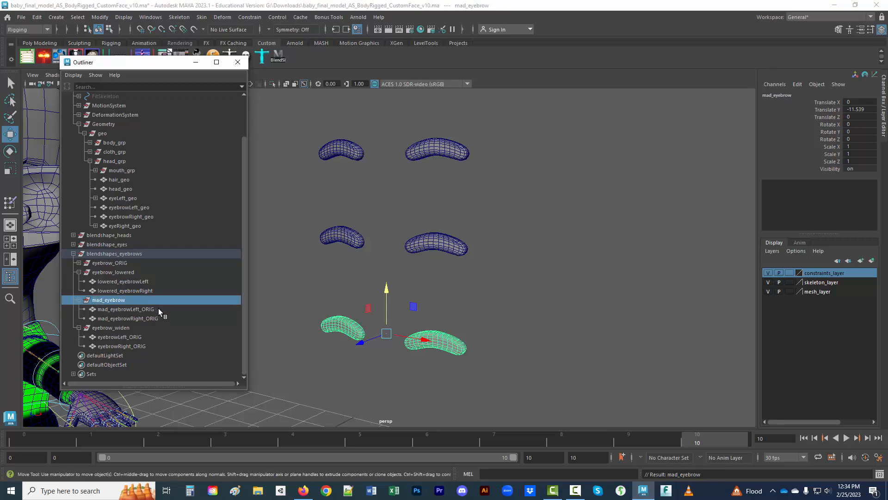
mouse_move(153, 326)
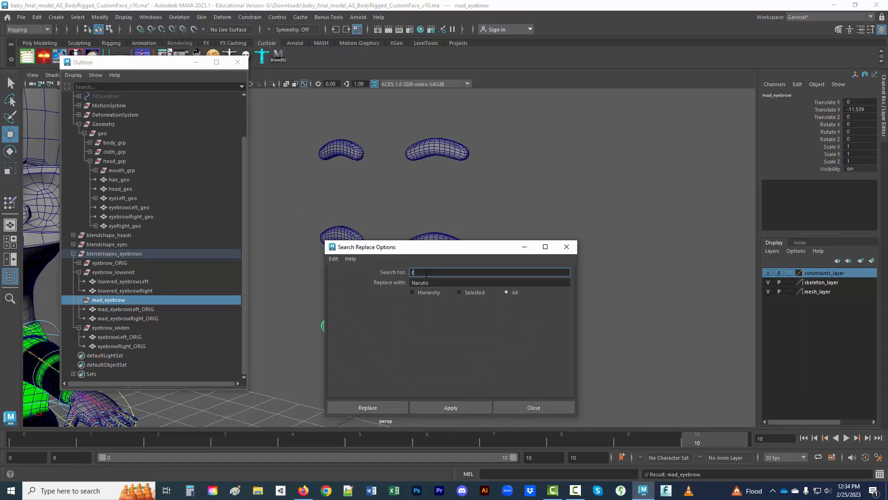
- Strip '_ORIG' from the mad_eyebrow and eyebrow_widen hierarchy names via Search and Replace
type("_ORIG")
left_click(490, 282)
type("t")
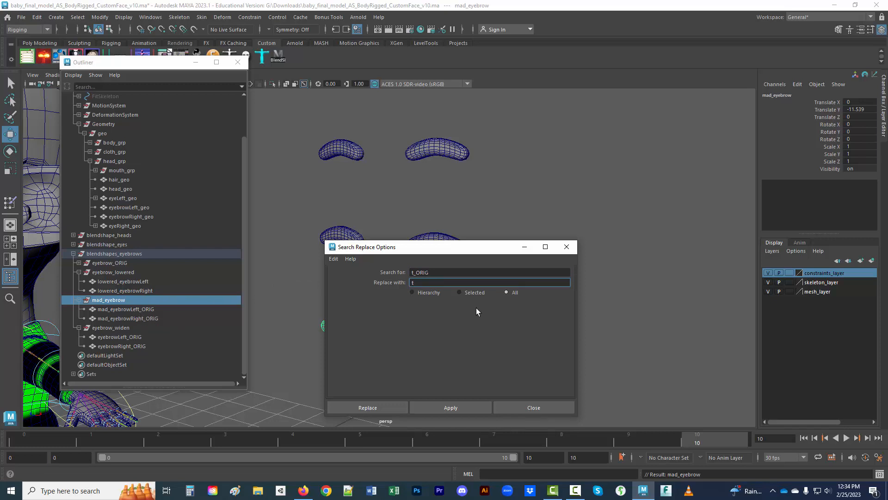
left_click(450, 407)
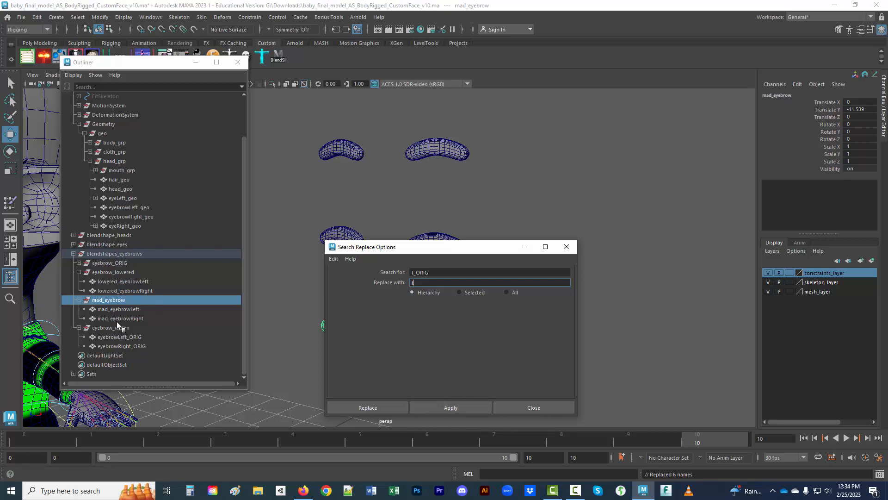
left_click(450, 407)
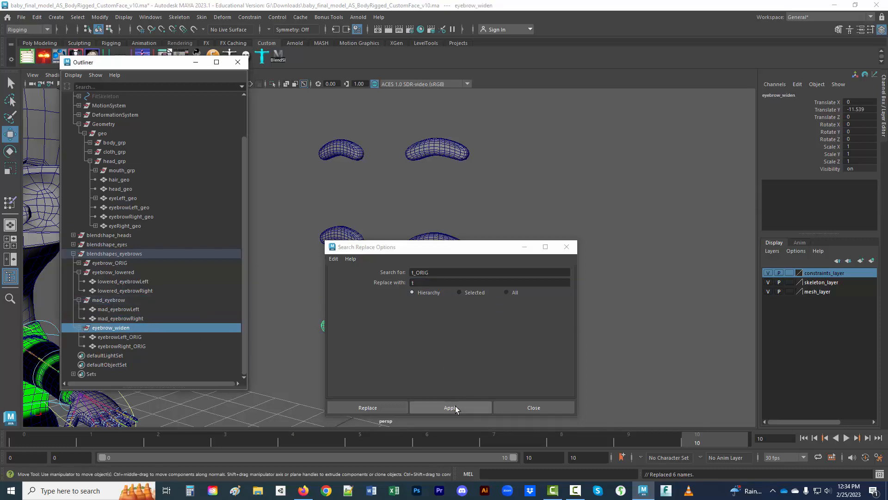
left_click(451, 407)
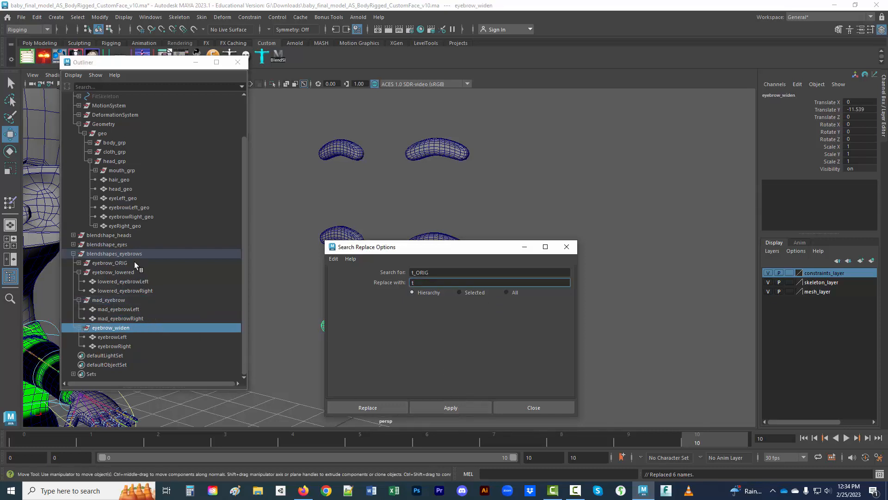
left_click(109, 262)
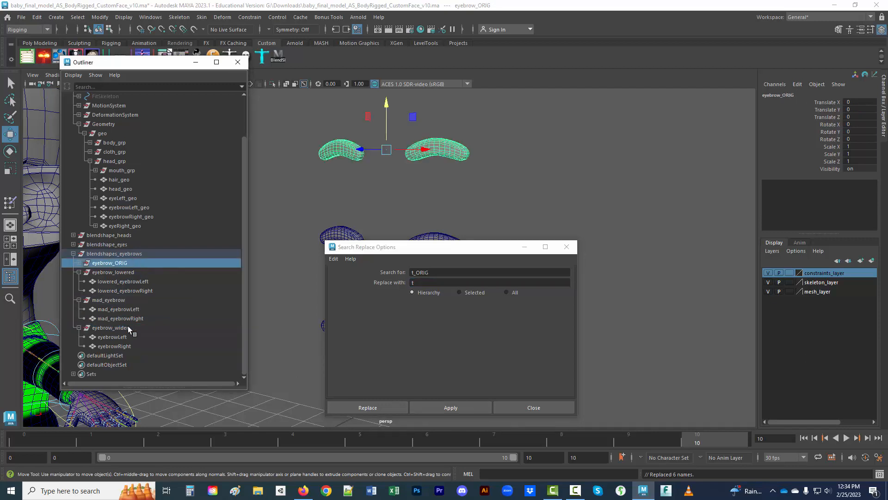
left_click(111, 327)
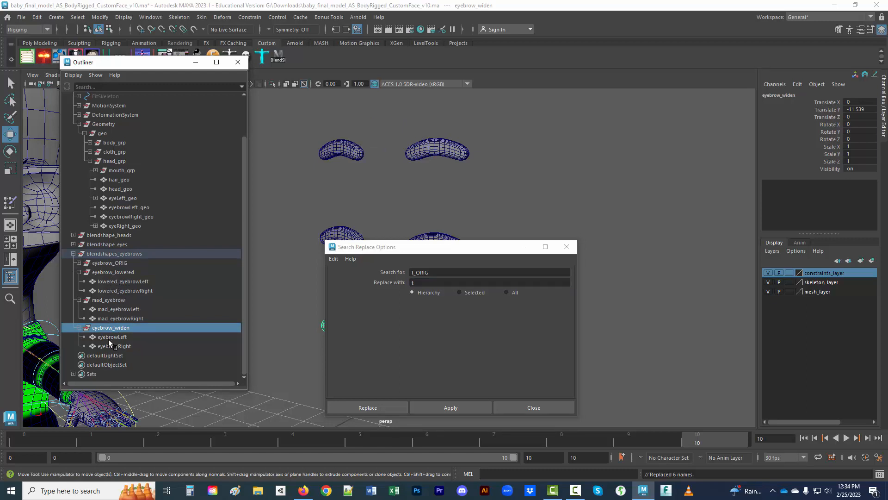
mouse_move(119, 117)
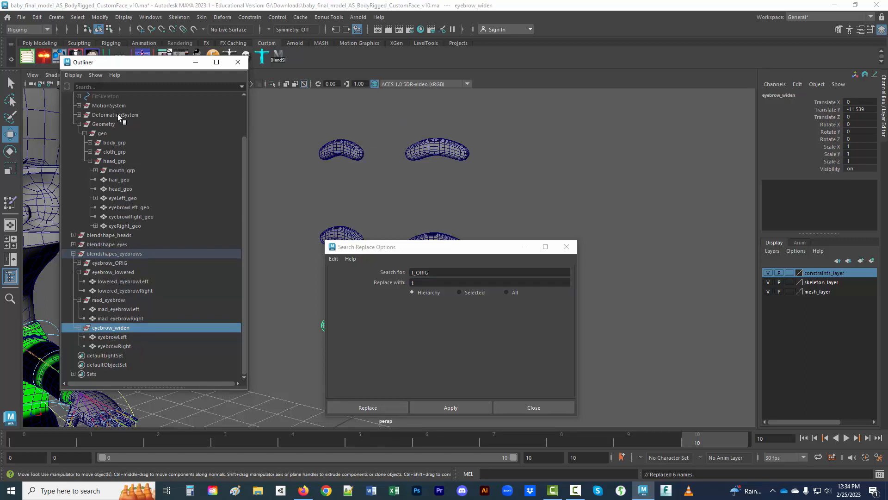
- Prefix the widen eyebrows with 'widen_' and rename the lowered group to lowered_eyebrow
left_click(100, 18)
type("widen_")
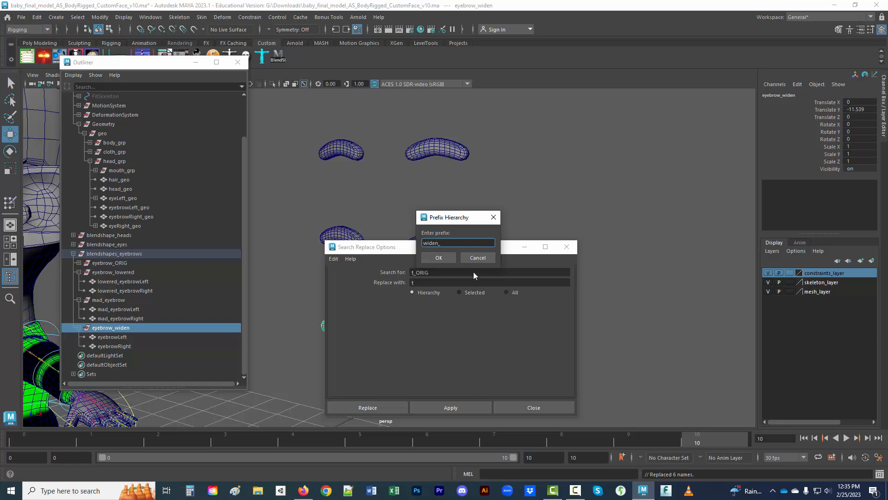
left_click(438, 257)
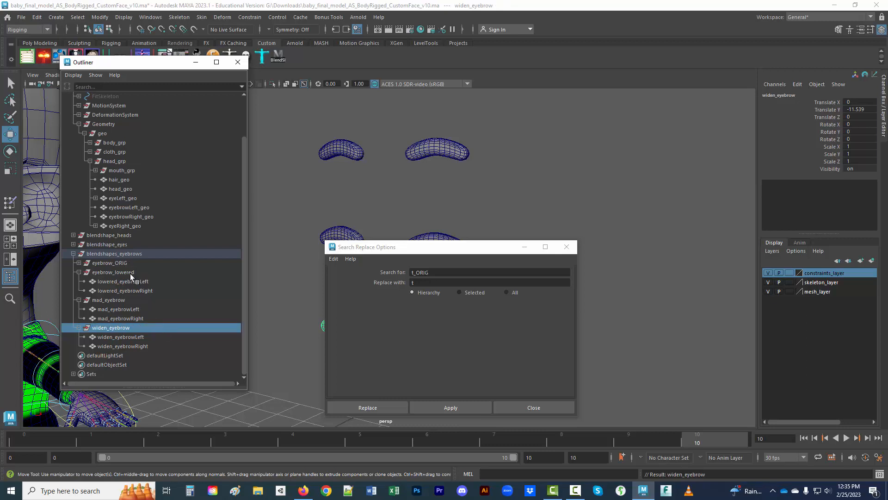
left_click(108, 300)
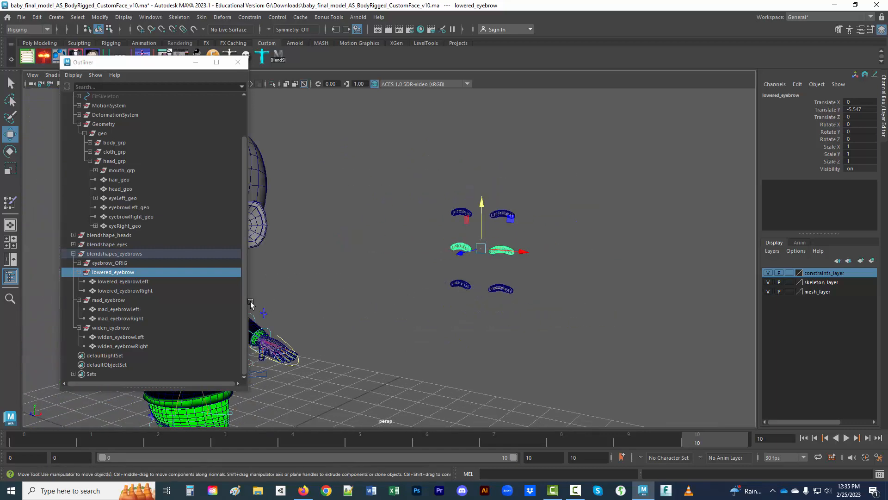
- Move the widen_eyebrow group down into a bottom row, then select lowered_eyebrow
left_click(111, 328)
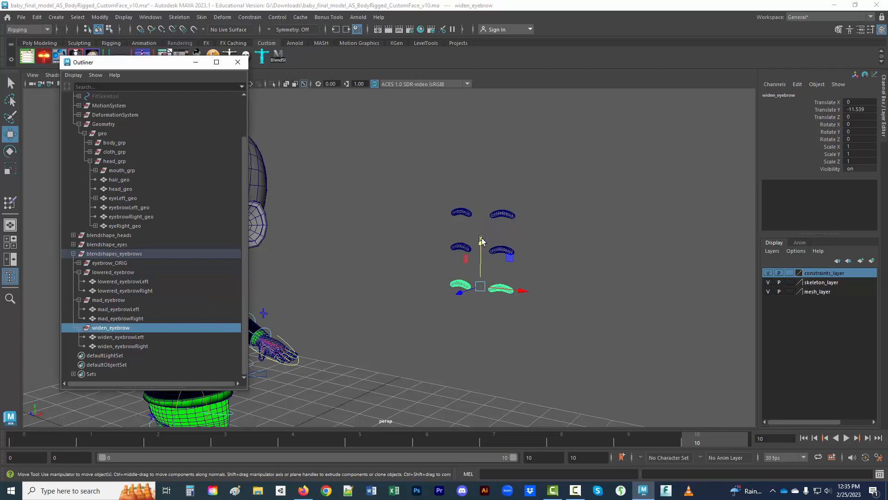
left_click(561, 308)
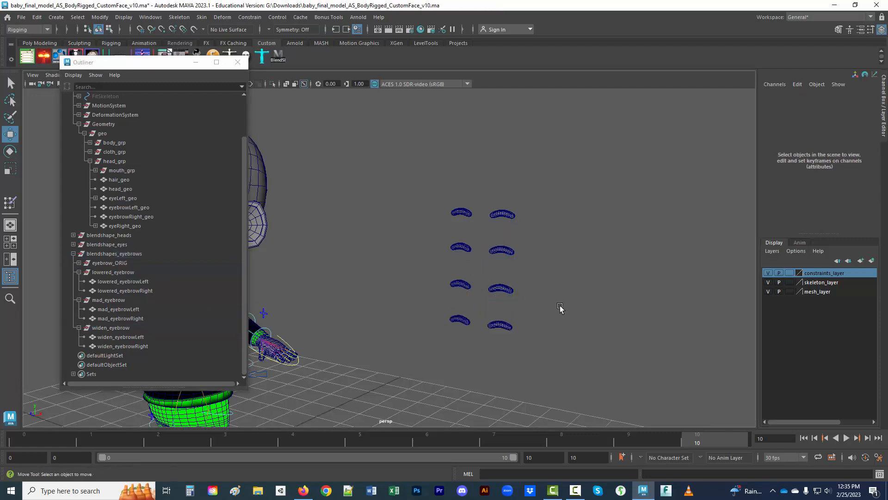
mouse_move(516, 227)
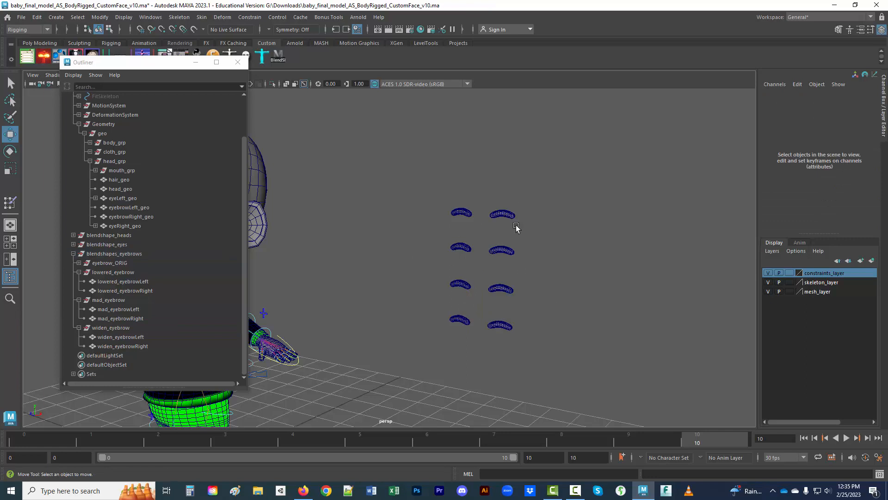
mouse_move(478, 328)
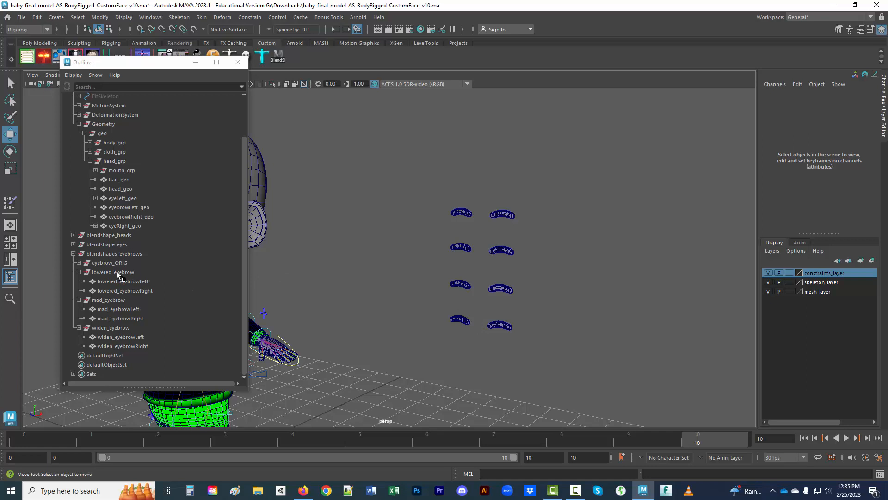
left_click(112, 272)
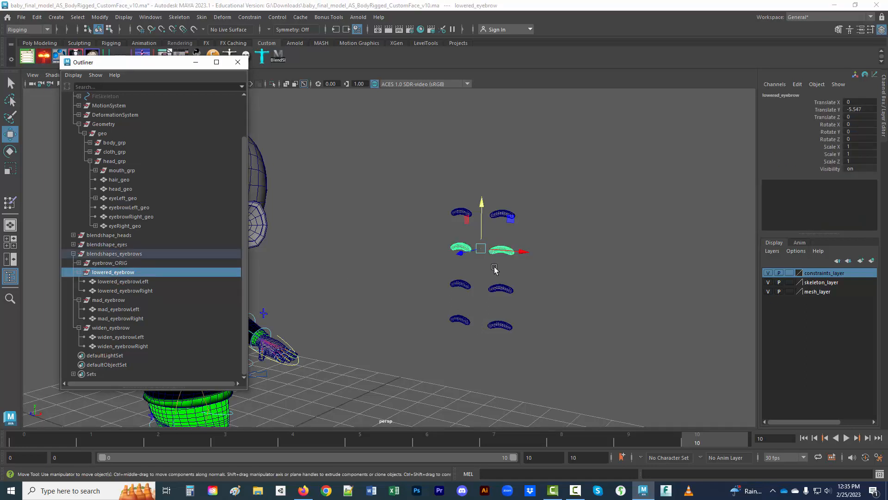
mouse_move(482, 205)
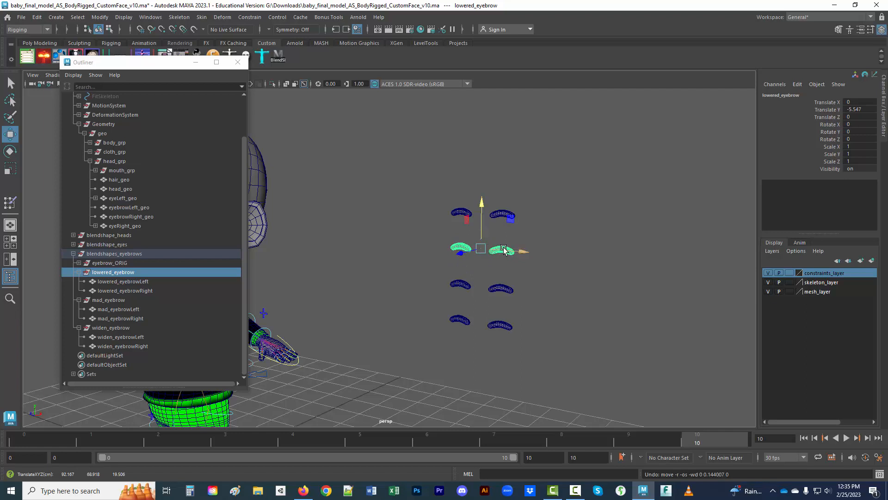
- Put the mad_eyebrowRight copy into vertex editing with soft selection settings open
right_click(503, 249)
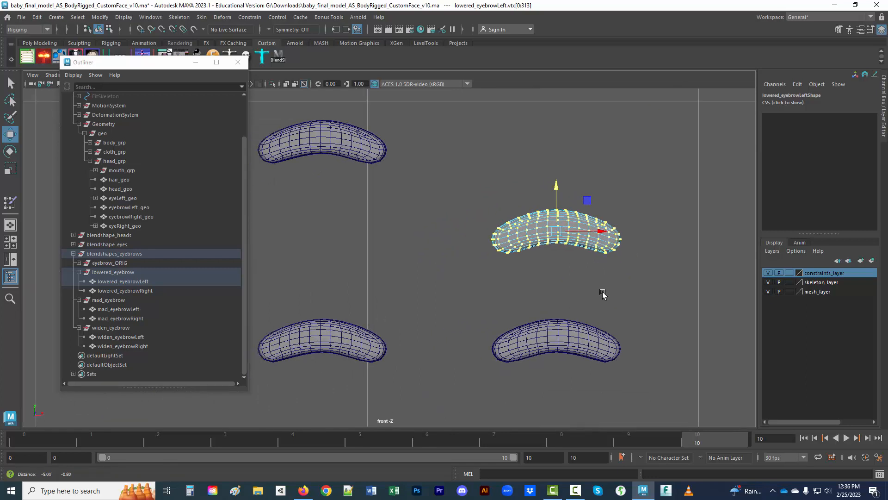
left_click(124, 290)
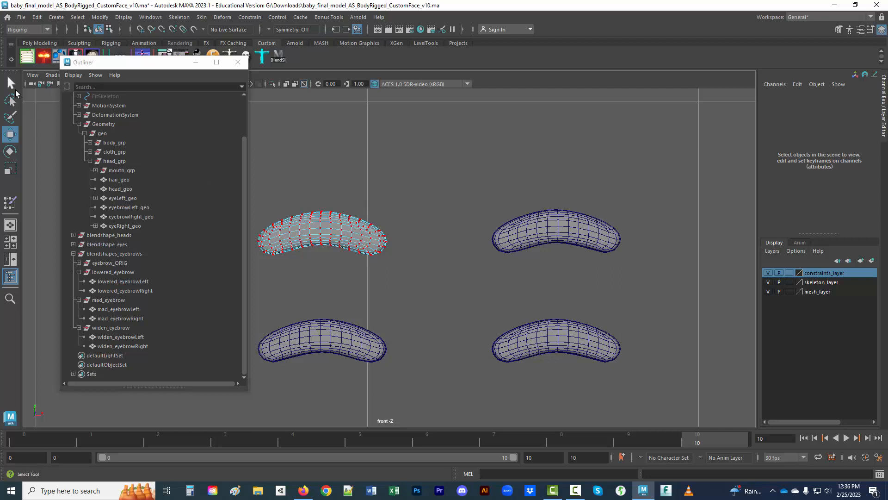
double_click(10, 83)
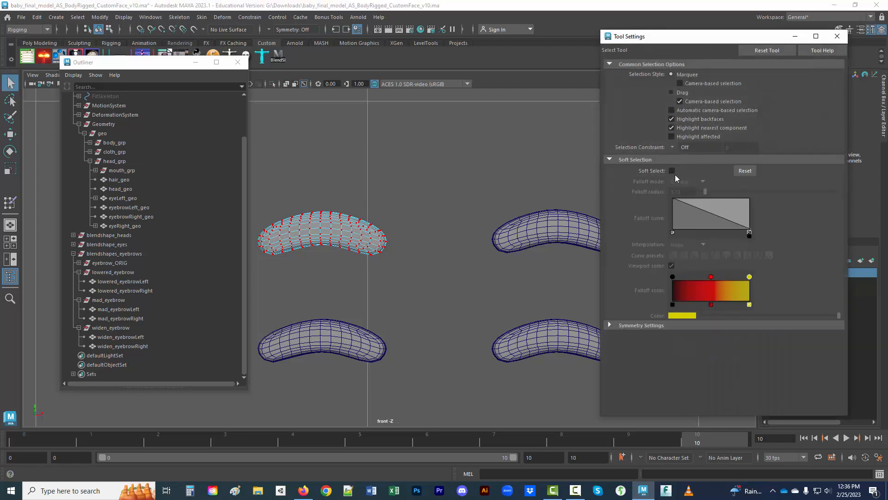
left_click(837, 36)
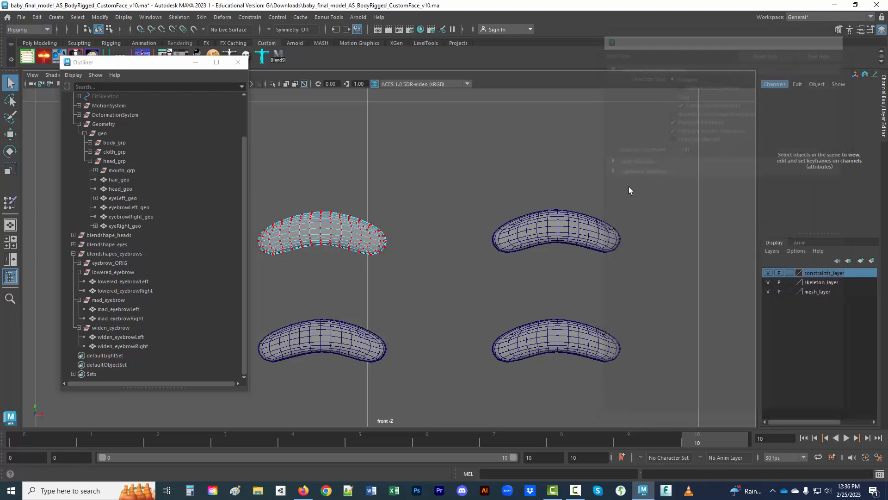
left_click(121, 318)
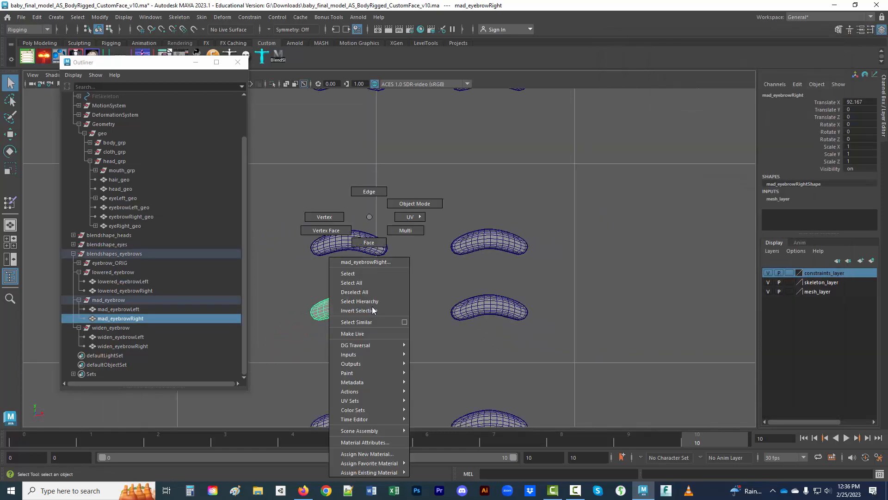
- Rotate the vertices of both mad eyebrow copies into an angry slant
left_click(348, 273)
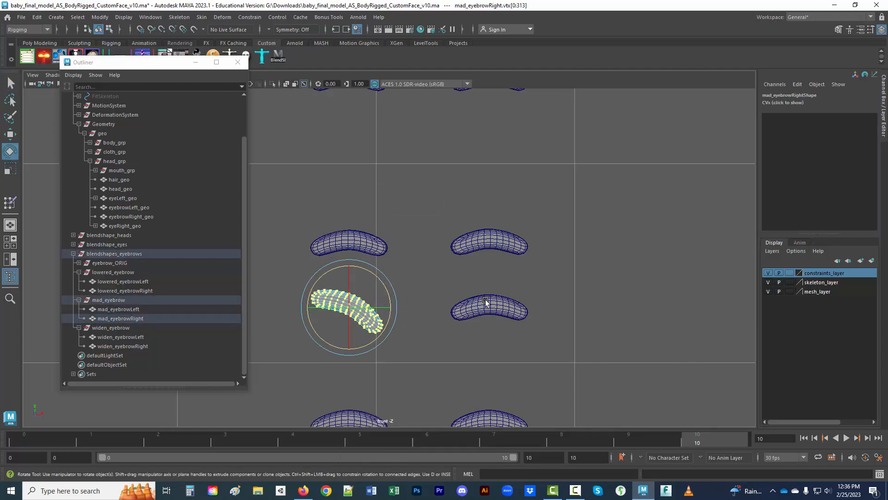
left_click(460, 272)
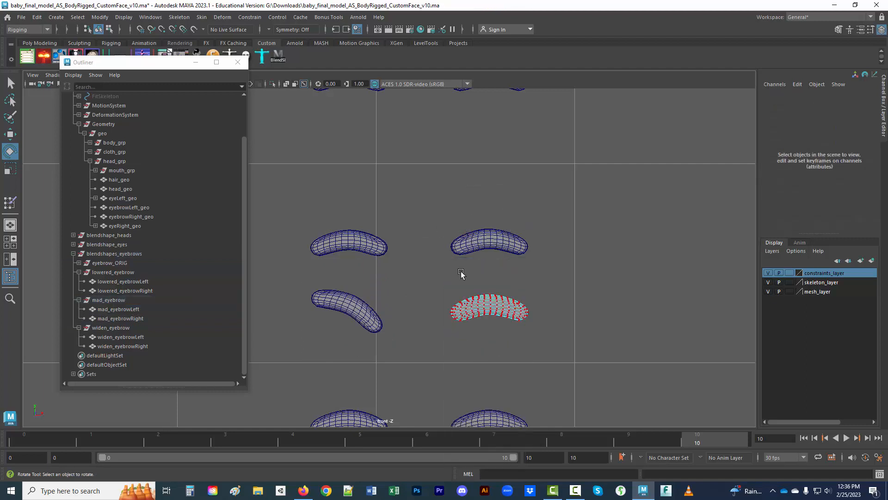
left_click(489, 308)
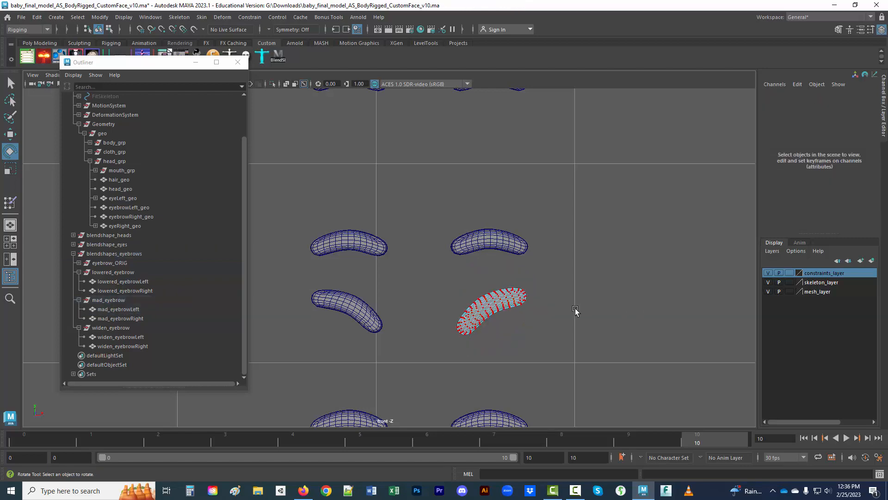
mouse_move(10, 82)
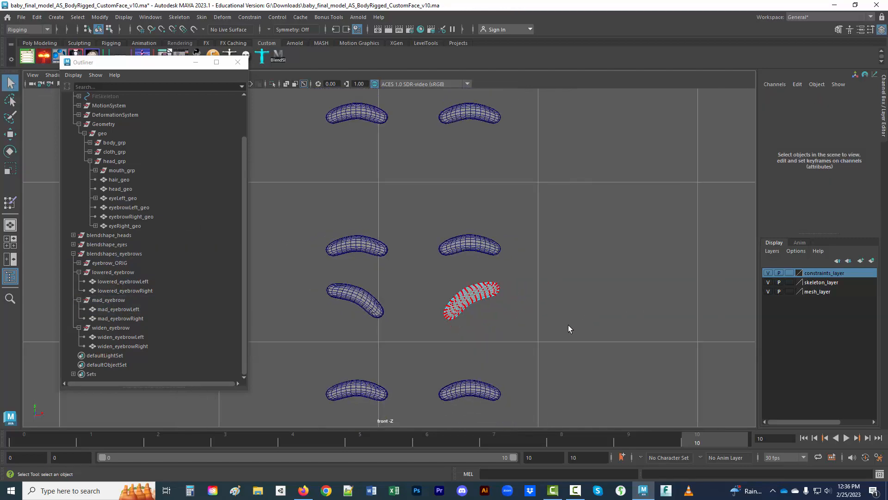
- Move the left and right widen eyebrow copies further outward
left_click(123, 345)
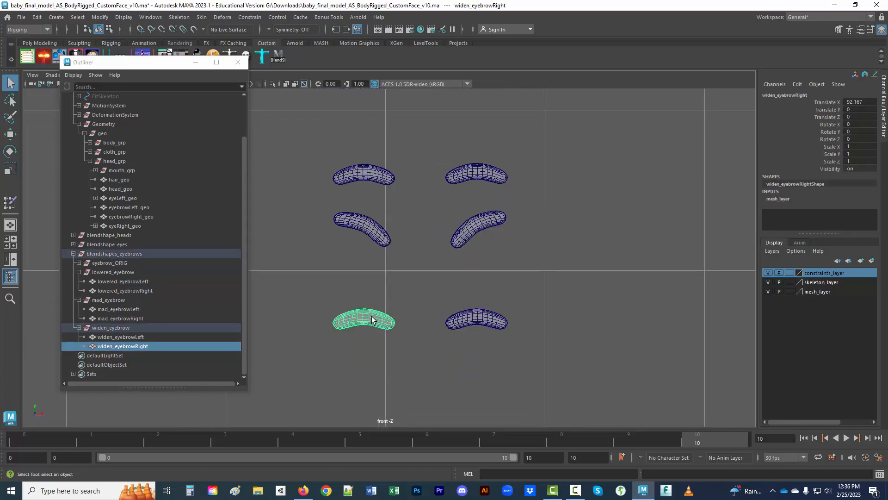
right_click(364, 320)
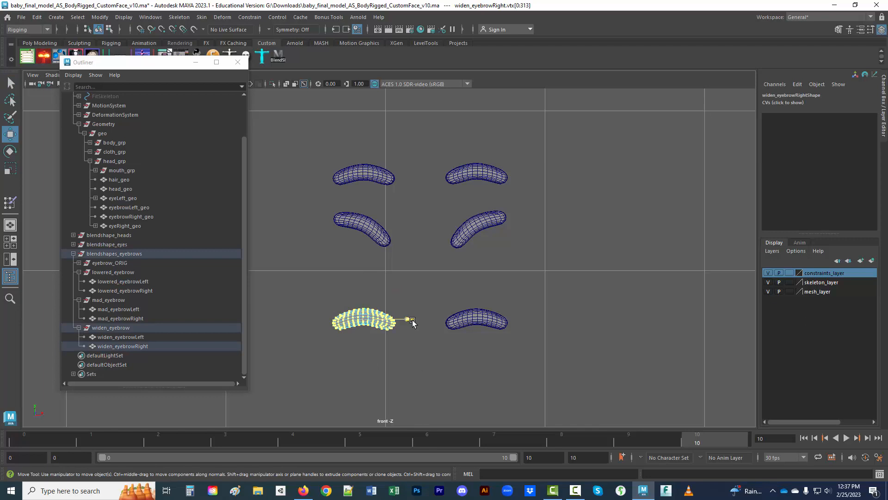
left_click(121, 337)
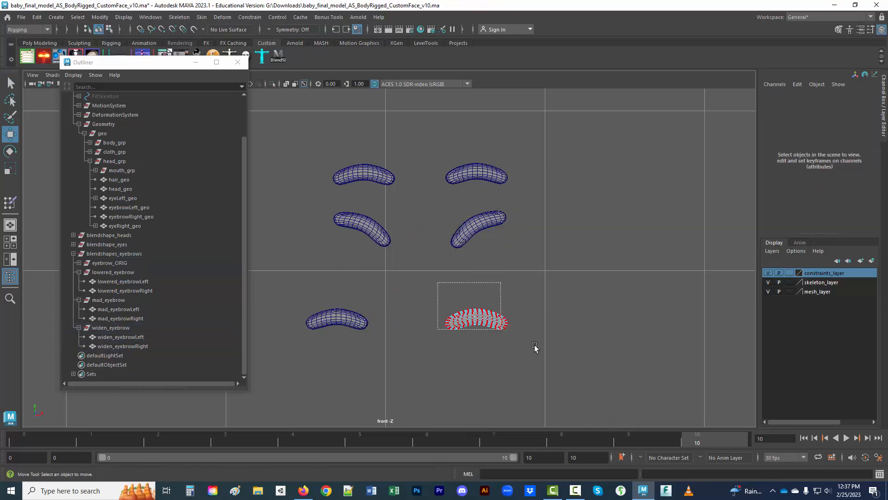
left_click(473, 315)
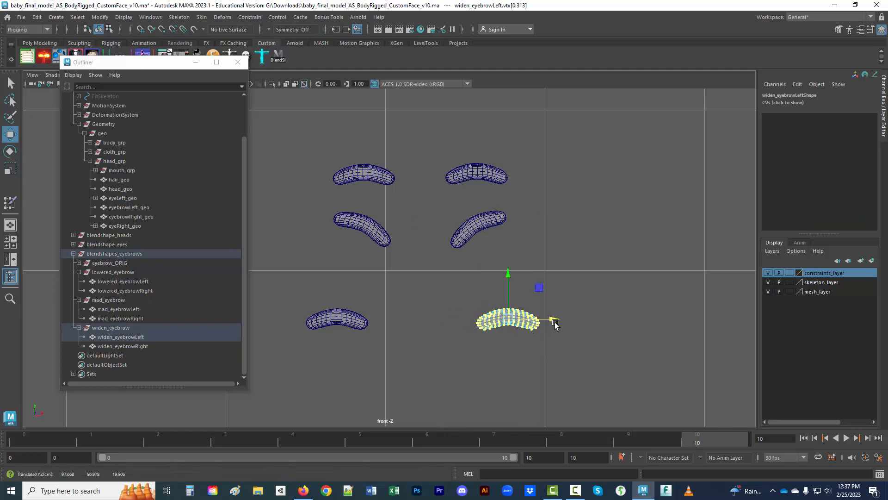
left_click(598, 278)
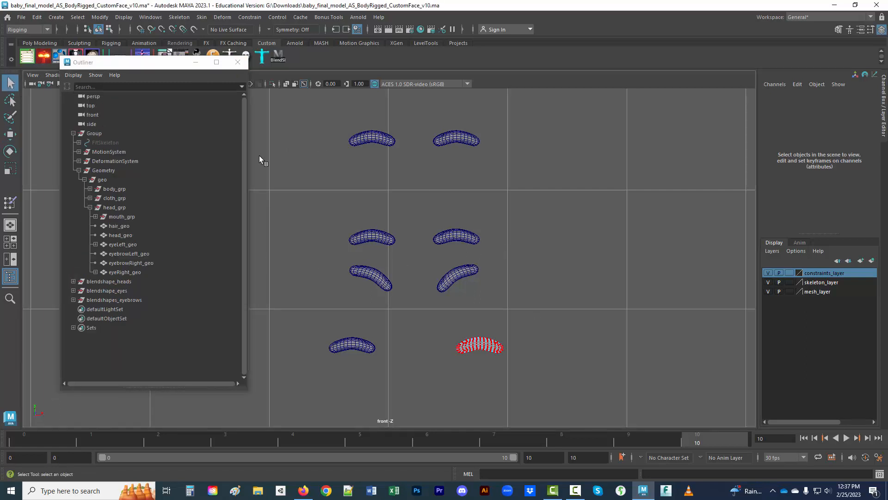
- Create blend shape node eyebrowl_expressions on the left eyebrow from its target copies
right_click(463, 139)
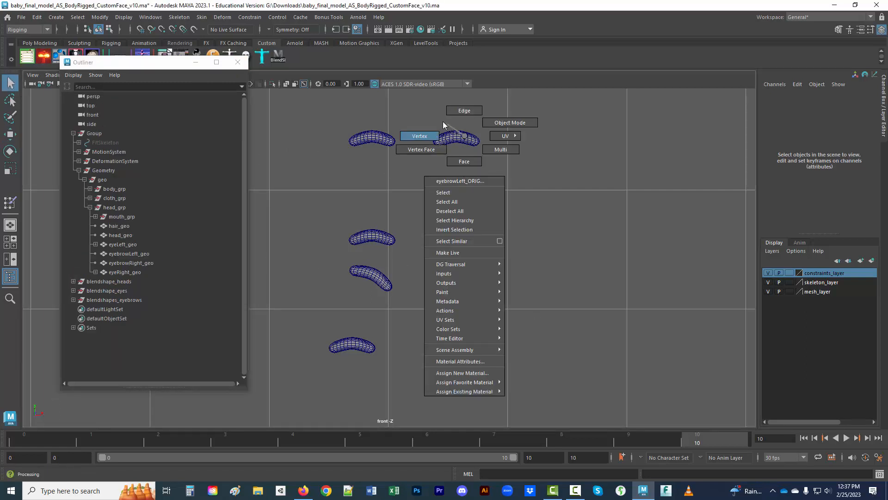
left_click(444, 192)
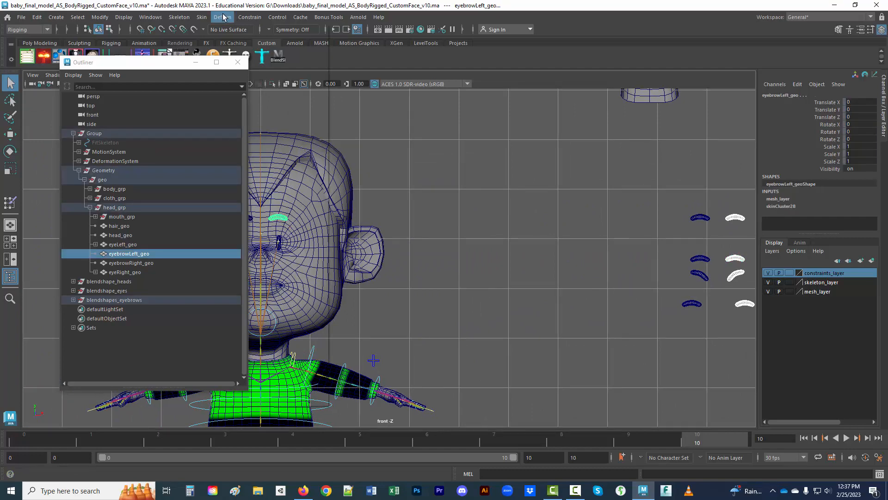
left_click(222, 16)
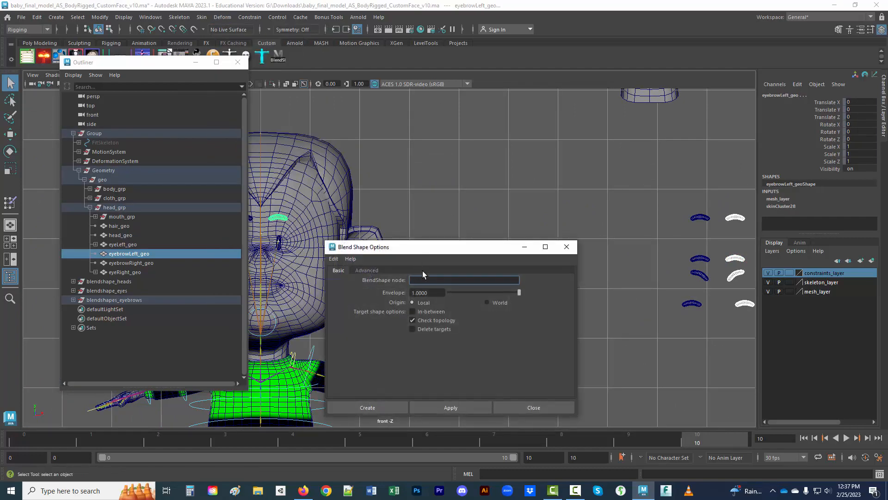
type("eyebrowL_ex")
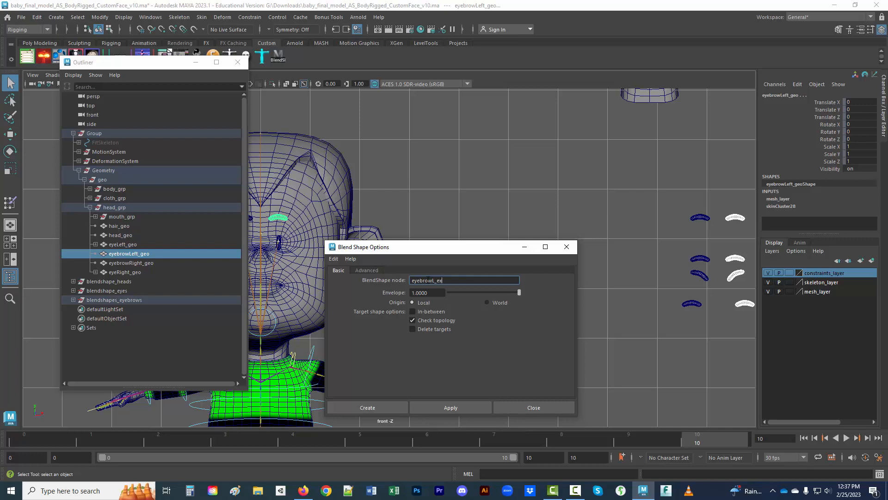
type("eyebrow_expressions")
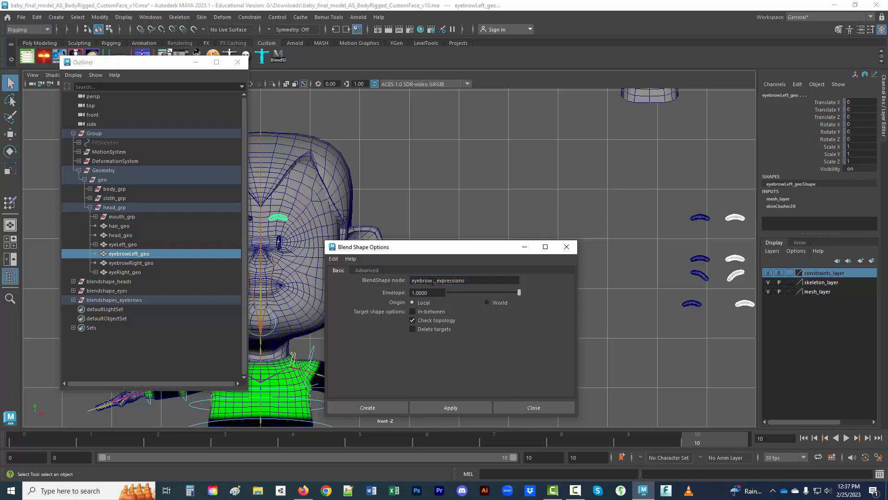
left_click(450, 407)
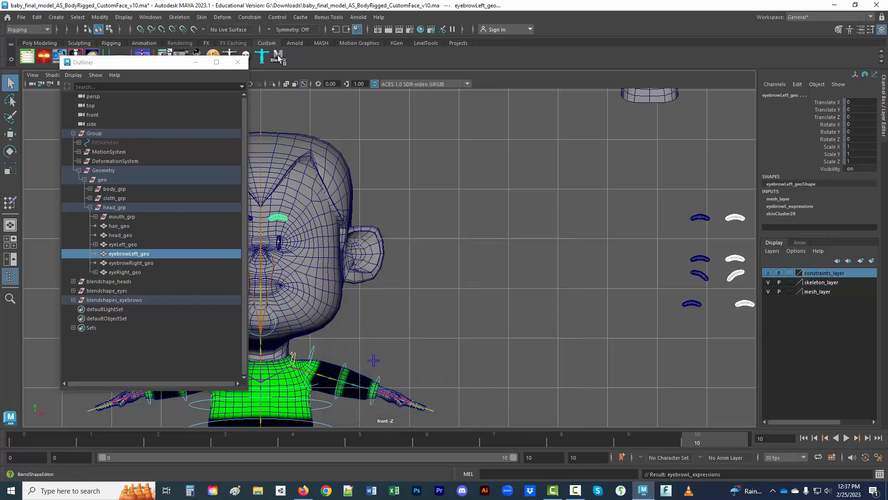
- Open the Blend Shape editor and move it away from the face
left_click(278, 54)
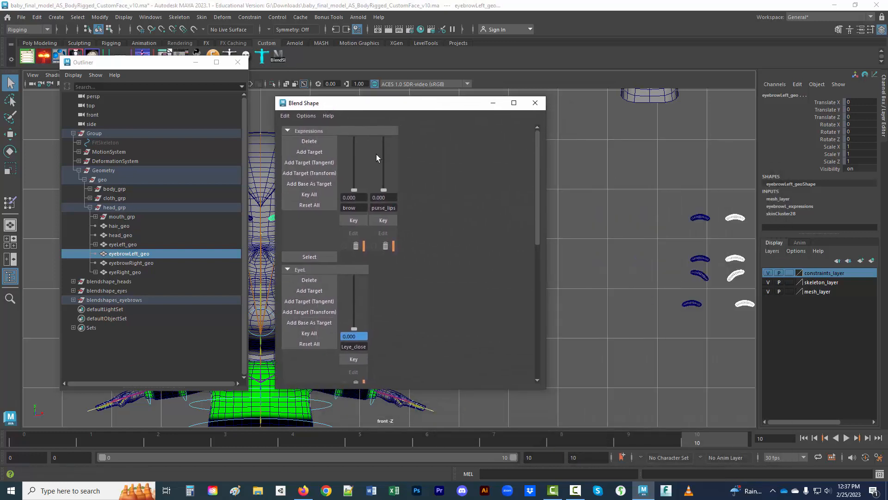
scroll("down", 3)
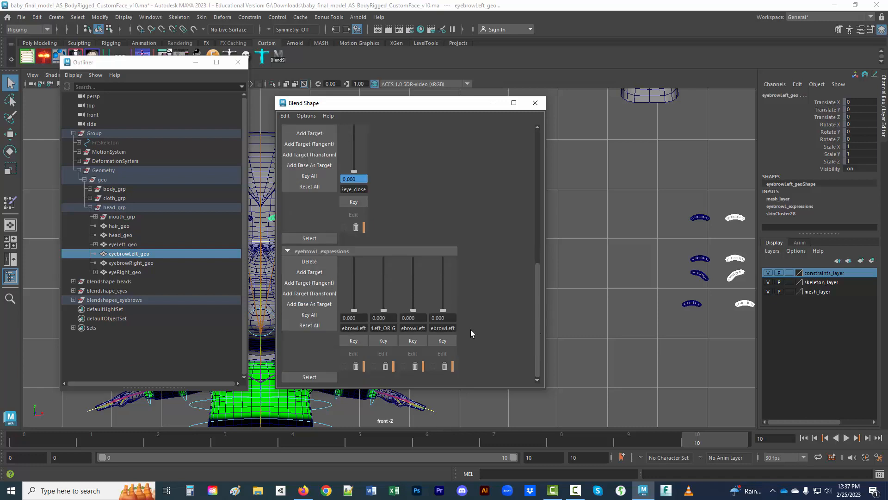
left_click_drag(397, 102, 408, 104)
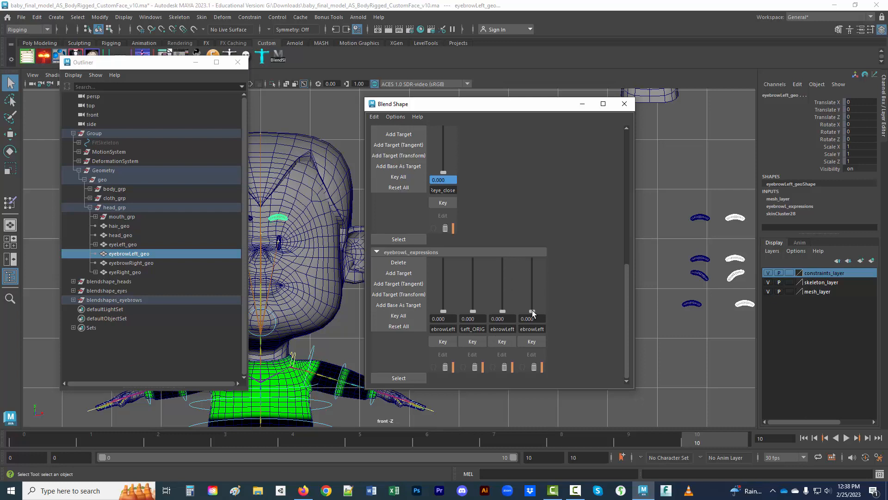
mouse_move(502, 341)
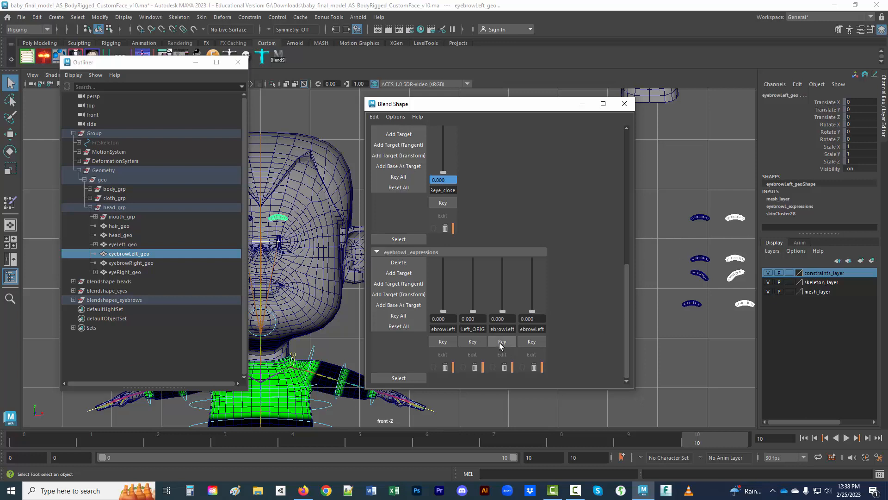
mouse_move(476, 363)
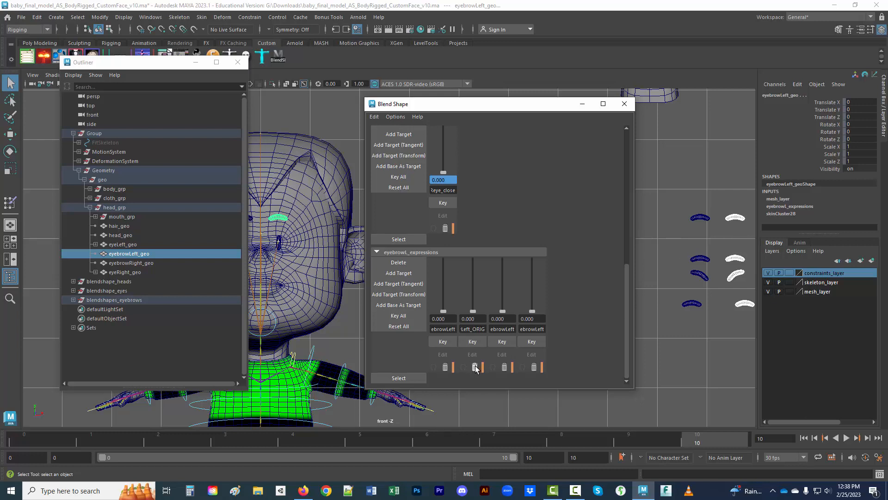
mouse_move(476, 369)
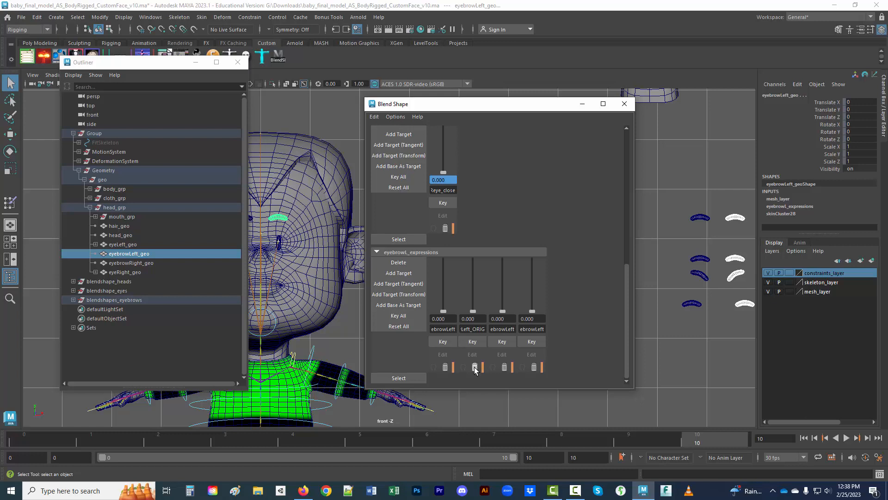
- Remove the Left_ORIG target, then test and rename the remaining target weights
left_click(476, 367)
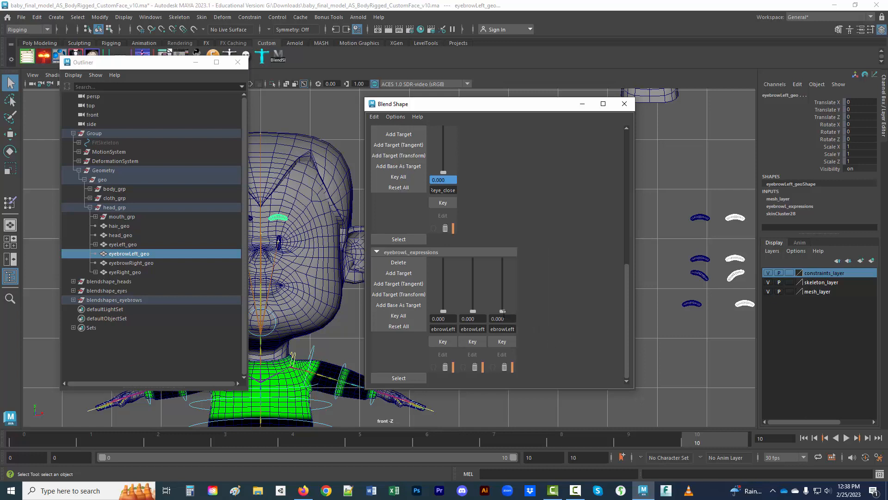
mouse_move(509, 330)
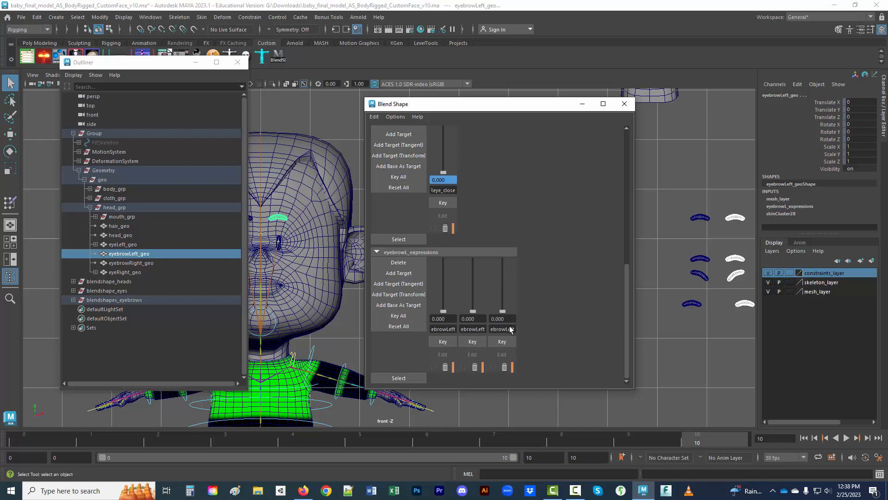
mouse_move(474, 313)
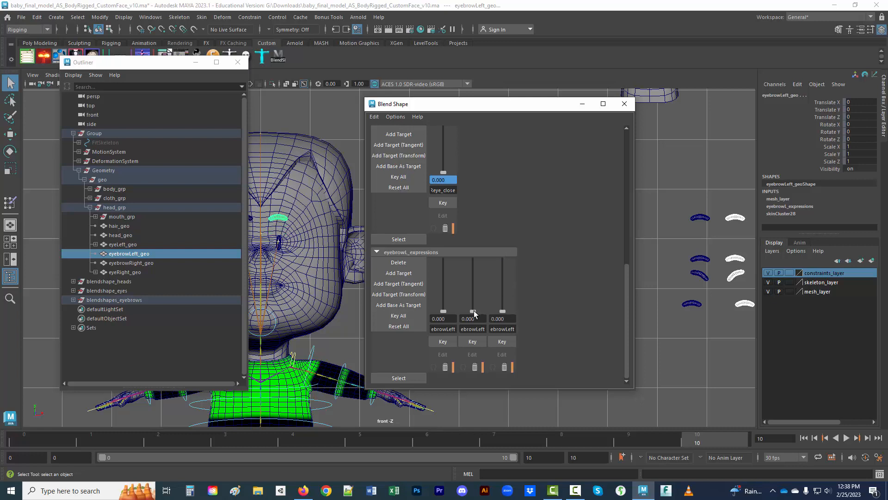
mouse_move(480, 333)
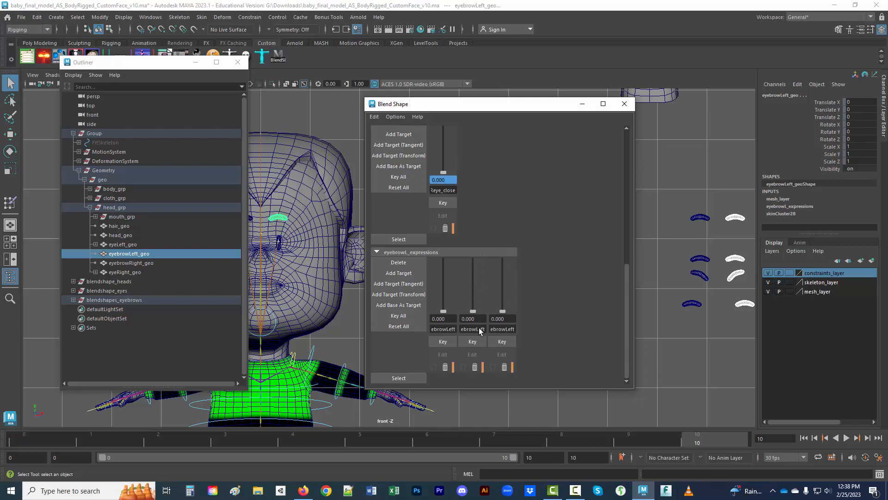
left_click(473, 318)
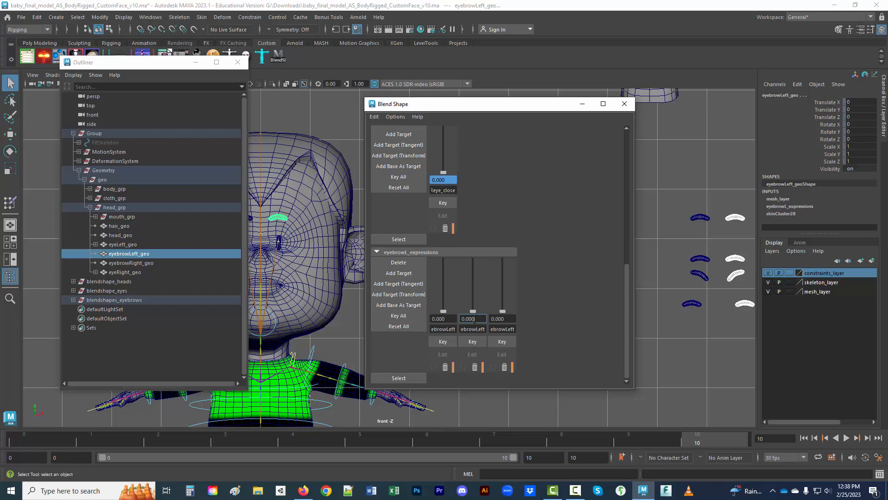
triple_click(472, 319)
type("-1.000")
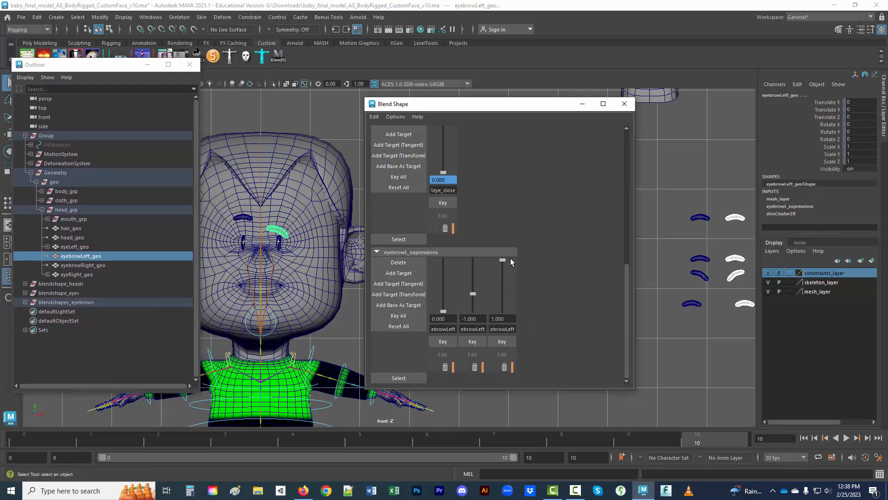
triple_click(472, 318)
type("1.000")
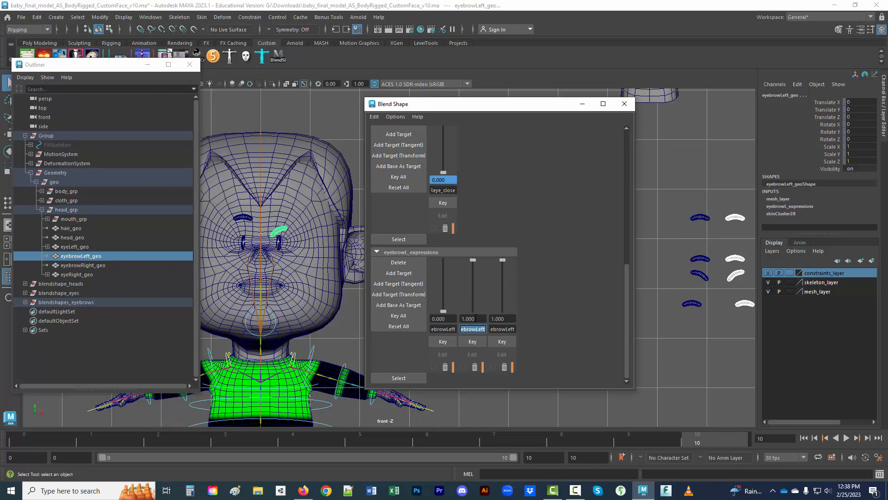
triple_click(500, 318)
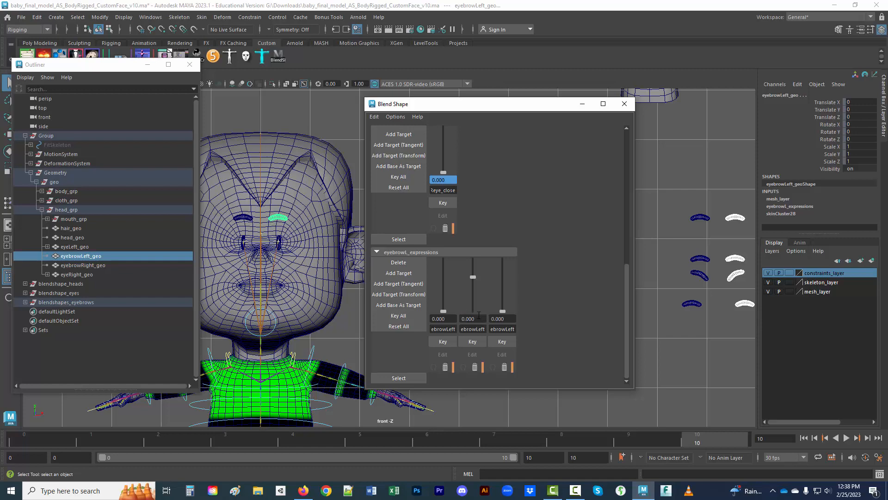
mouse_move(486, 295)
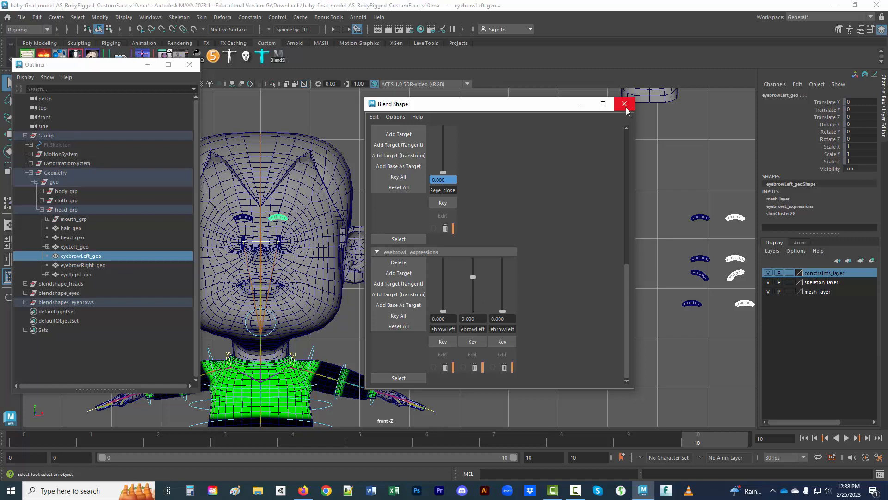
- Create blend shape eyebrowR_expressions on eyebrowRight_geo from the right eyebrow targets
left_click(625, 103)
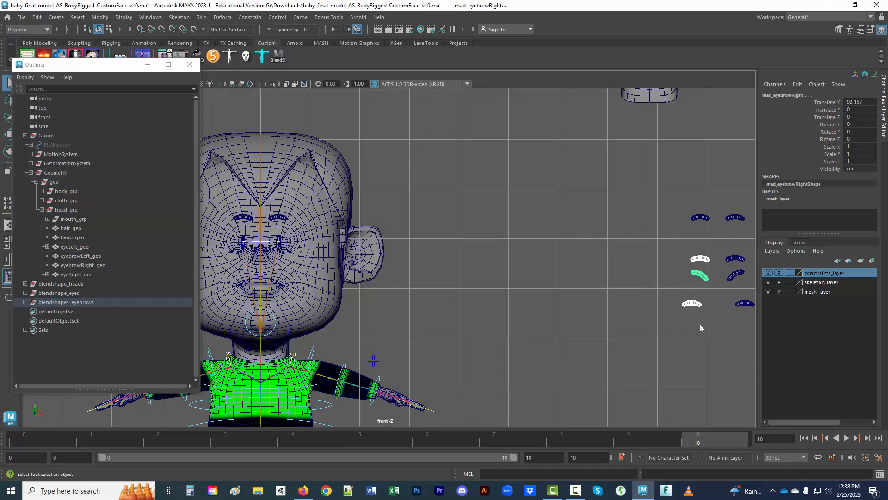
left_click(83, 265)
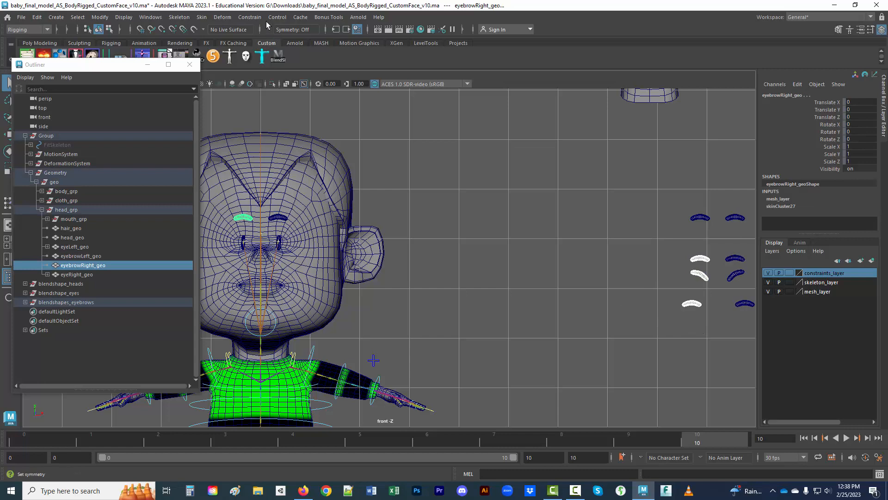
left_click(222, 16)
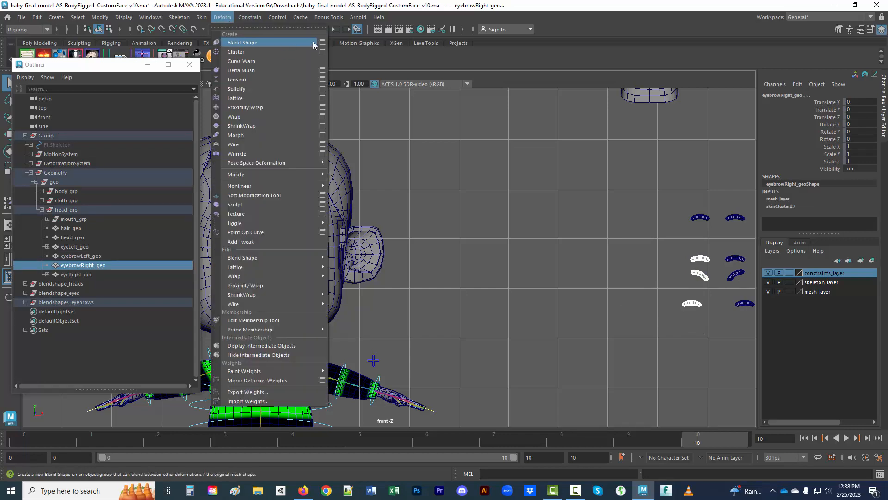
left_click(323, 42)
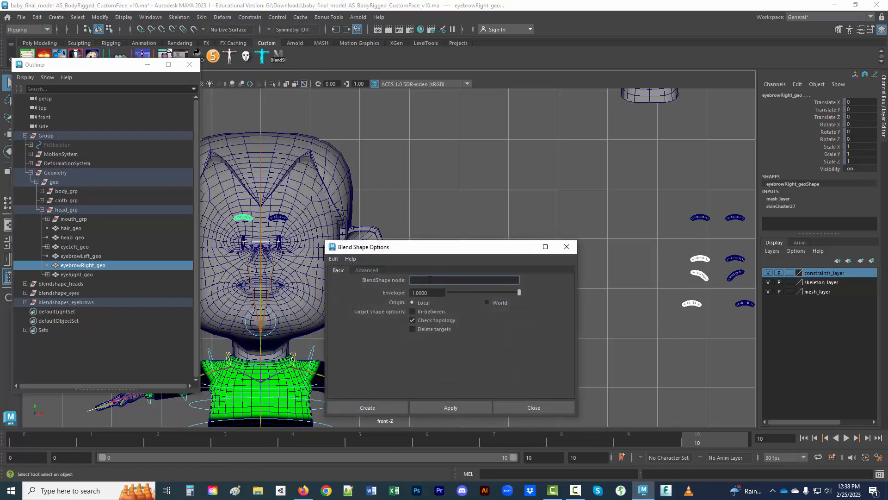
type("eyebro")
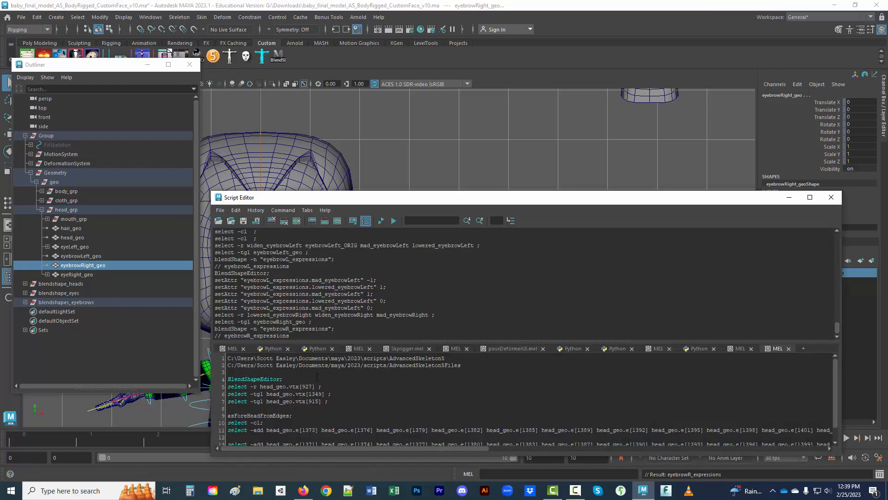
double_click(254, 379)
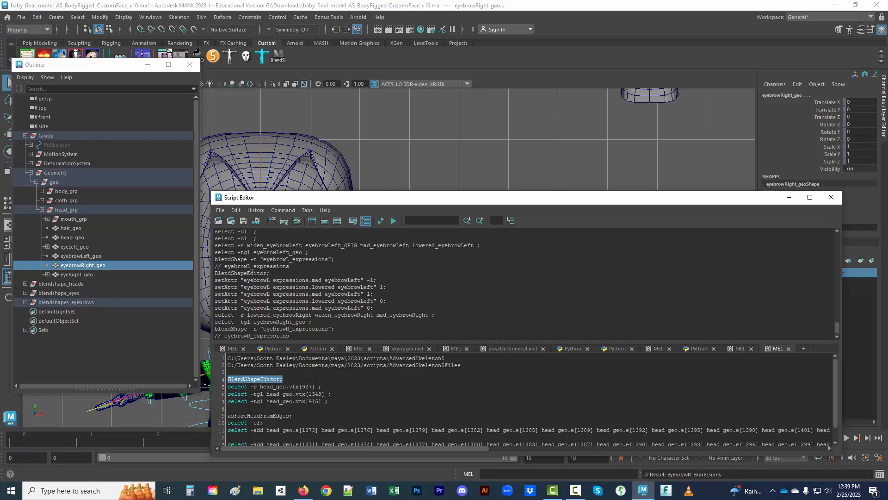
left_click(220, 209)
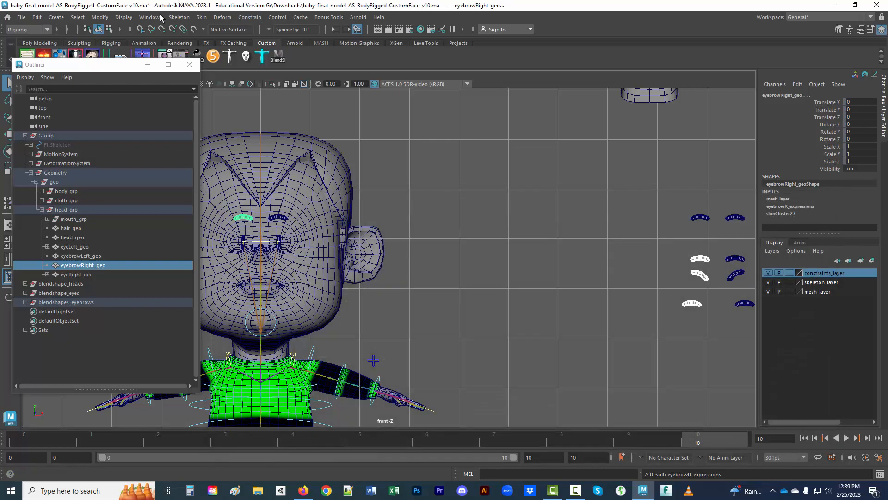
- Open the Shape Editor and collapse the EyeR, EyeL and Expressions groups
left_click(149, 16)
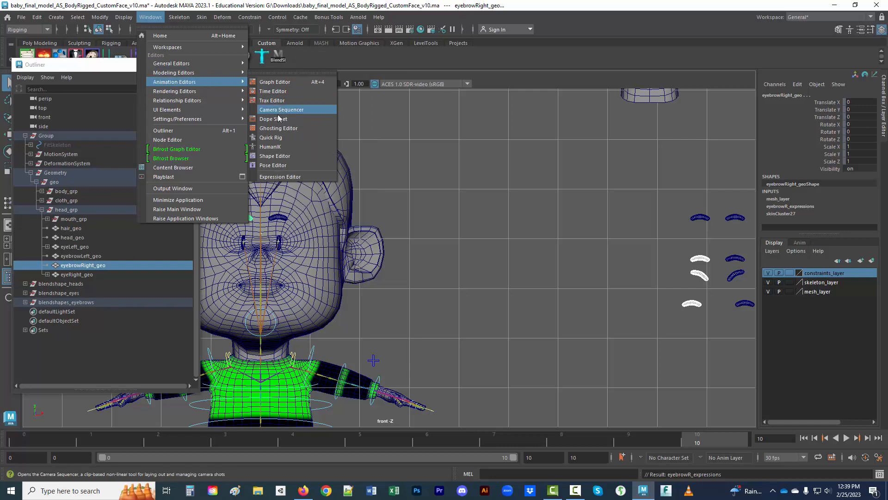
left_click(274, 156)
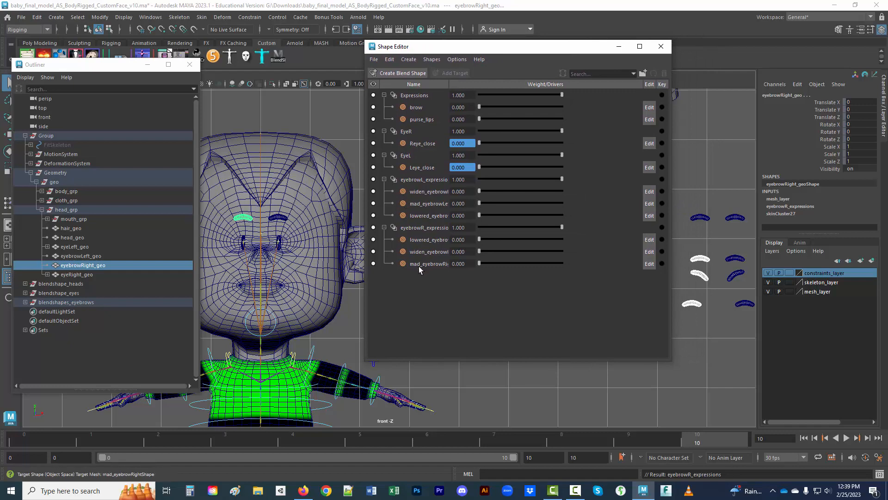
mouse_move(384, 154)
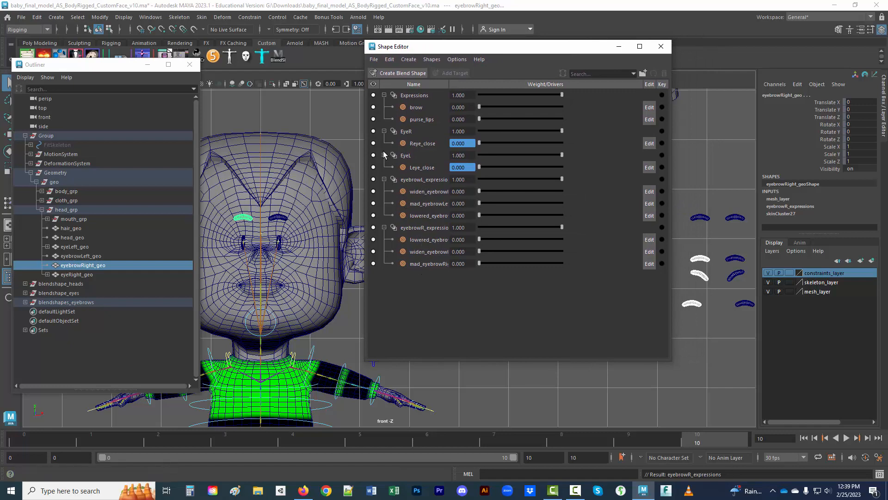
left_click(384, 131)
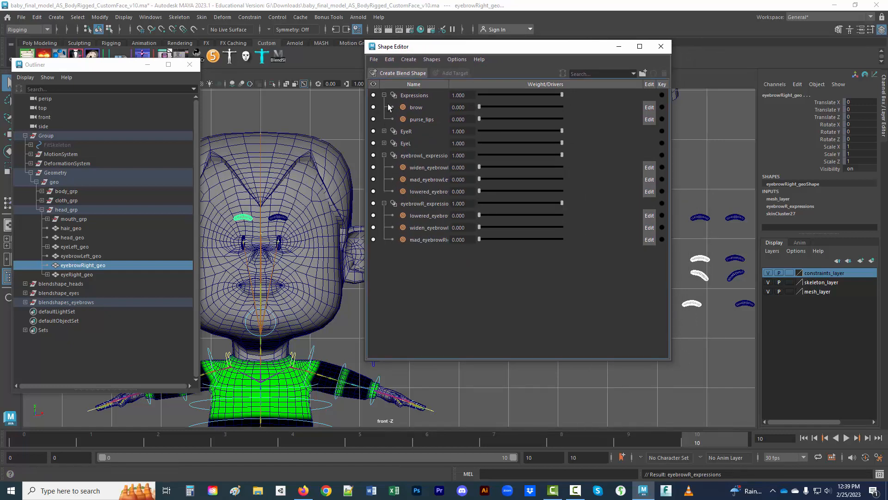
left_click(384, 95)
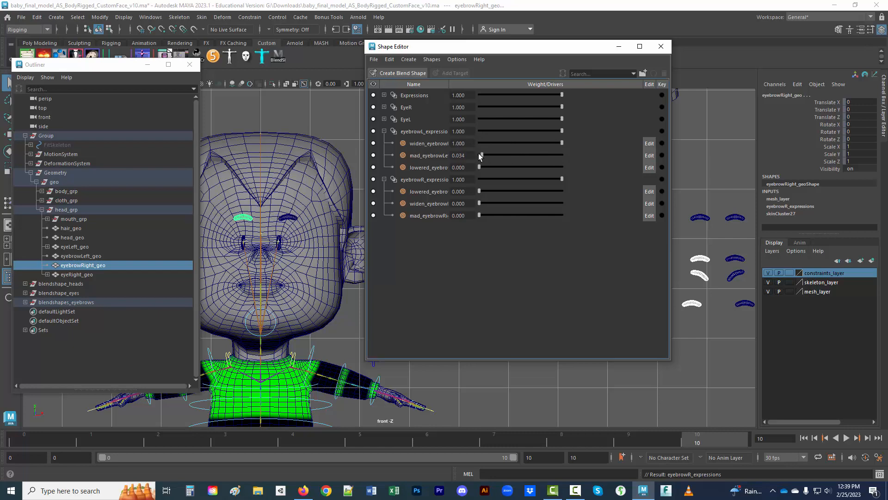
- Type test weights into the eyebrow targets, leaving mad_eyebrowLeft at 1.0 and lowered_eyebrowRight at -1.0
triple_click(457, 154)
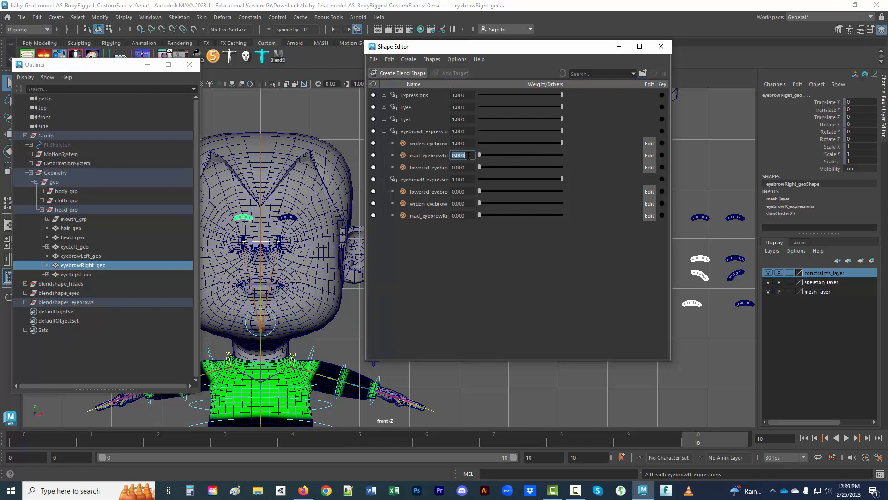
type("-1.000")
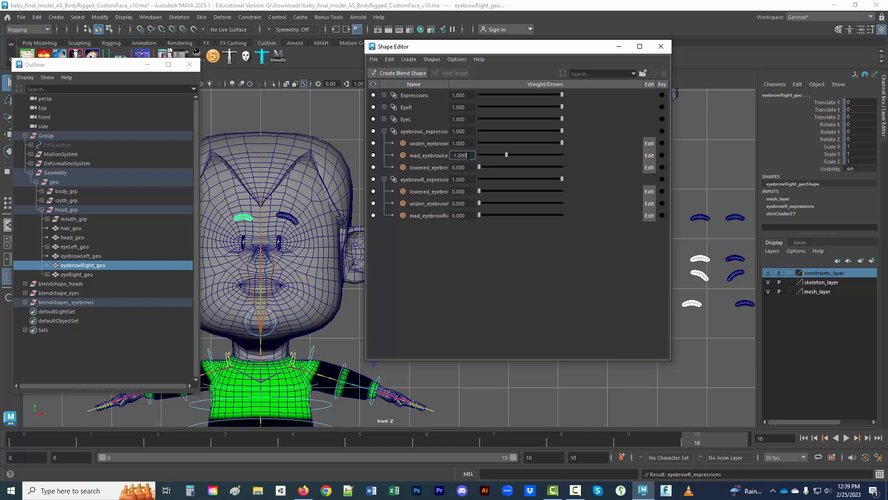
type("-2.000")
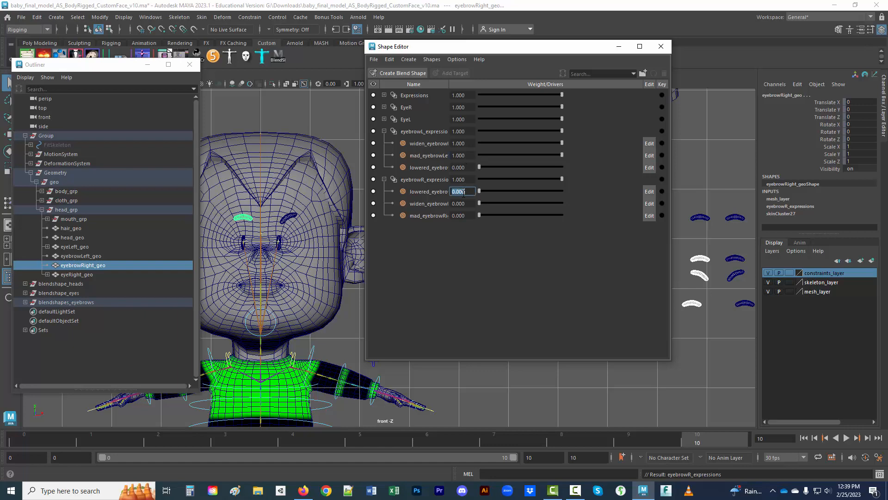
type("-1.000")
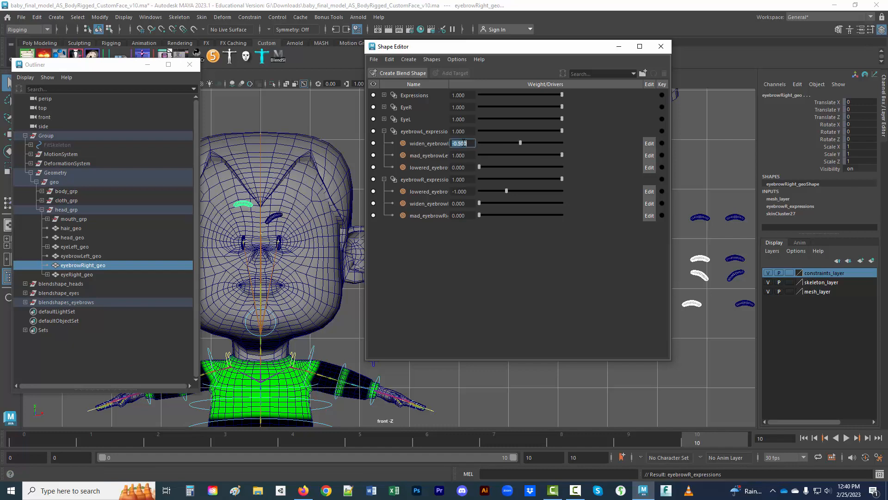
type("0.000")
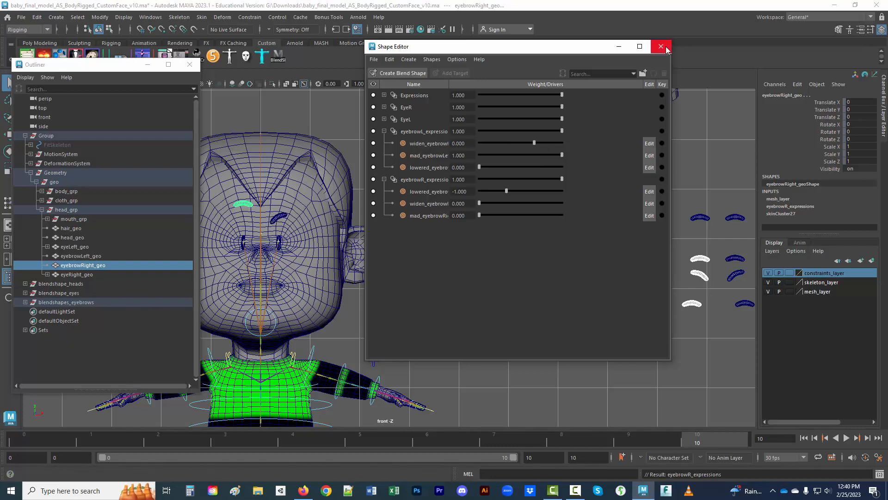
- Create display layer blendshapes_layer from the three blendshape groups, coloured light blue
left_click(661, 46)
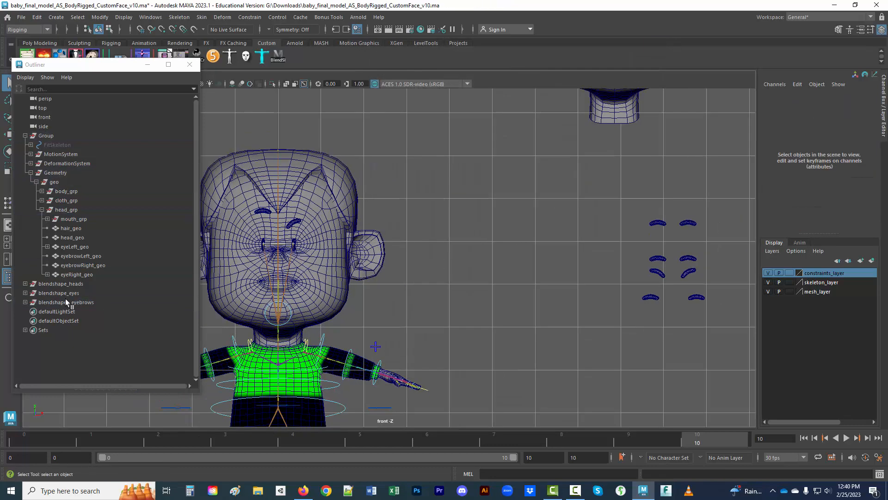
left_click(66, 302)
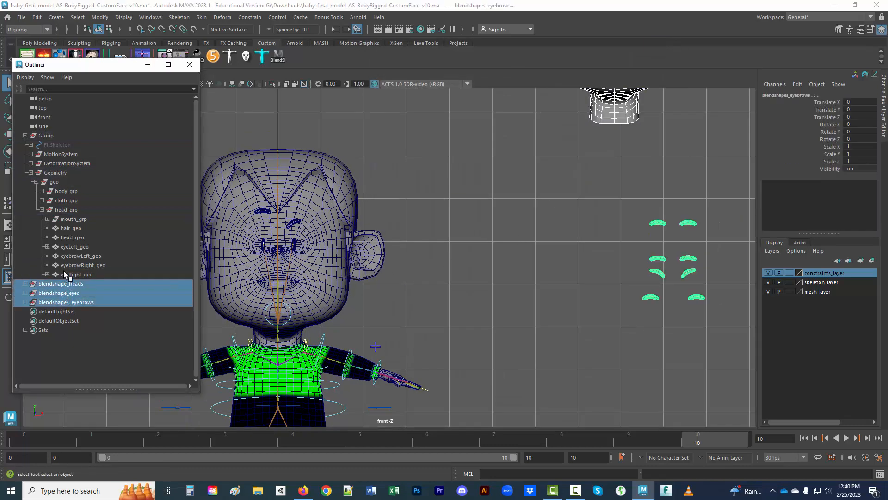
left_click(40, 181)
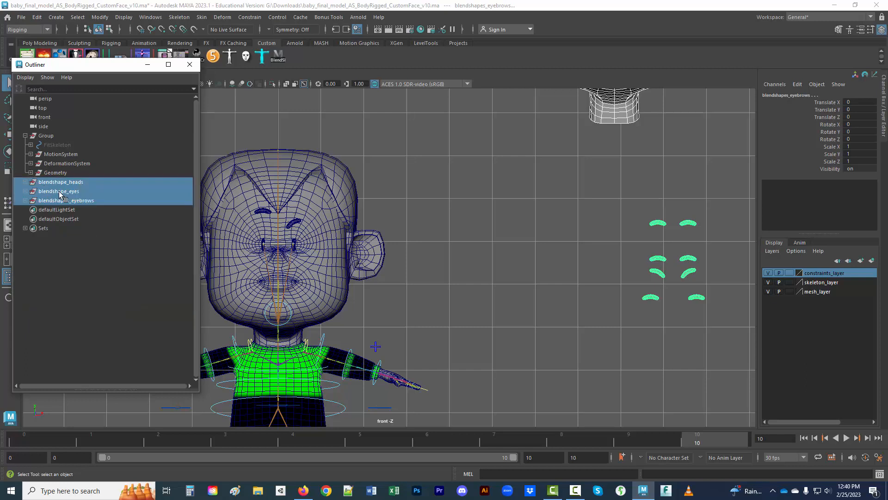
left_click(772, 251)
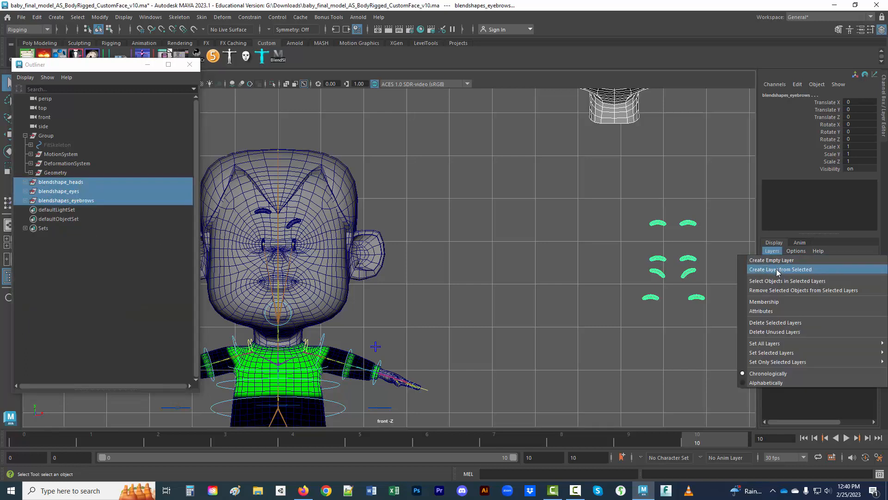
left_click(771, 260)
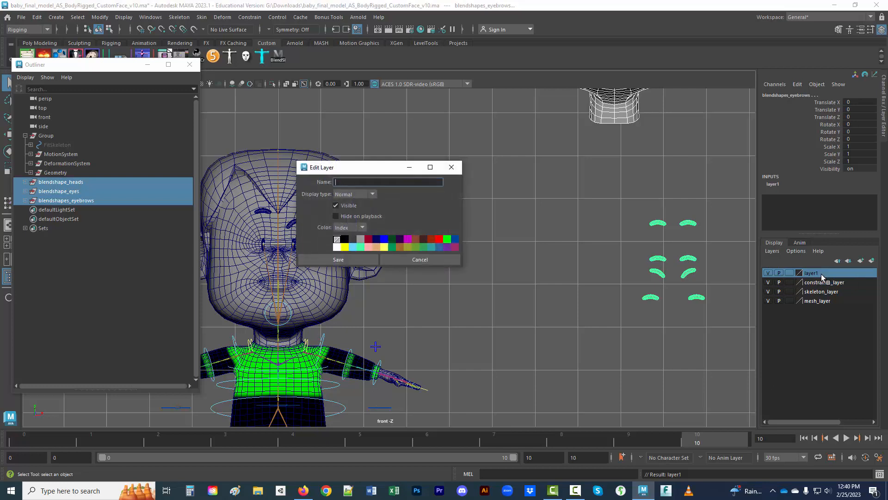
type("blendshapes_")
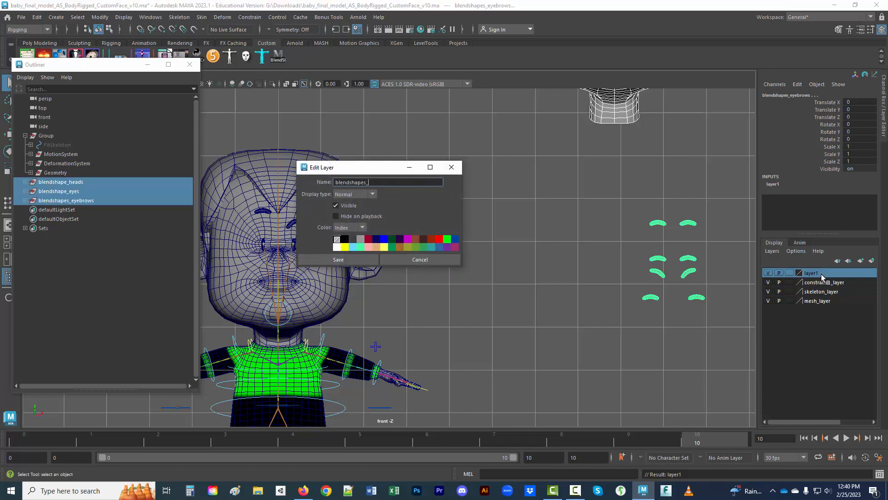
type("layer")
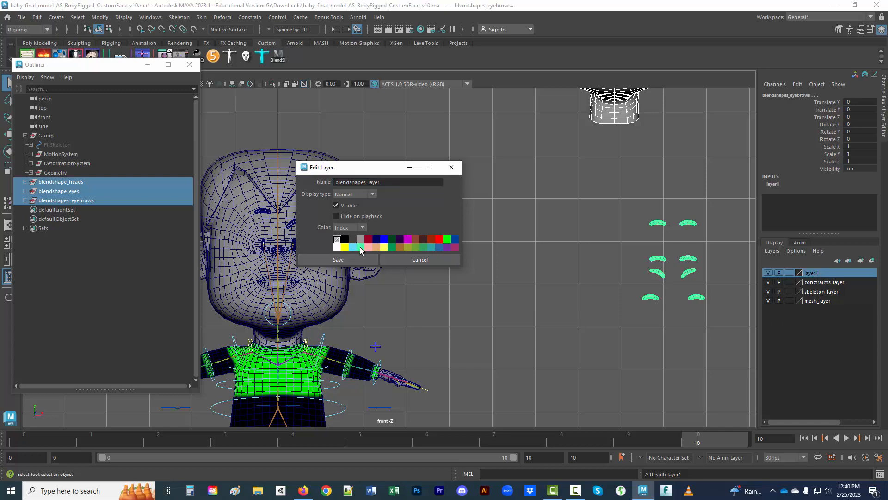
left_click(338, 260)
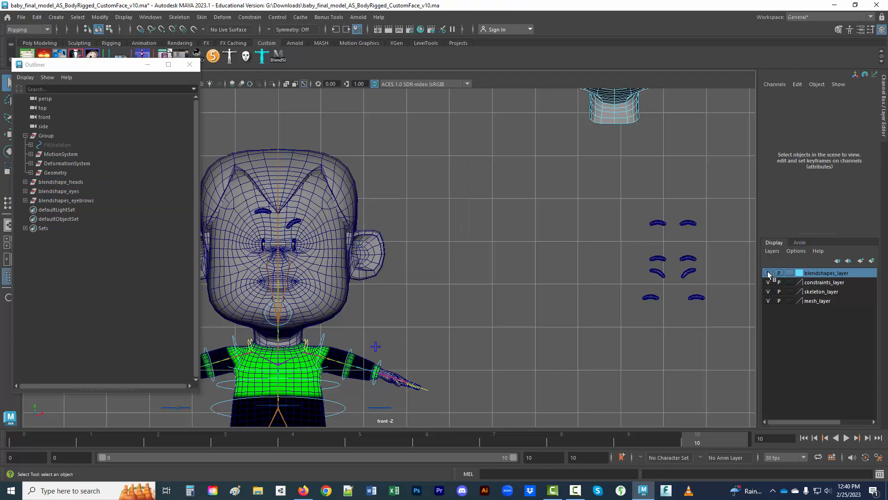
- Hide the blendshapes_layer, clear the selection, and frame the whole character in perspective view
left_click(769, 273)
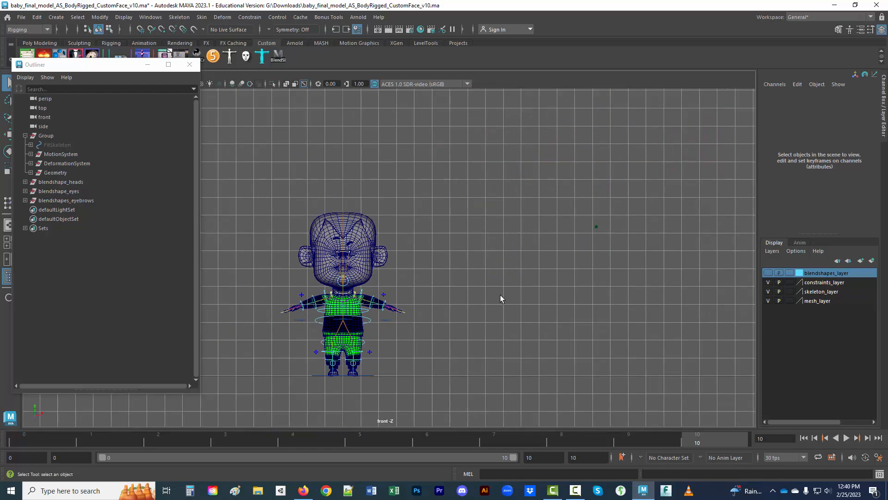
mouse_move(489, 303)
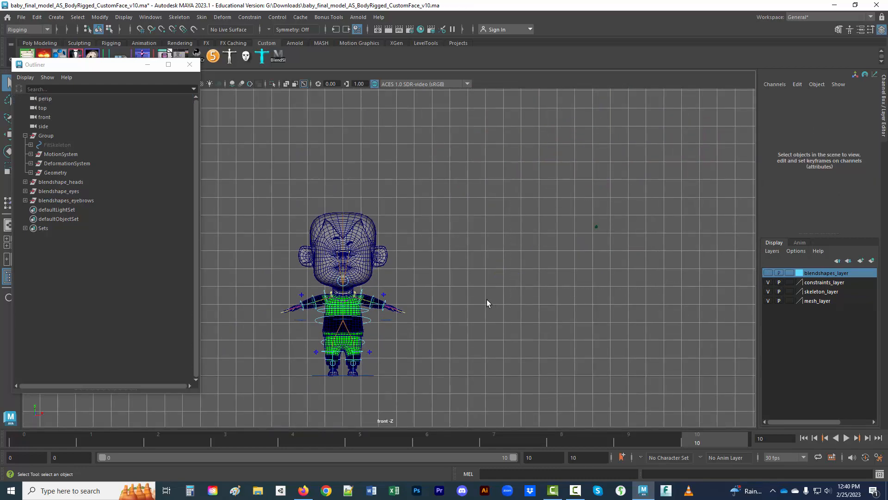
left_click(45, 98)
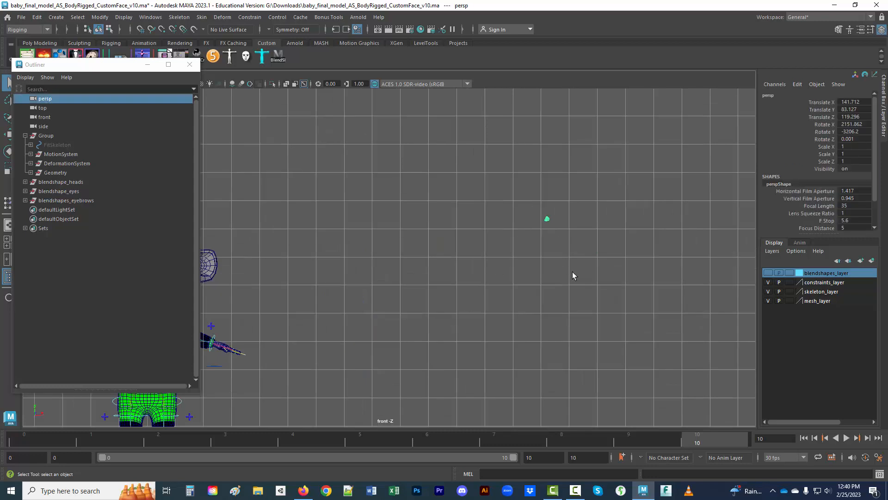
triple_click(850, 168)
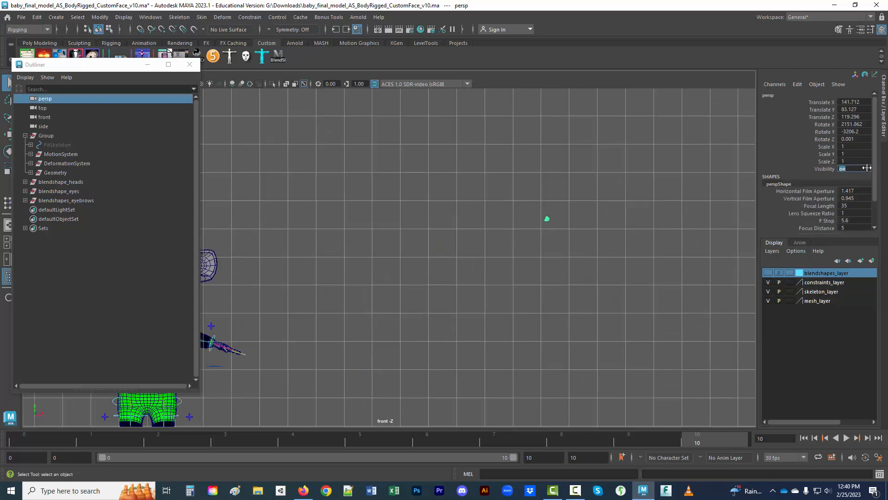
left_click(580, 253)
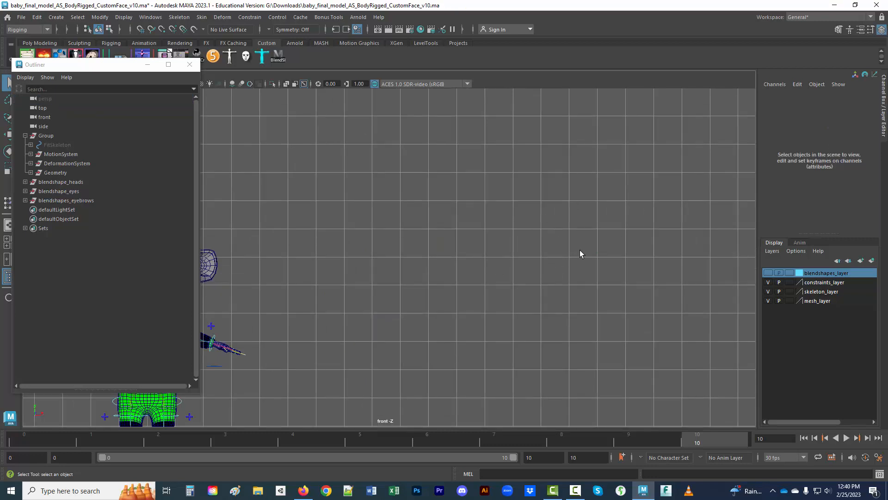
mouse_move(331, 270)
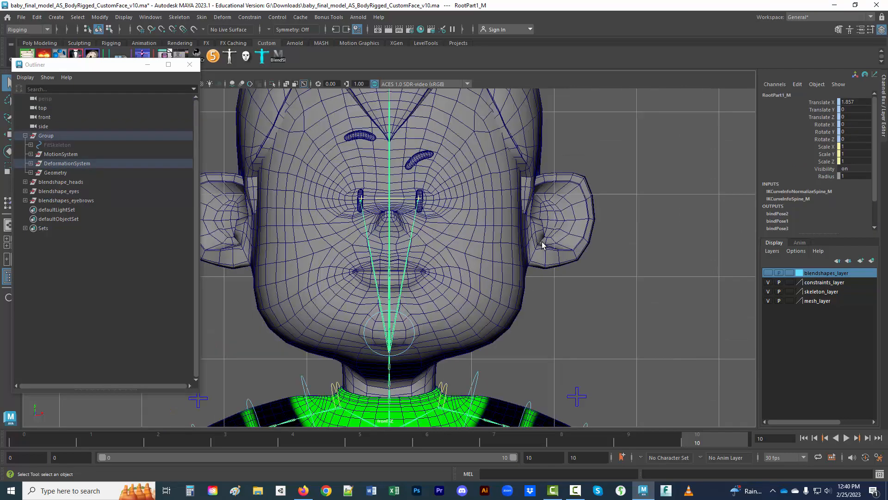
scroll("down", 3)
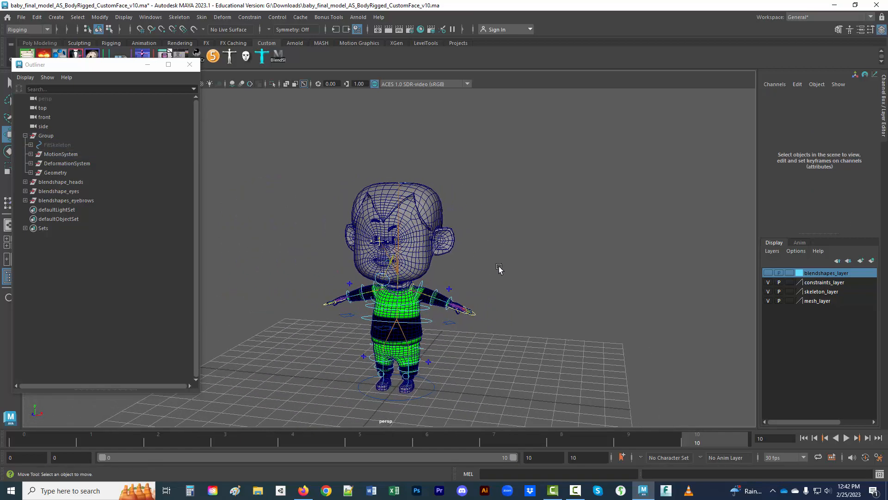
- Select the left eyebrow mesh eyebrowLeft_geo and bring up its right-click menu
scroll("up", 3)
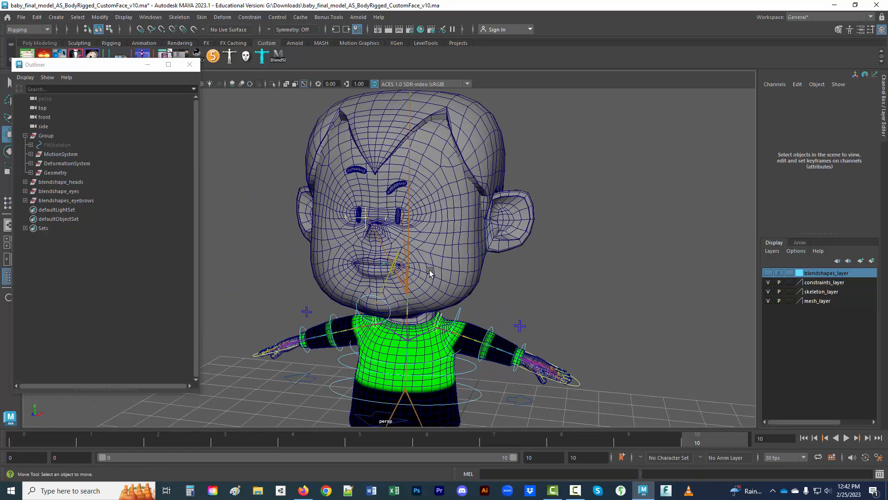
left_click(396, 181)
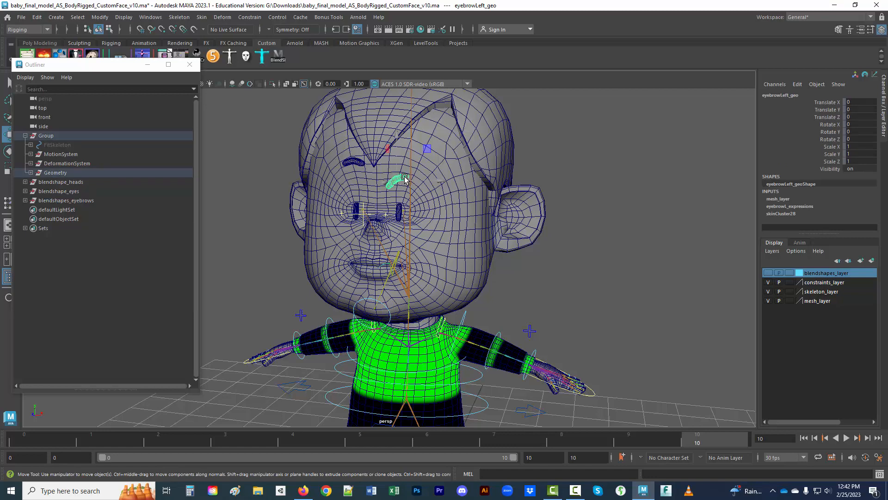
scroll("down", 3)
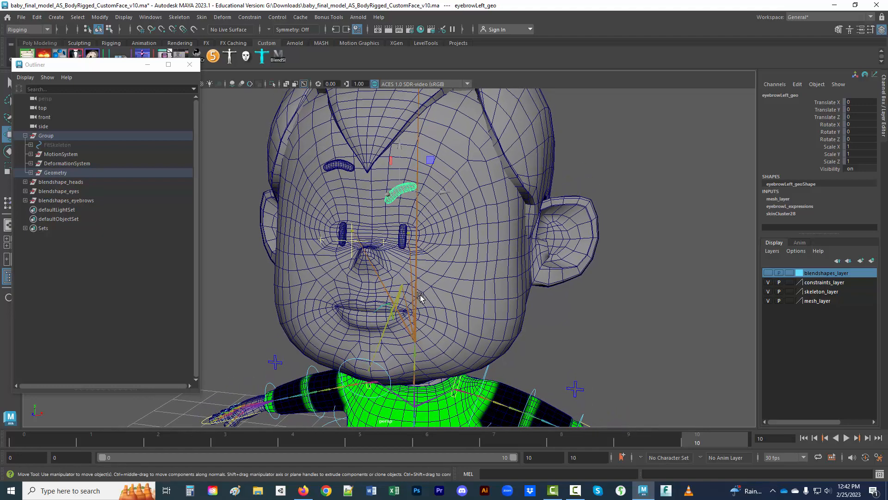
scroll("up", 3)
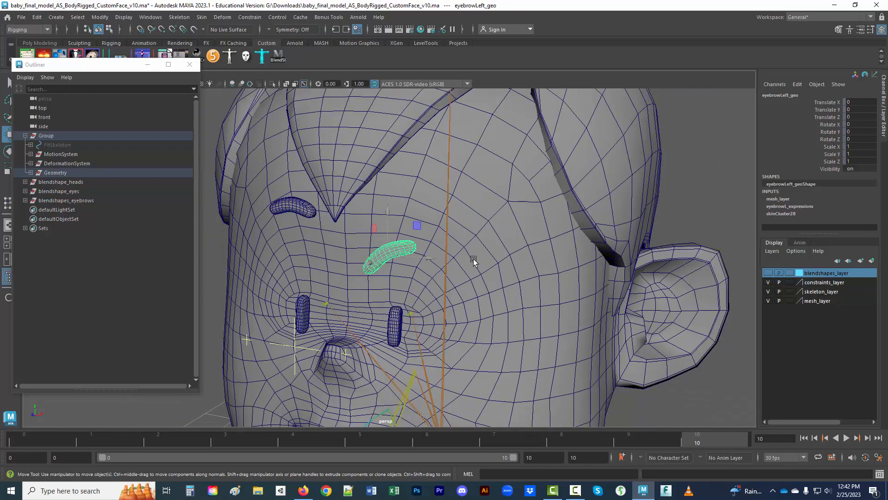
mouse_move(404, 249)
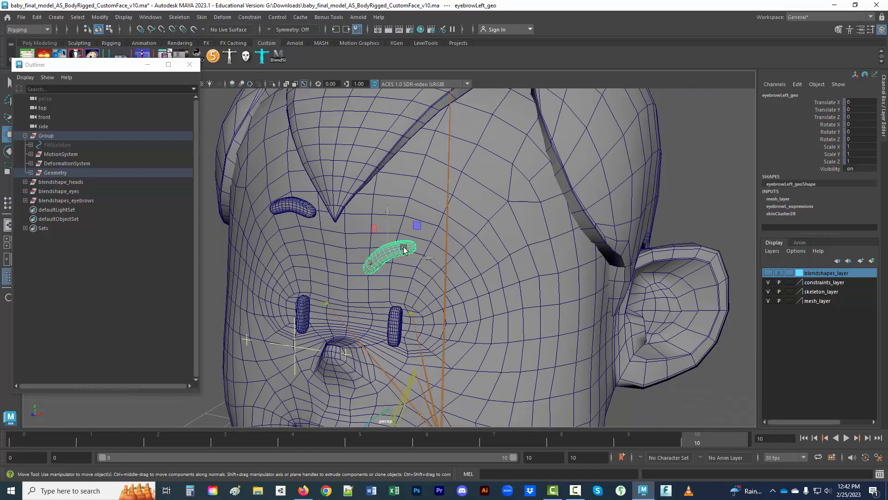
right_click(404, 249)
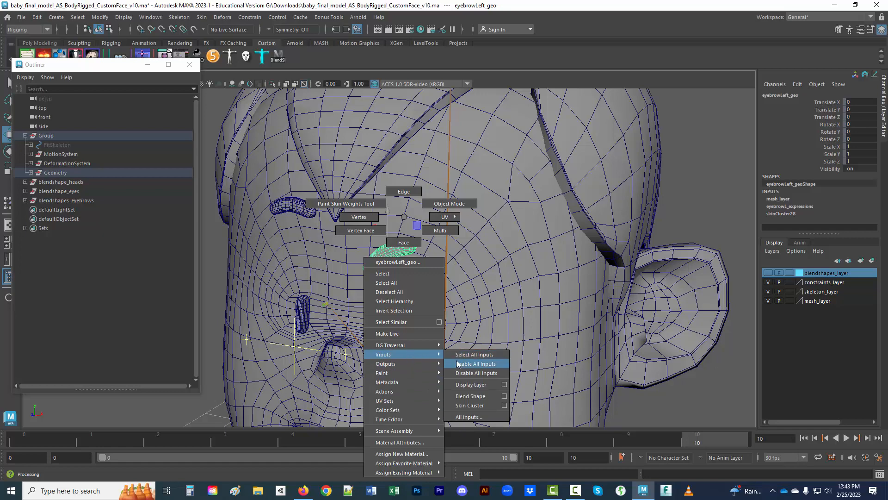
- Reorder the left eyebrow's inputs so skinCluster28 sits above eyebrowL_expressions
left_click(469, 417)
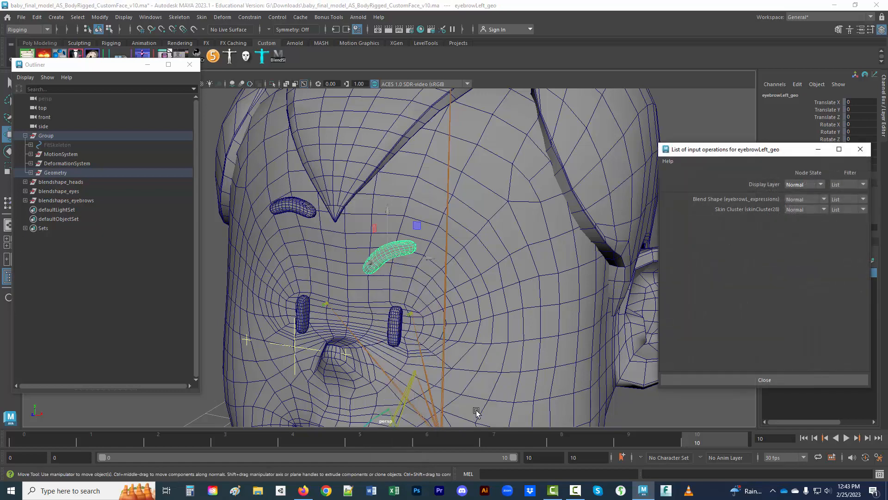
mouse_move(762, 204)
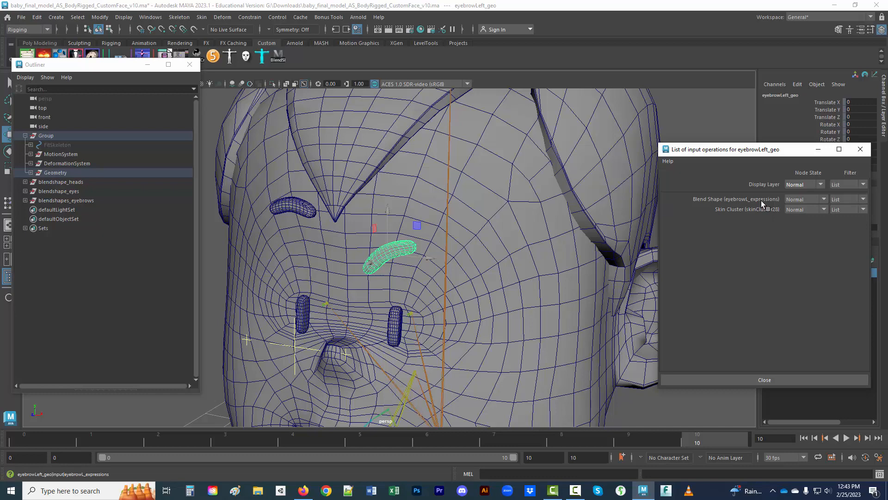
mouse_move(764, 205)
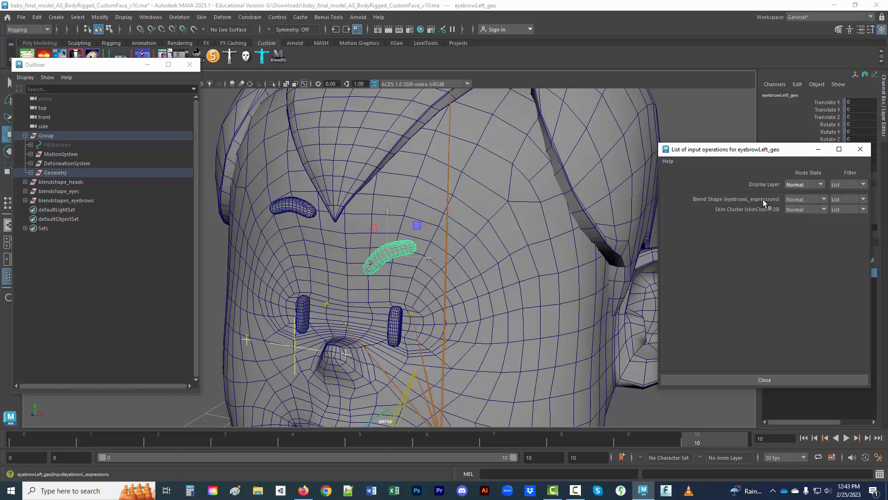
mouse_move(711, 205)
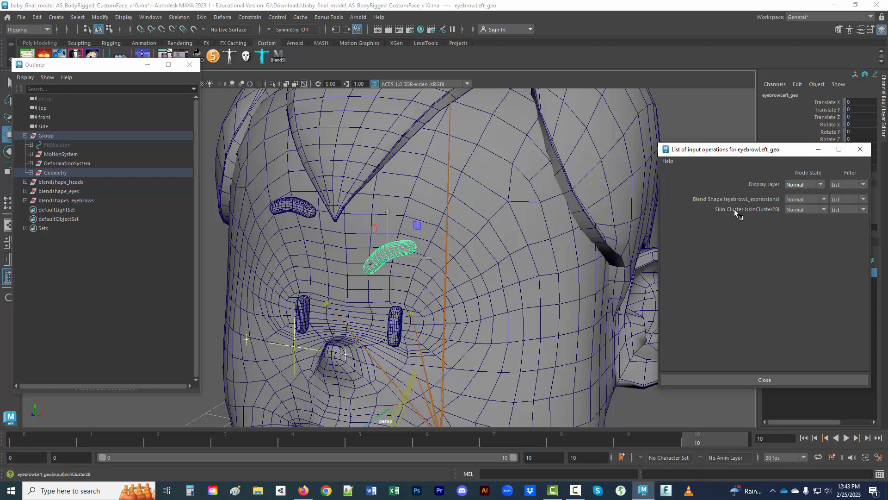
mouse_move(741, 215)
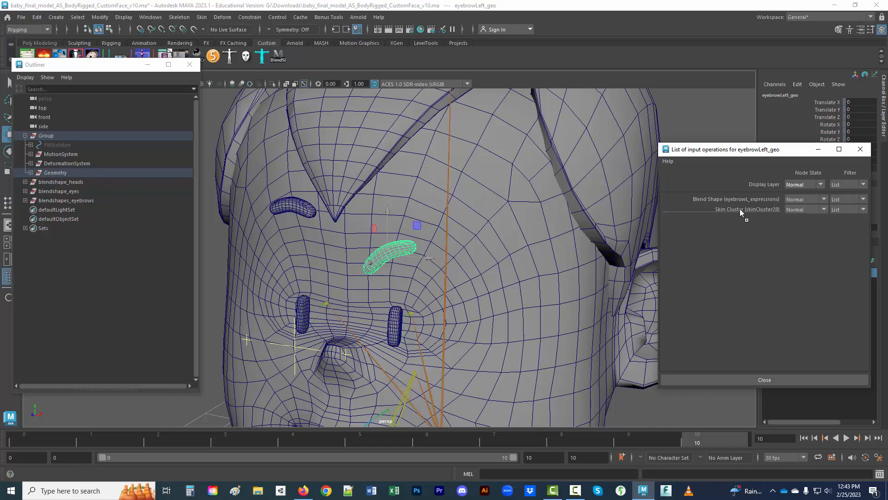
mouse_move(735, 204)
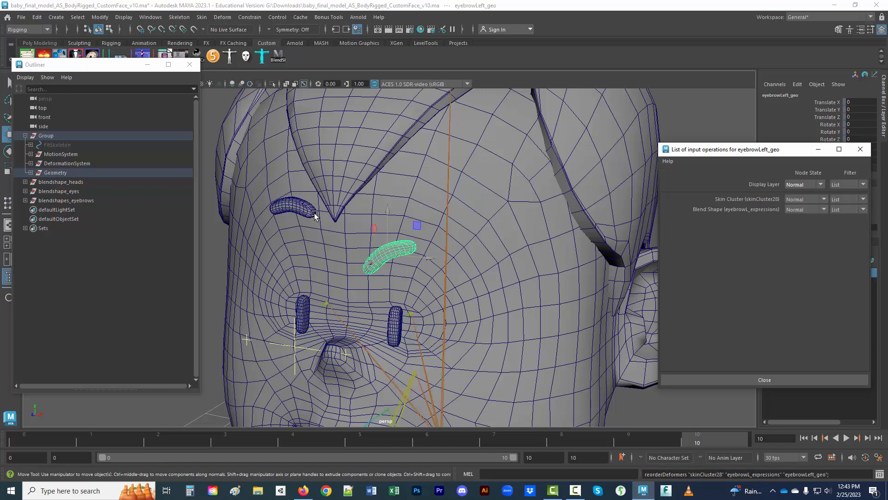
scroll("down", 3)
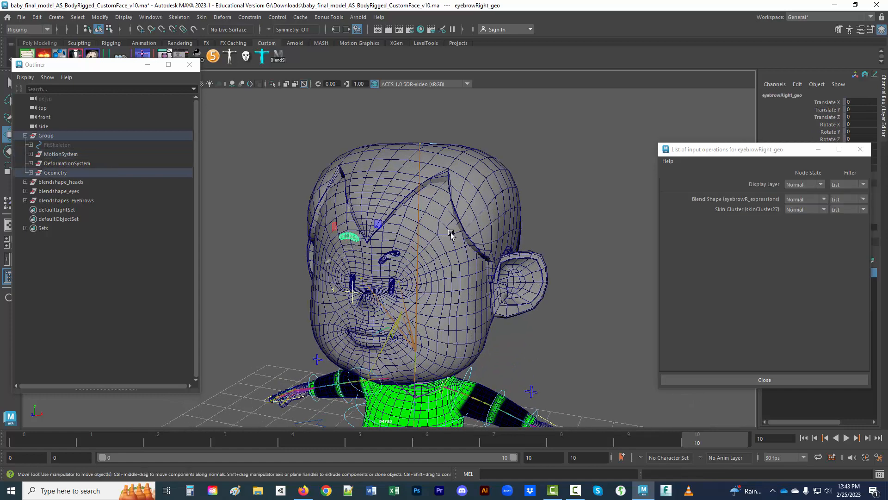
mouse_move(736, 213)
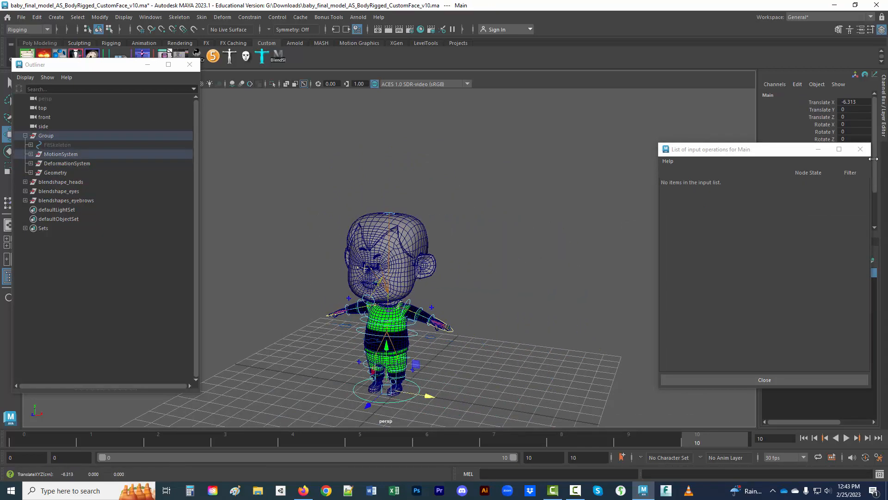
- In the Blend Shape editor, reset all weights of eyebrowR_expressions
left_click(860, 149)
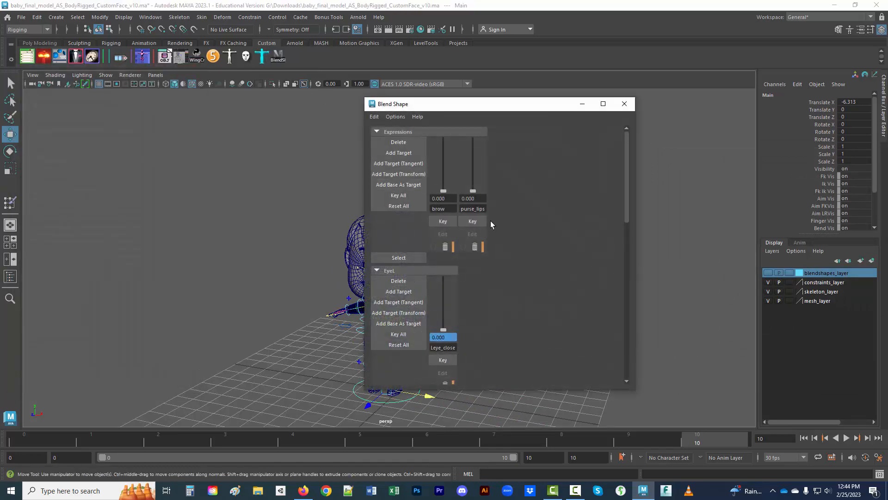
scroll("down", 3)
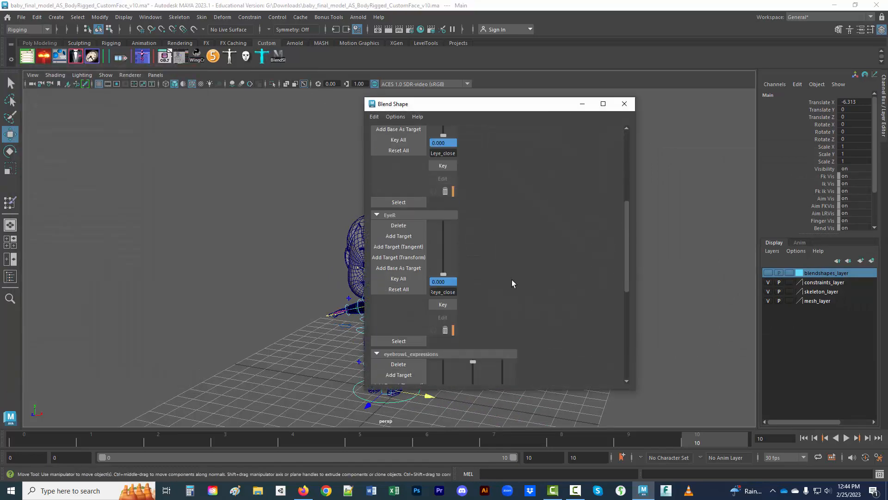
scroll("down", 3)
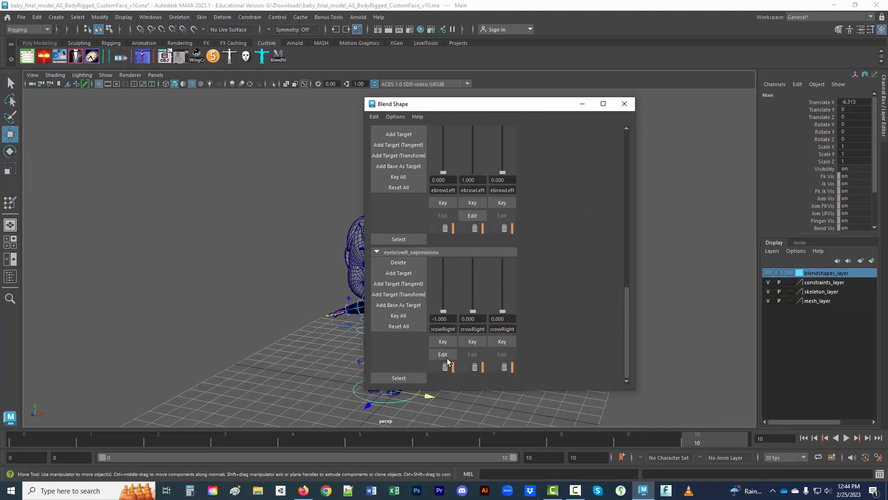
mouse_move(398, 187)
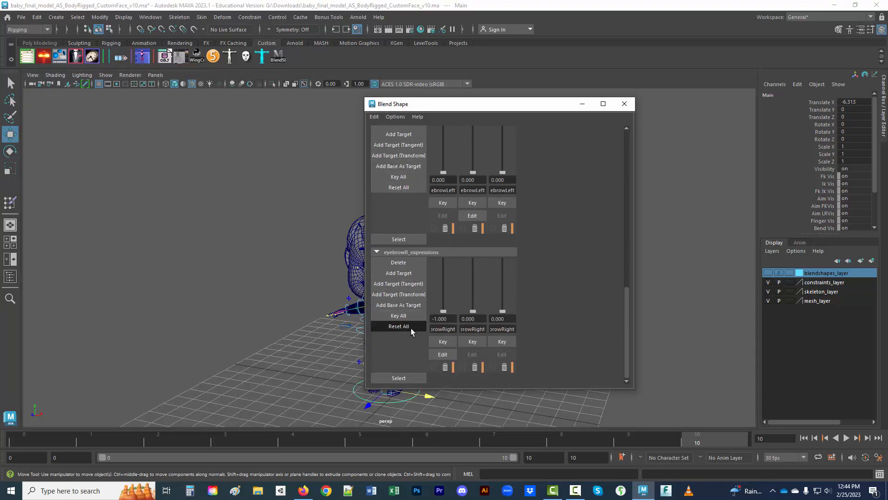
left_click(624, 104)
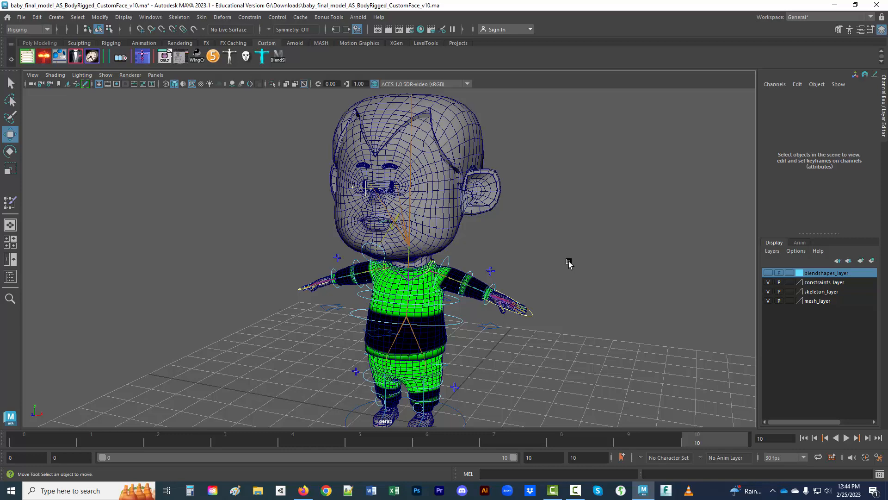
mouse_move(571, 283)
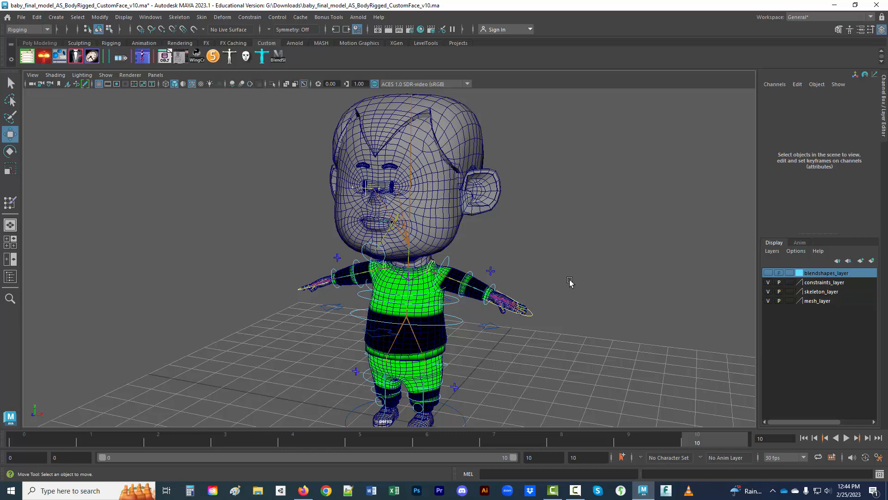
mouse_move(573, 292)
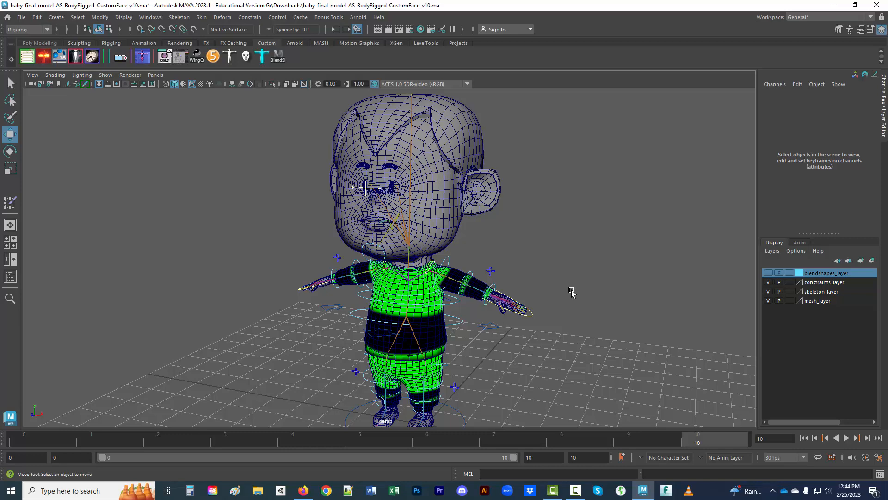